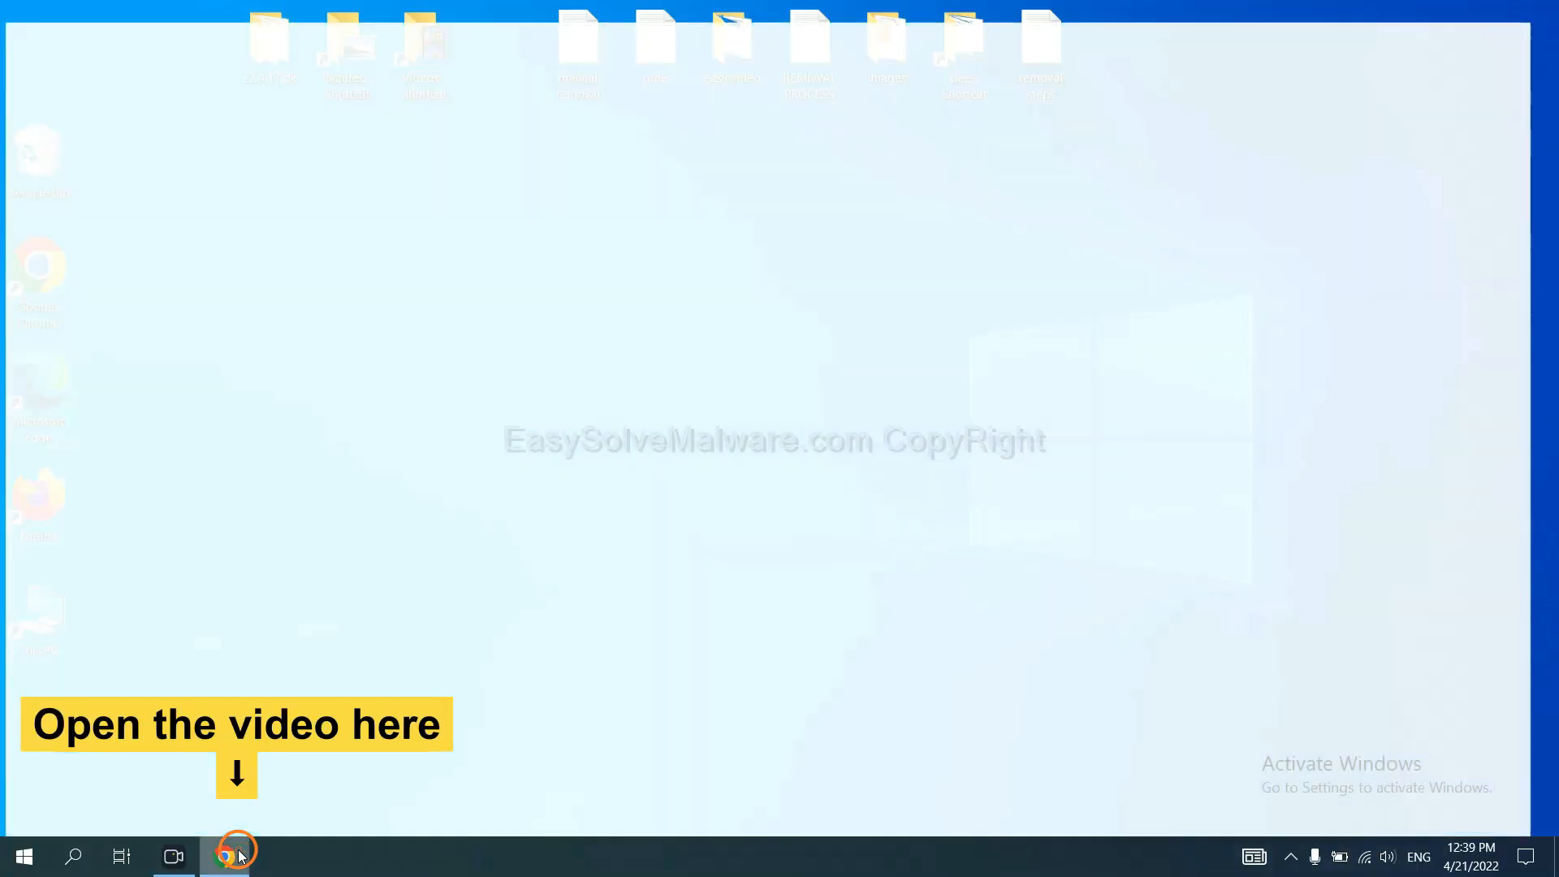
Download the SpyHunter for Windows installer from the removal guide in Chrome and run it.
click(225, 856)
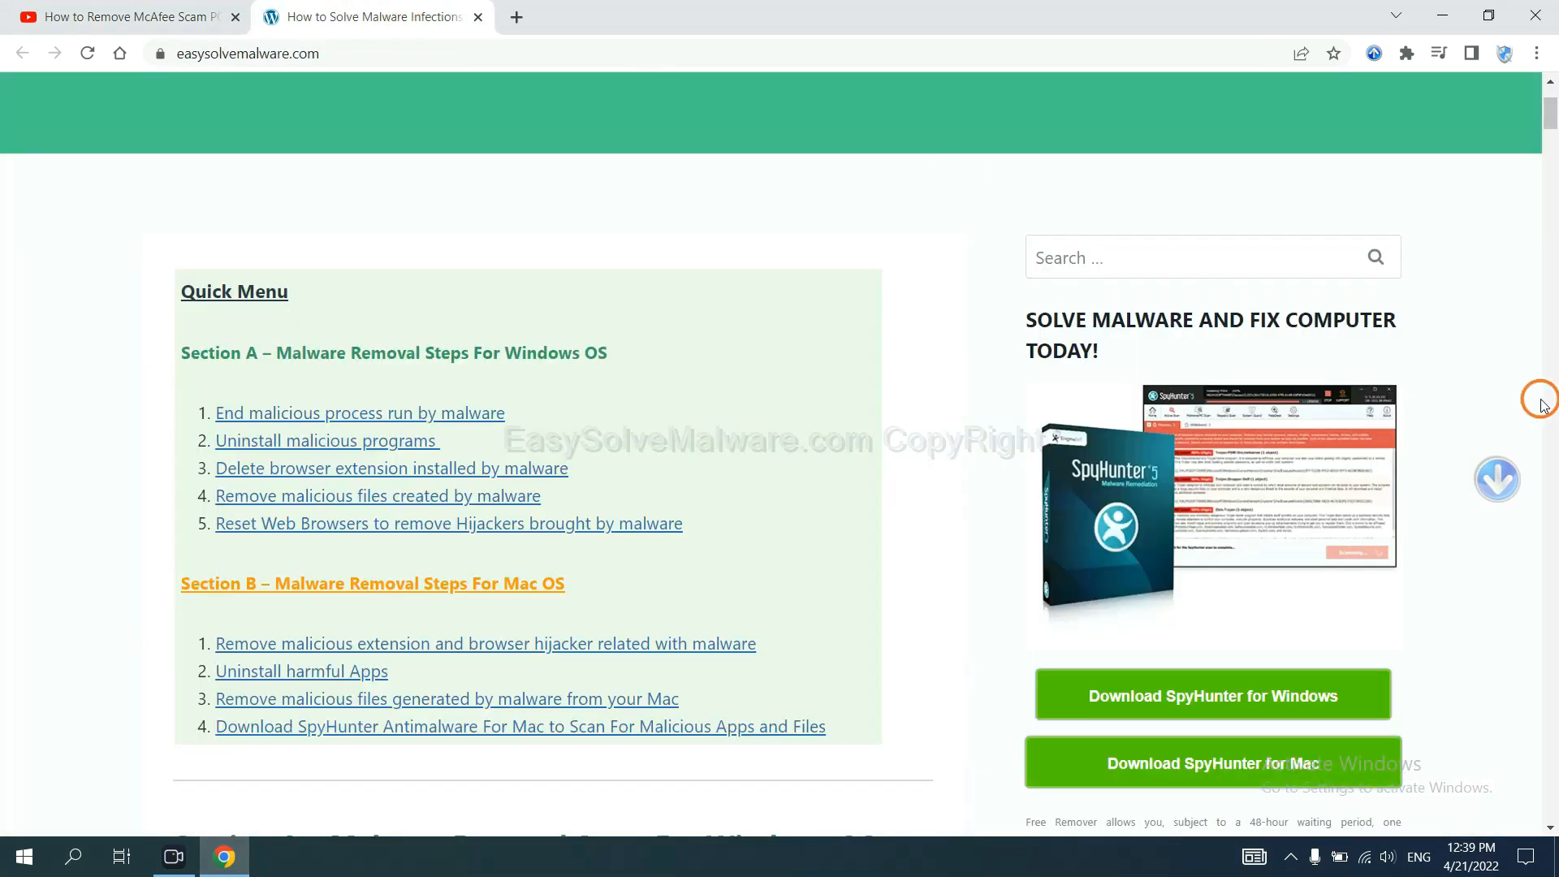
scroll(down, 3)
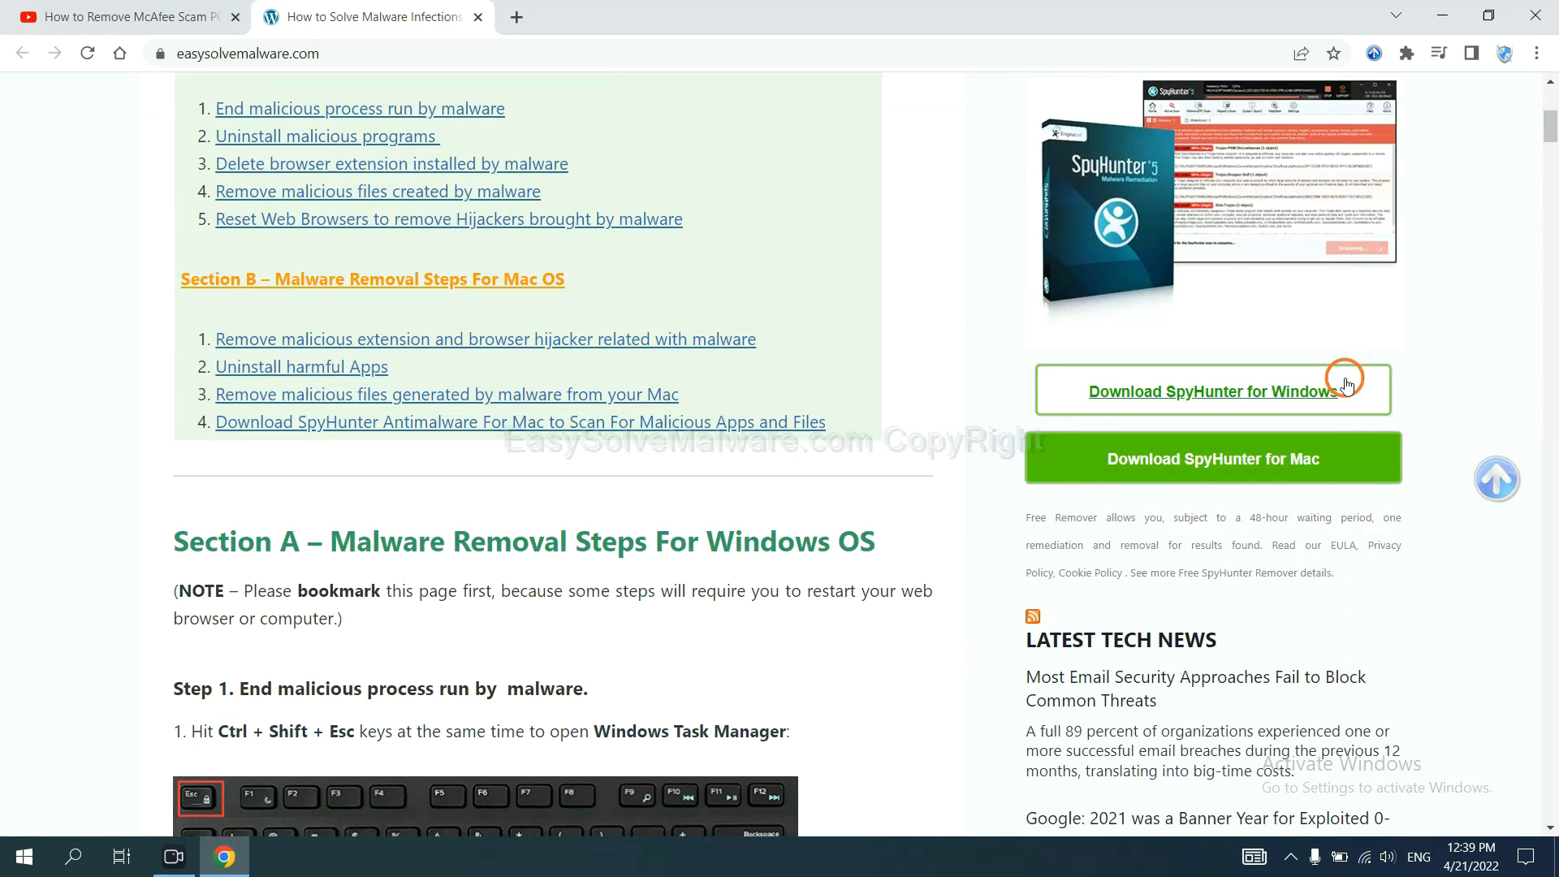
click(1213, 391)
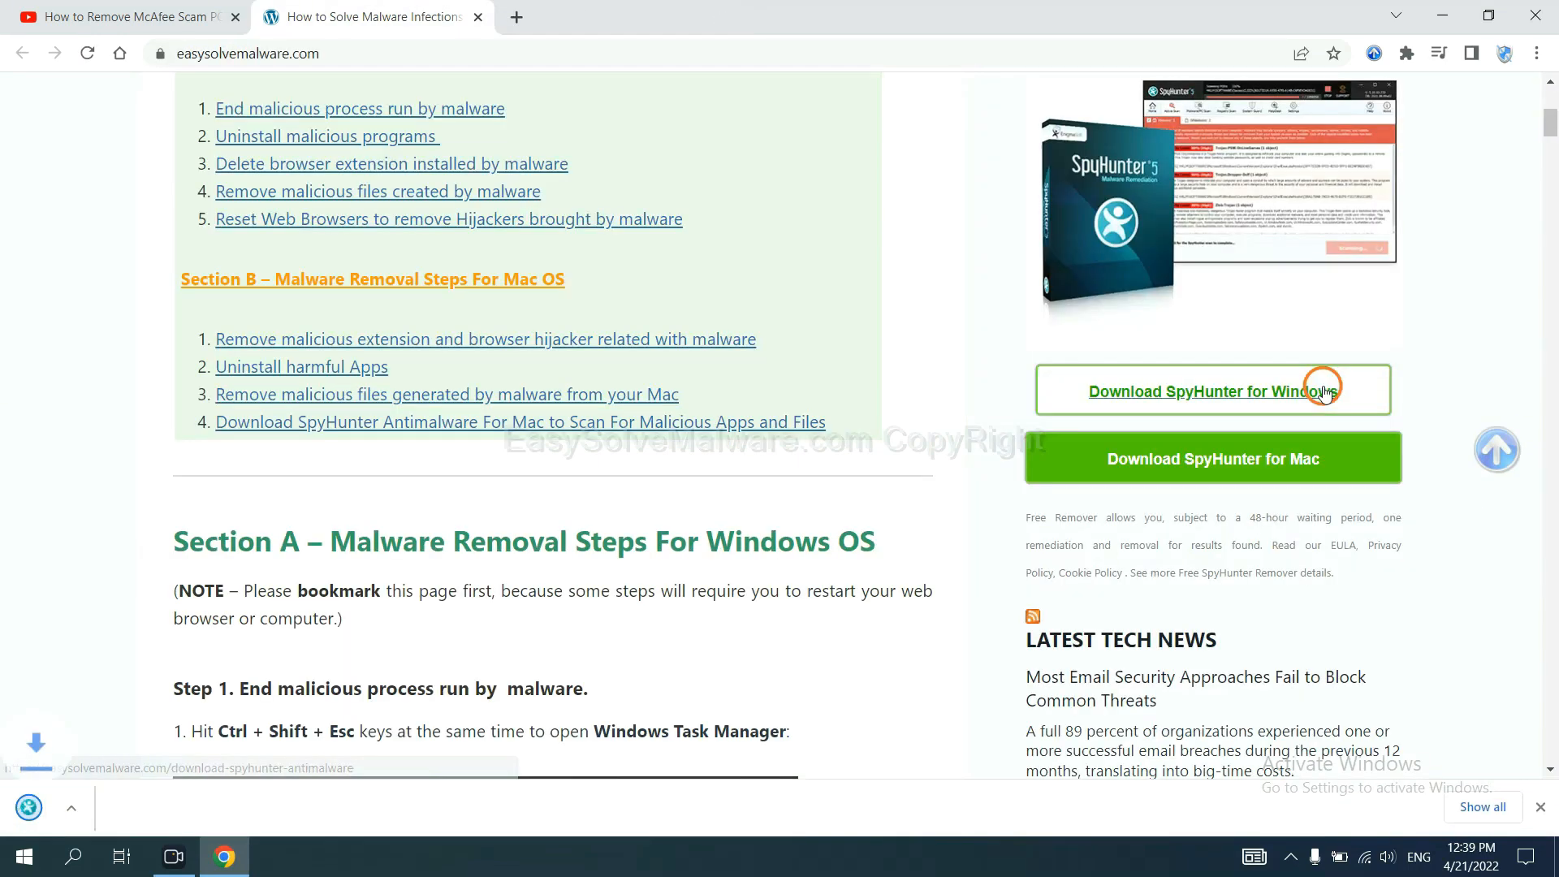
click(1213, 390)
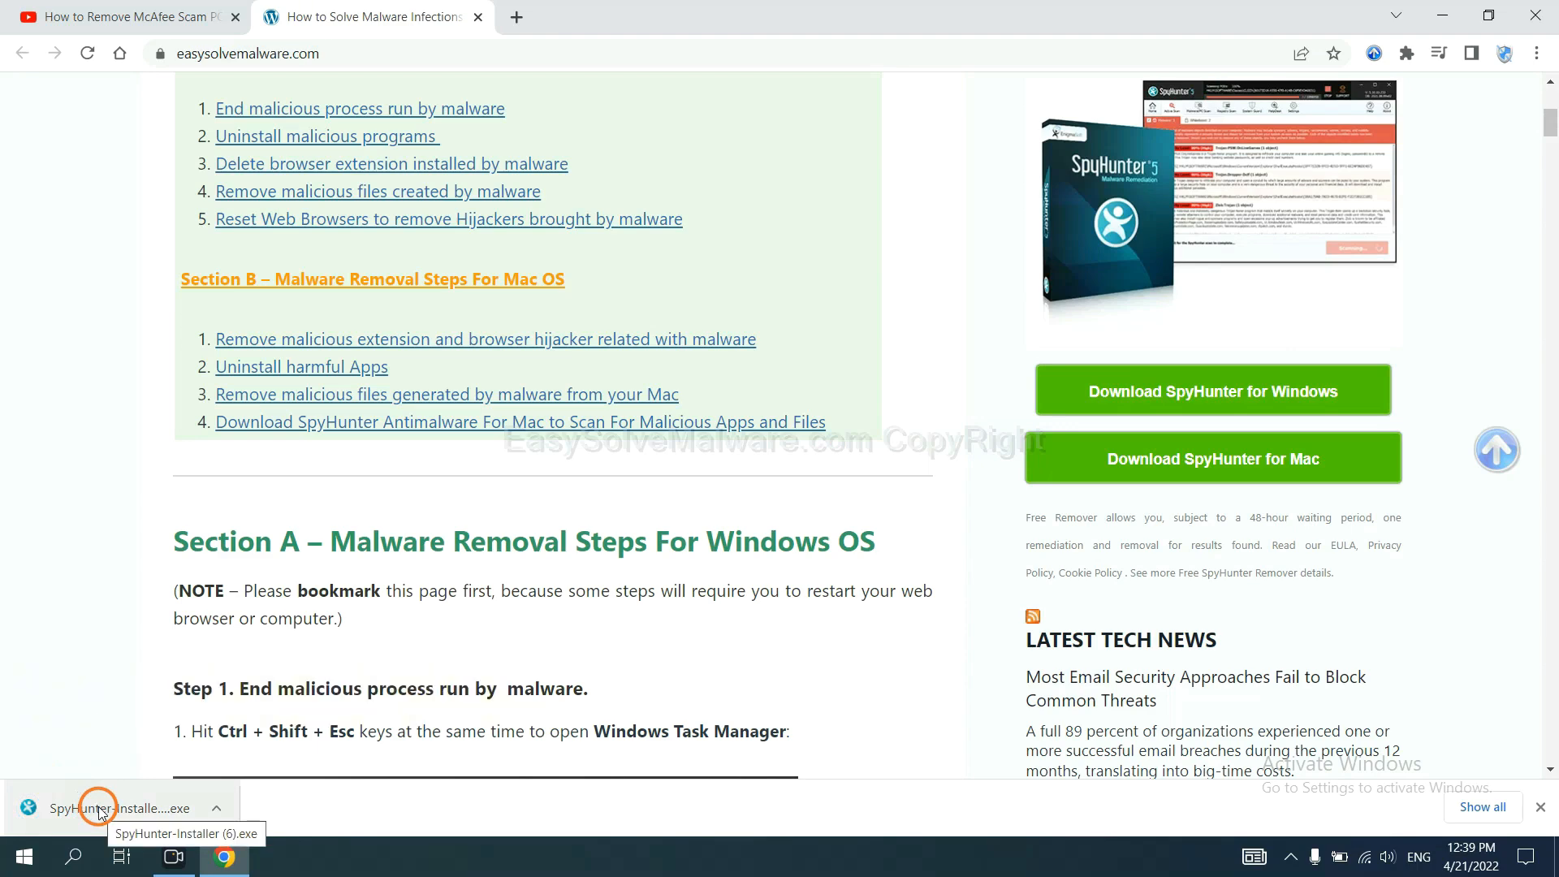
click(97, 807)
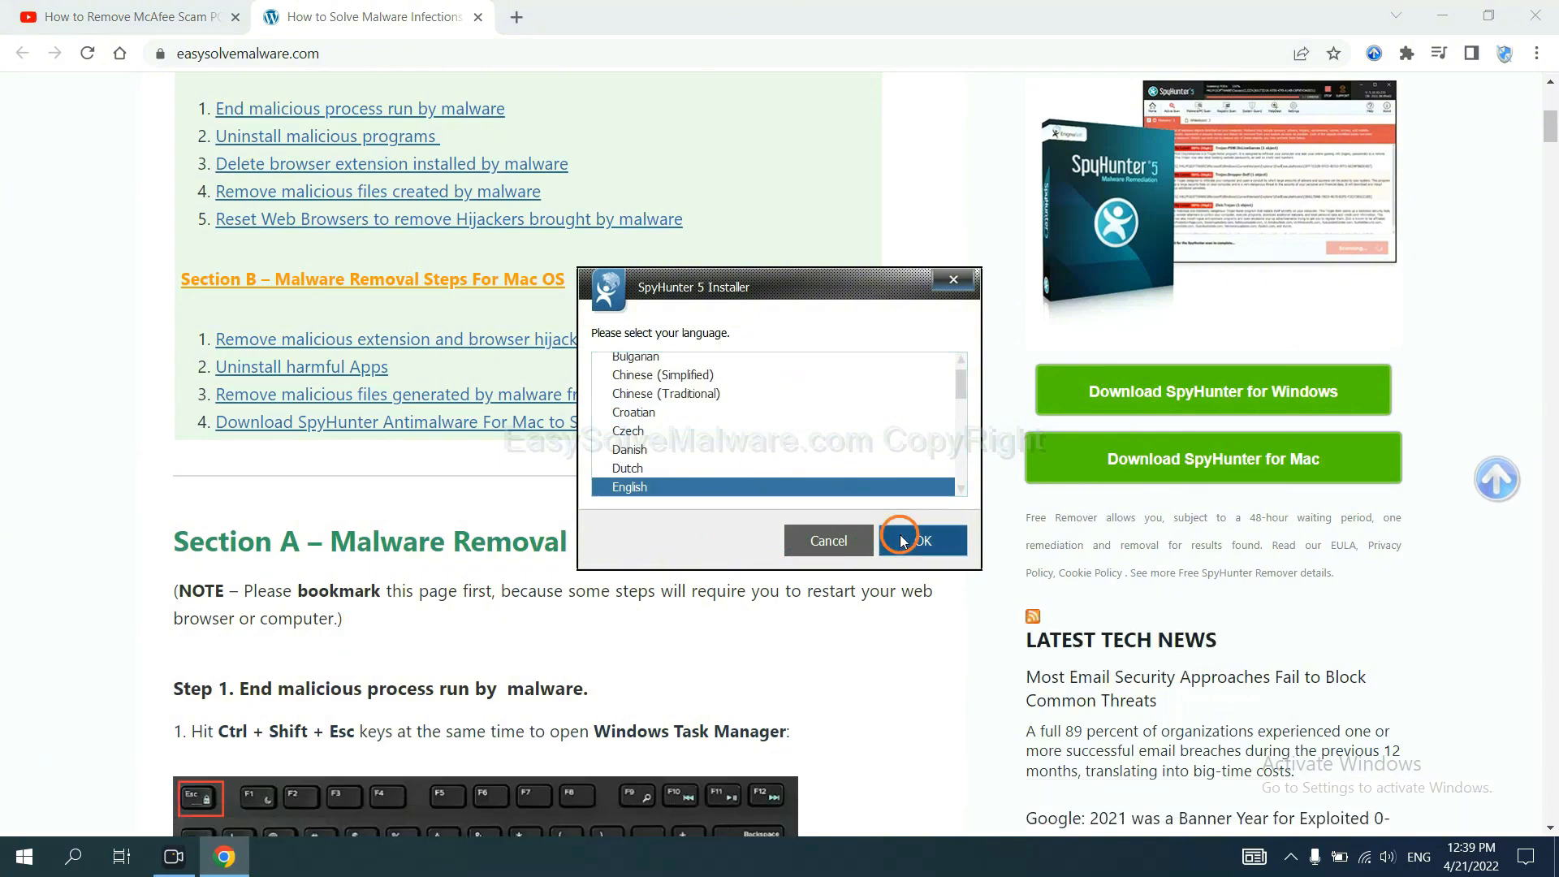
Confirm English, continue past the intro, and accept the EULA to install SpyHunter 5.
click(924, 540)
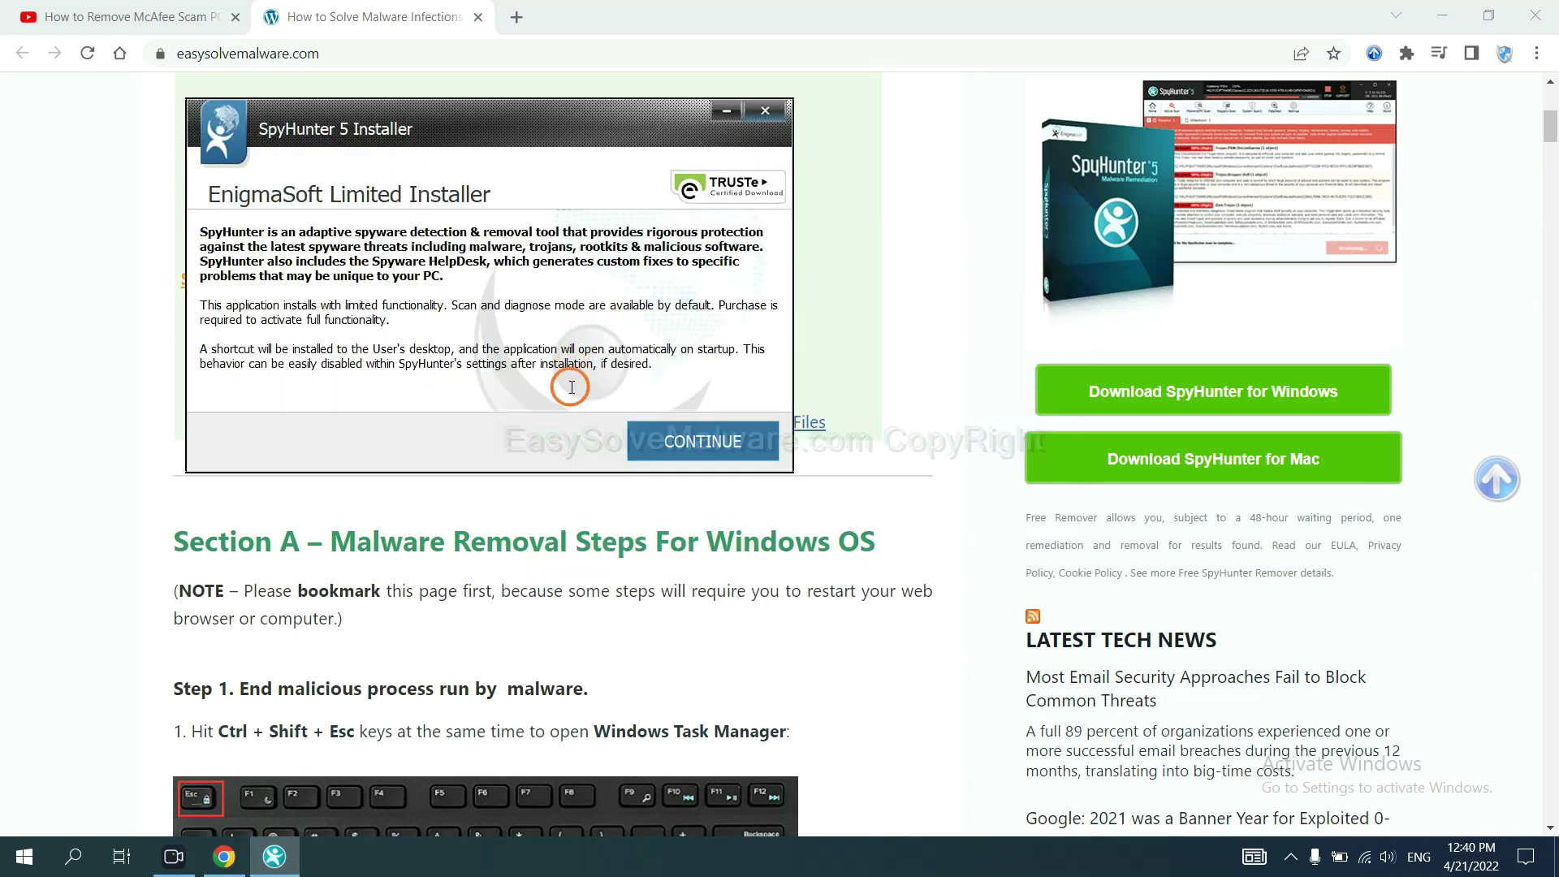
click(701, 441)
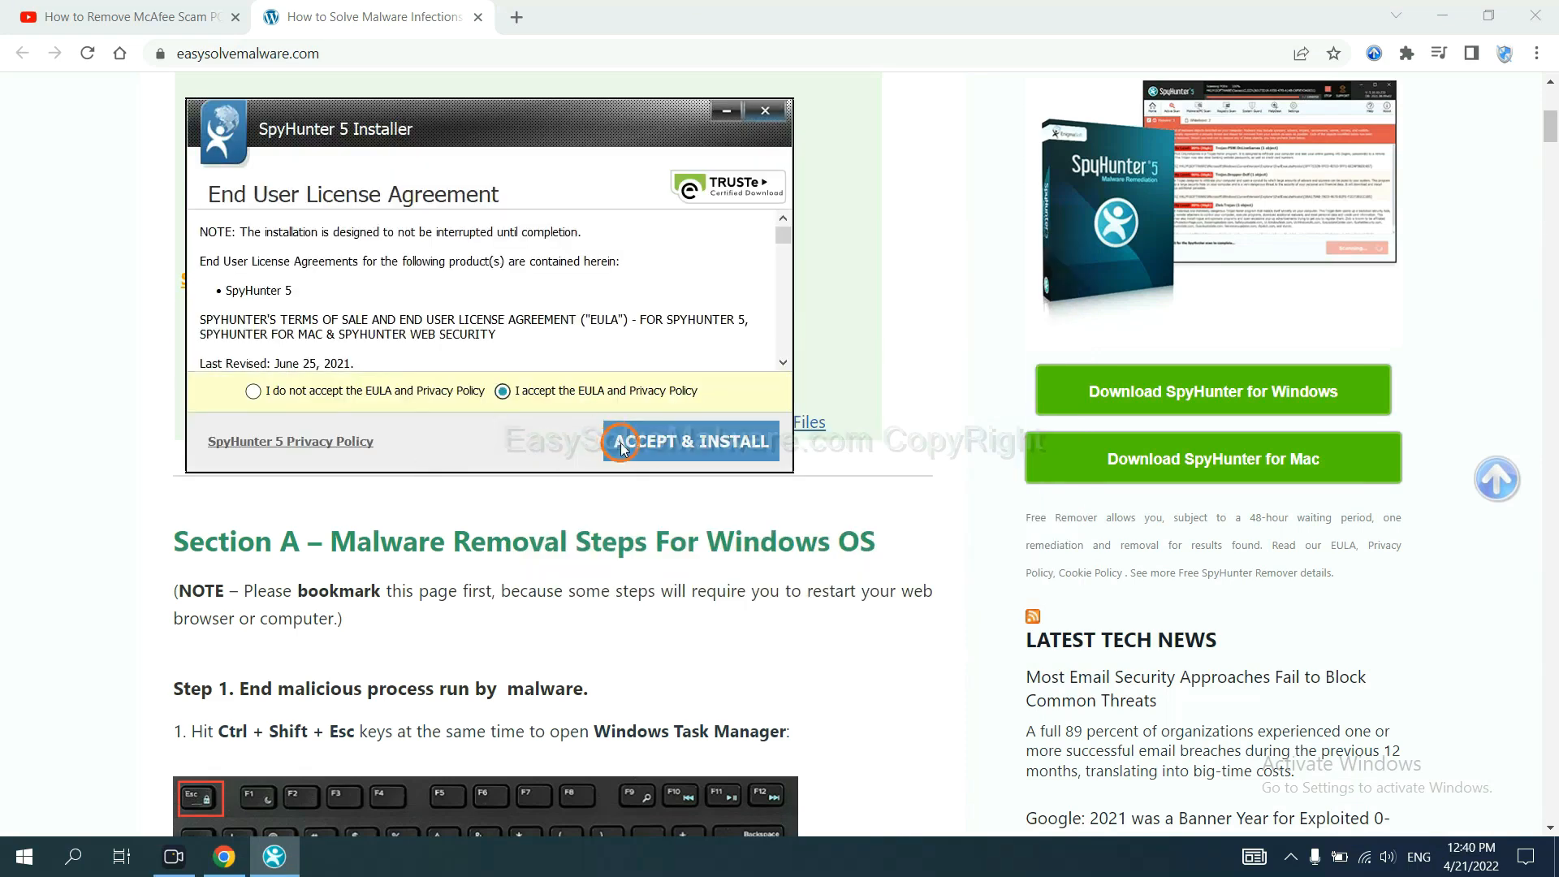
click(689, 441)
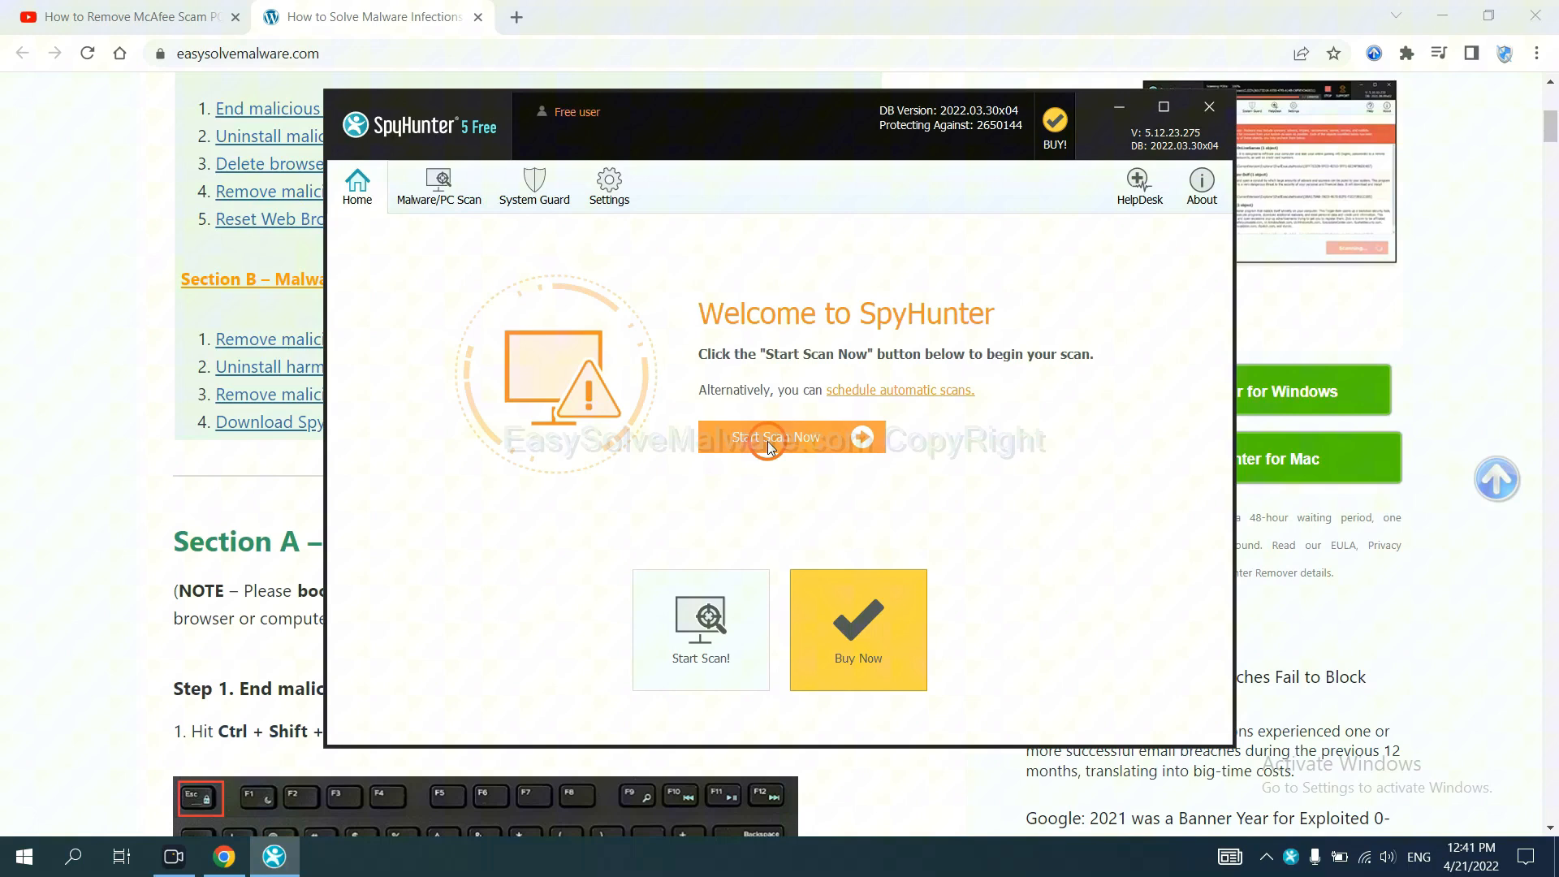
Run a SpyHunter scan and proceed from the Unknown Objects results to Registration Required.
click(775, 437)
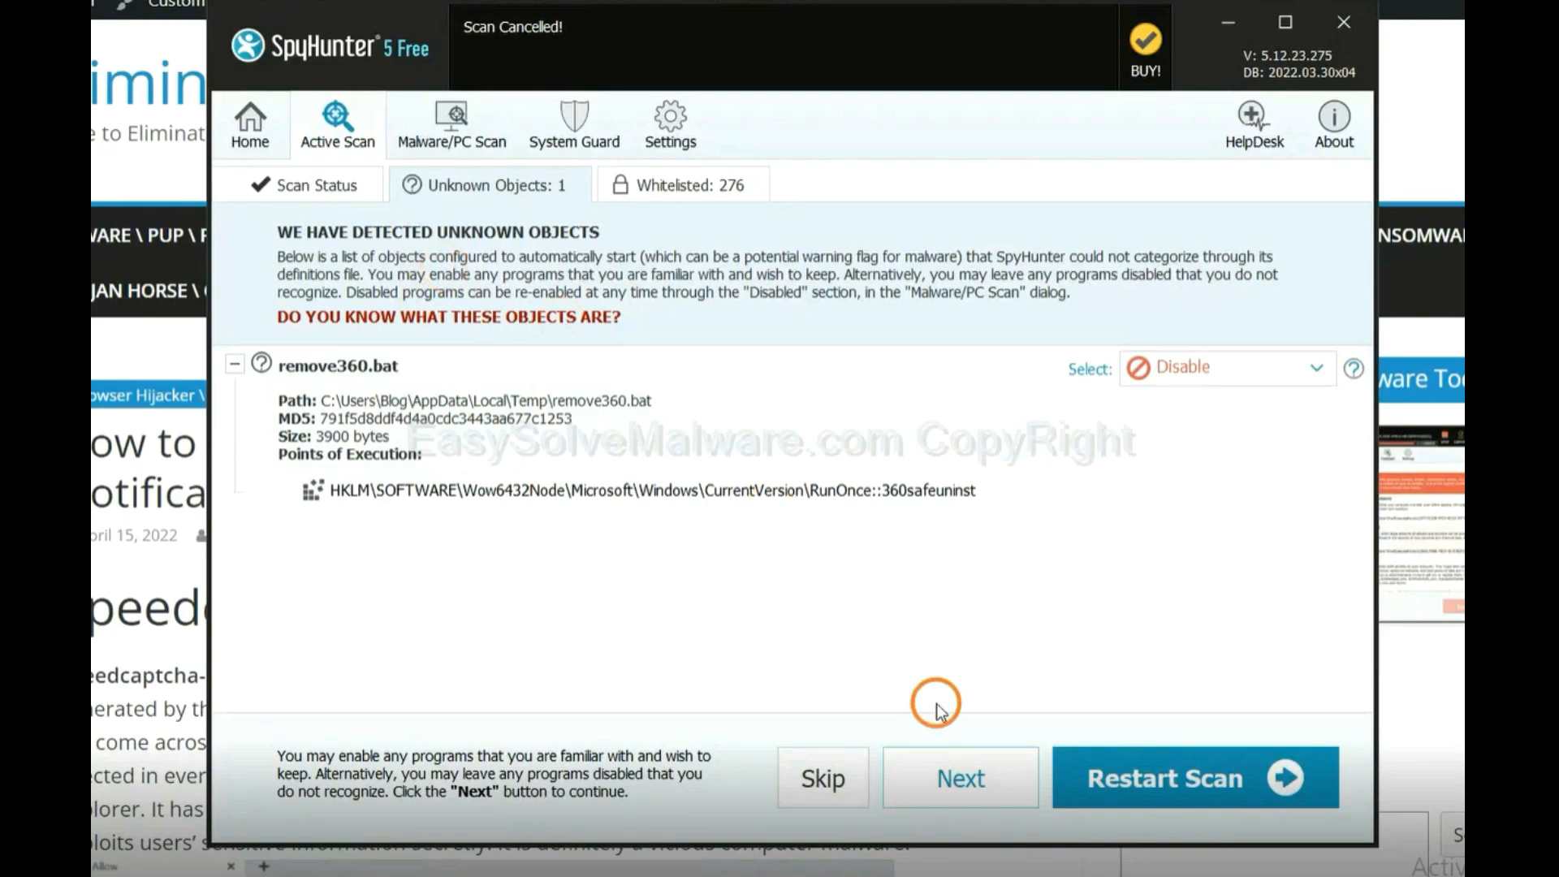
click(959, 777)
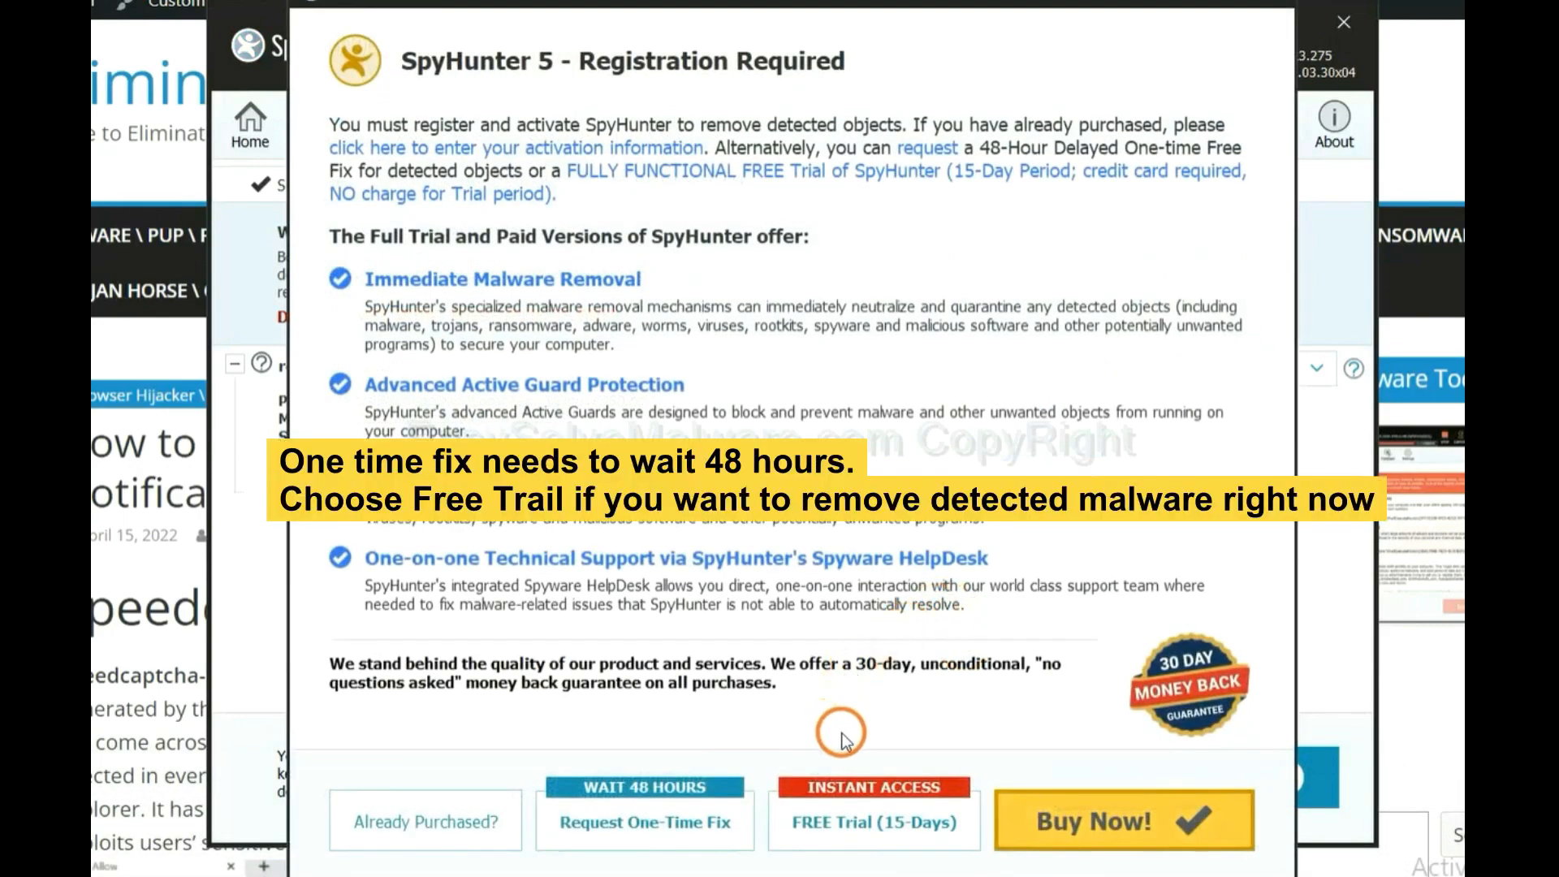
mouse_move(841, 717)
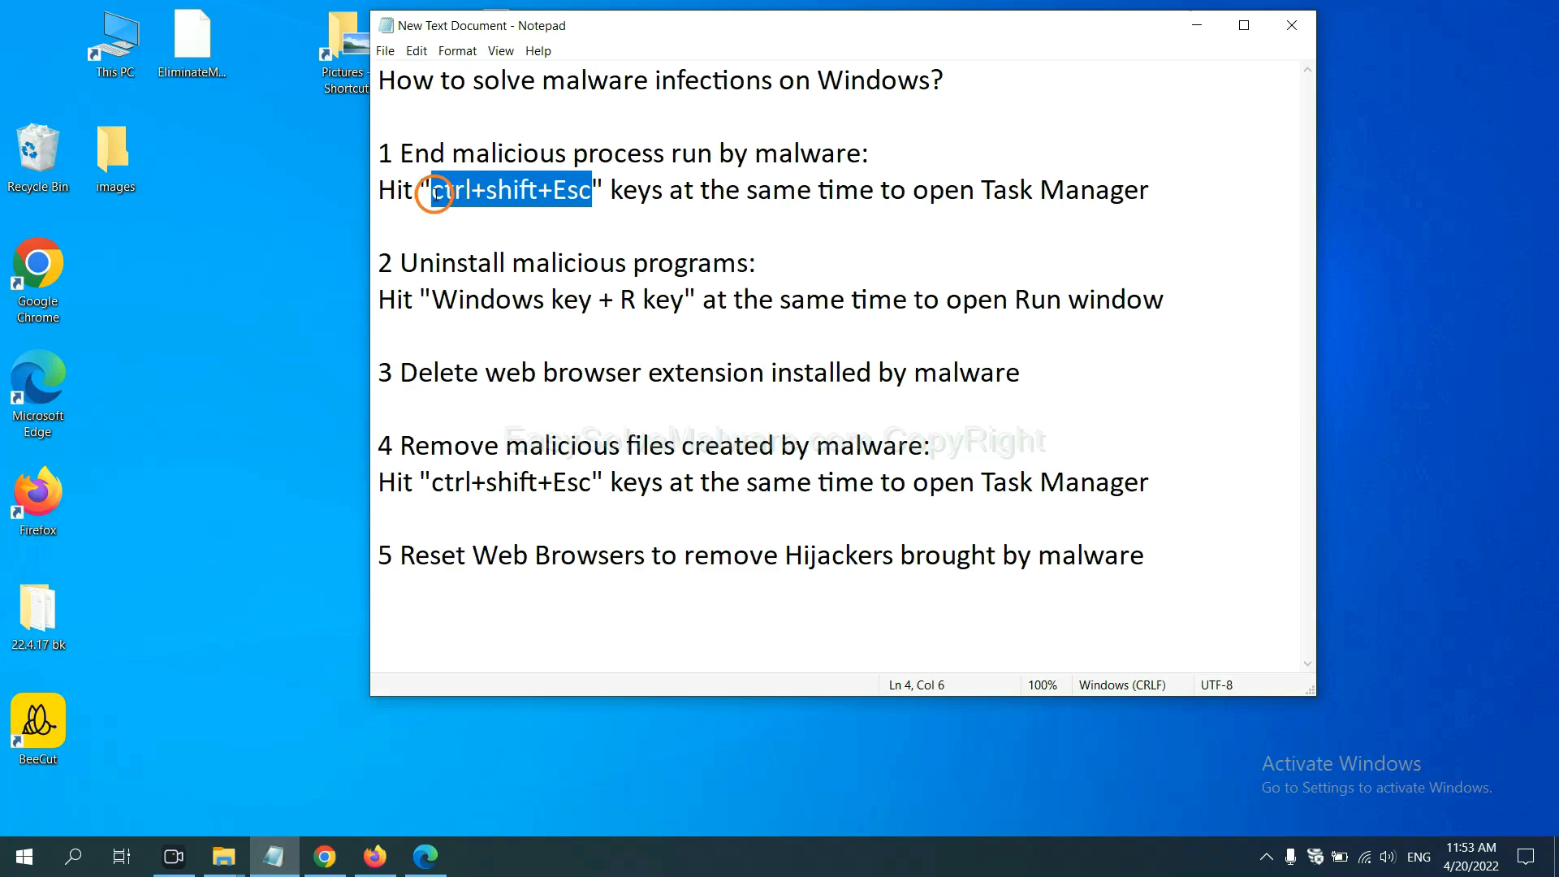
key(ctrl+shift+esc)
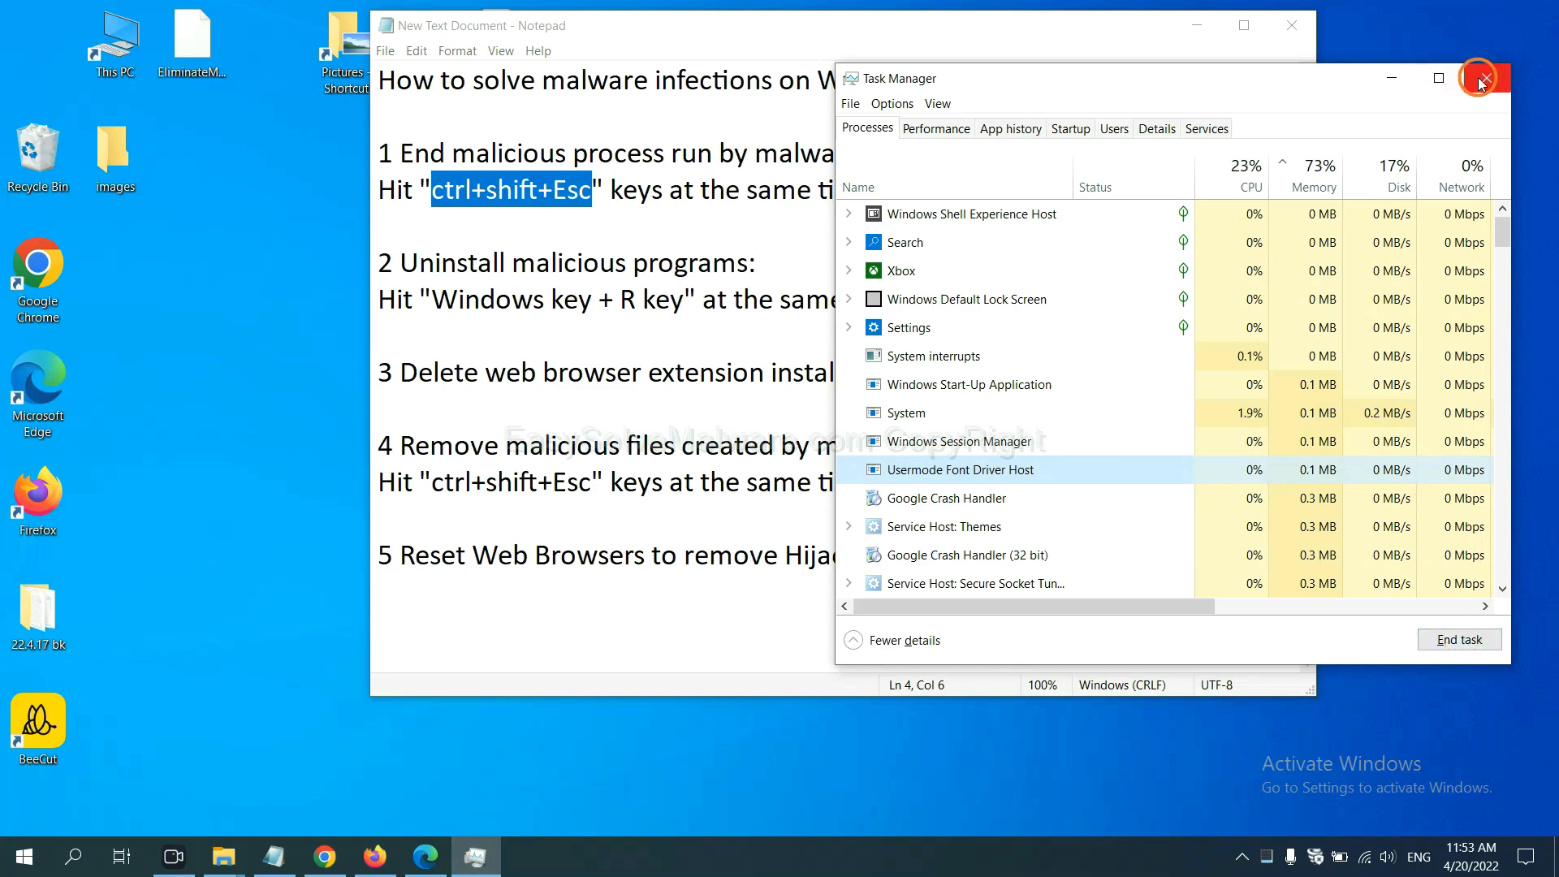
click(1484, 78)
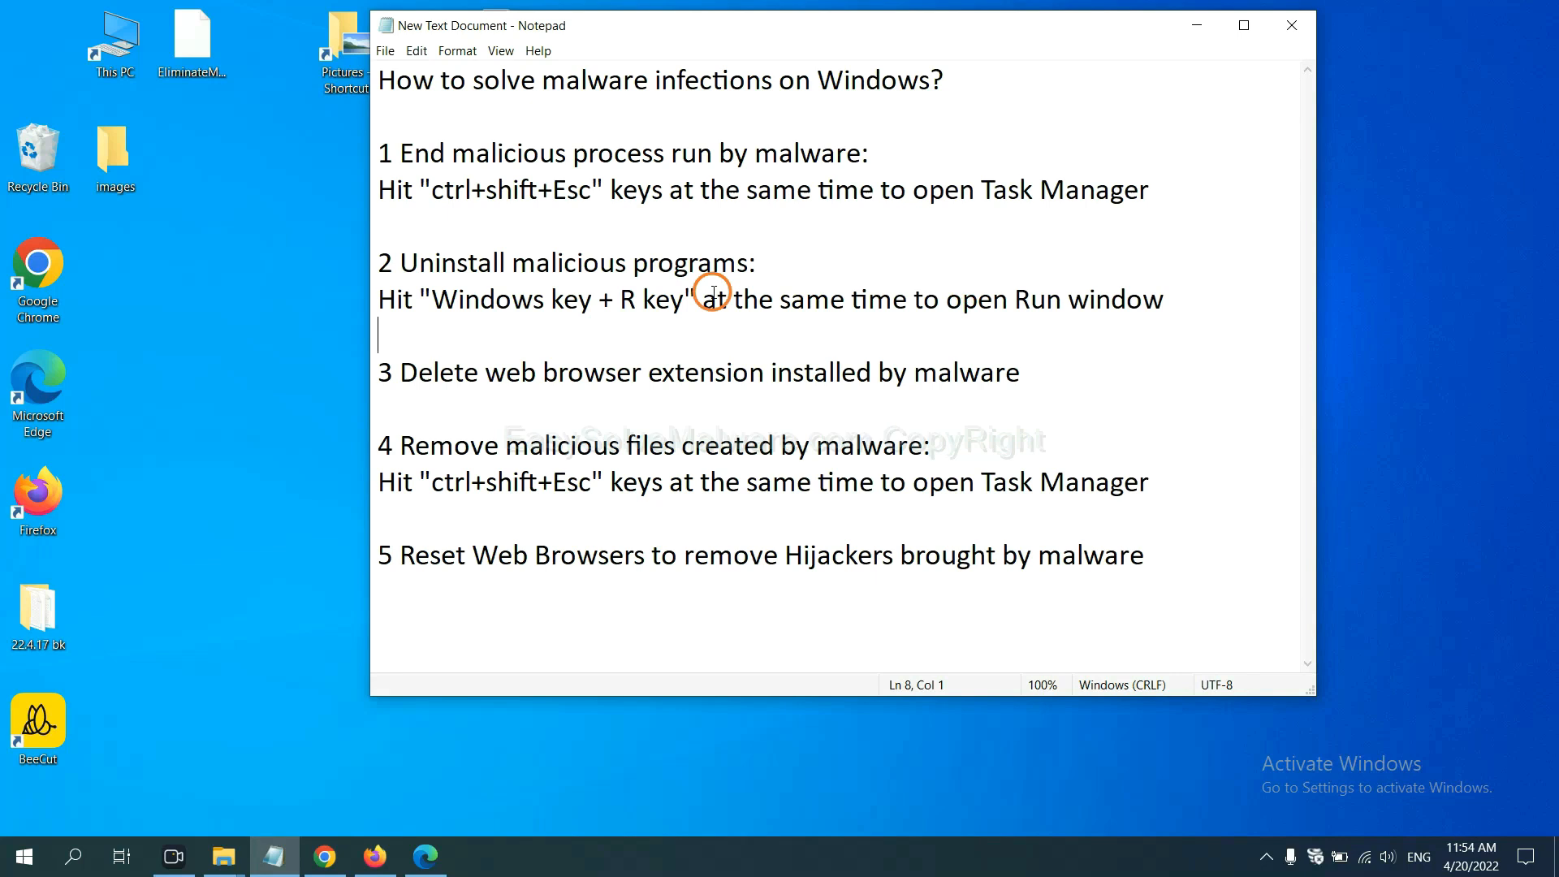
mouse_move(324, 302)
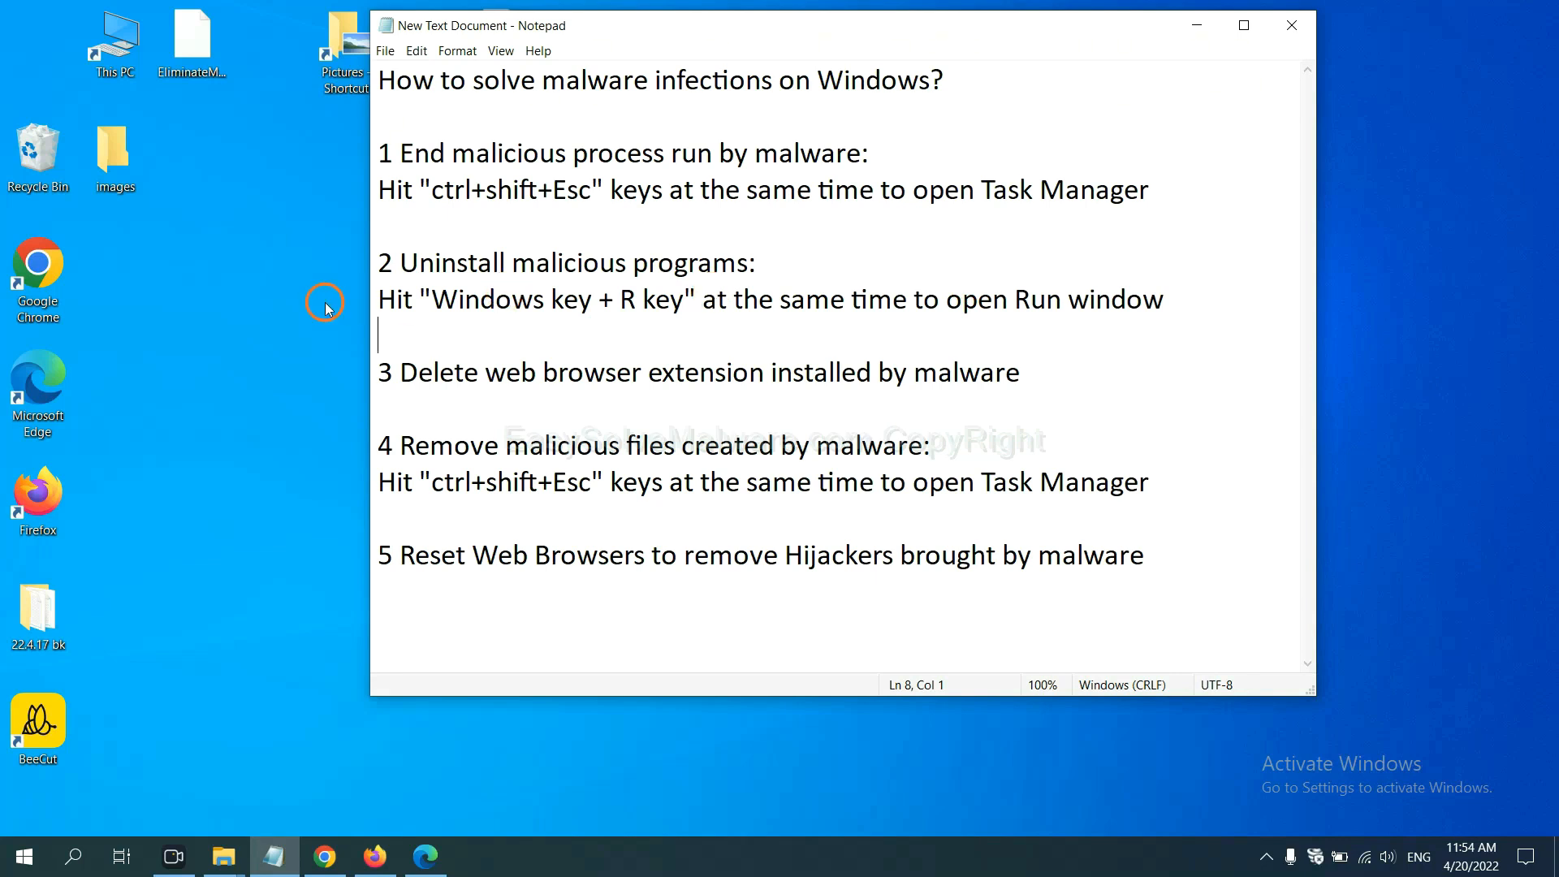
Open Control Panel via Run and select the malicious program under Uninstall a program.
drag(433, 299, 646, 299)
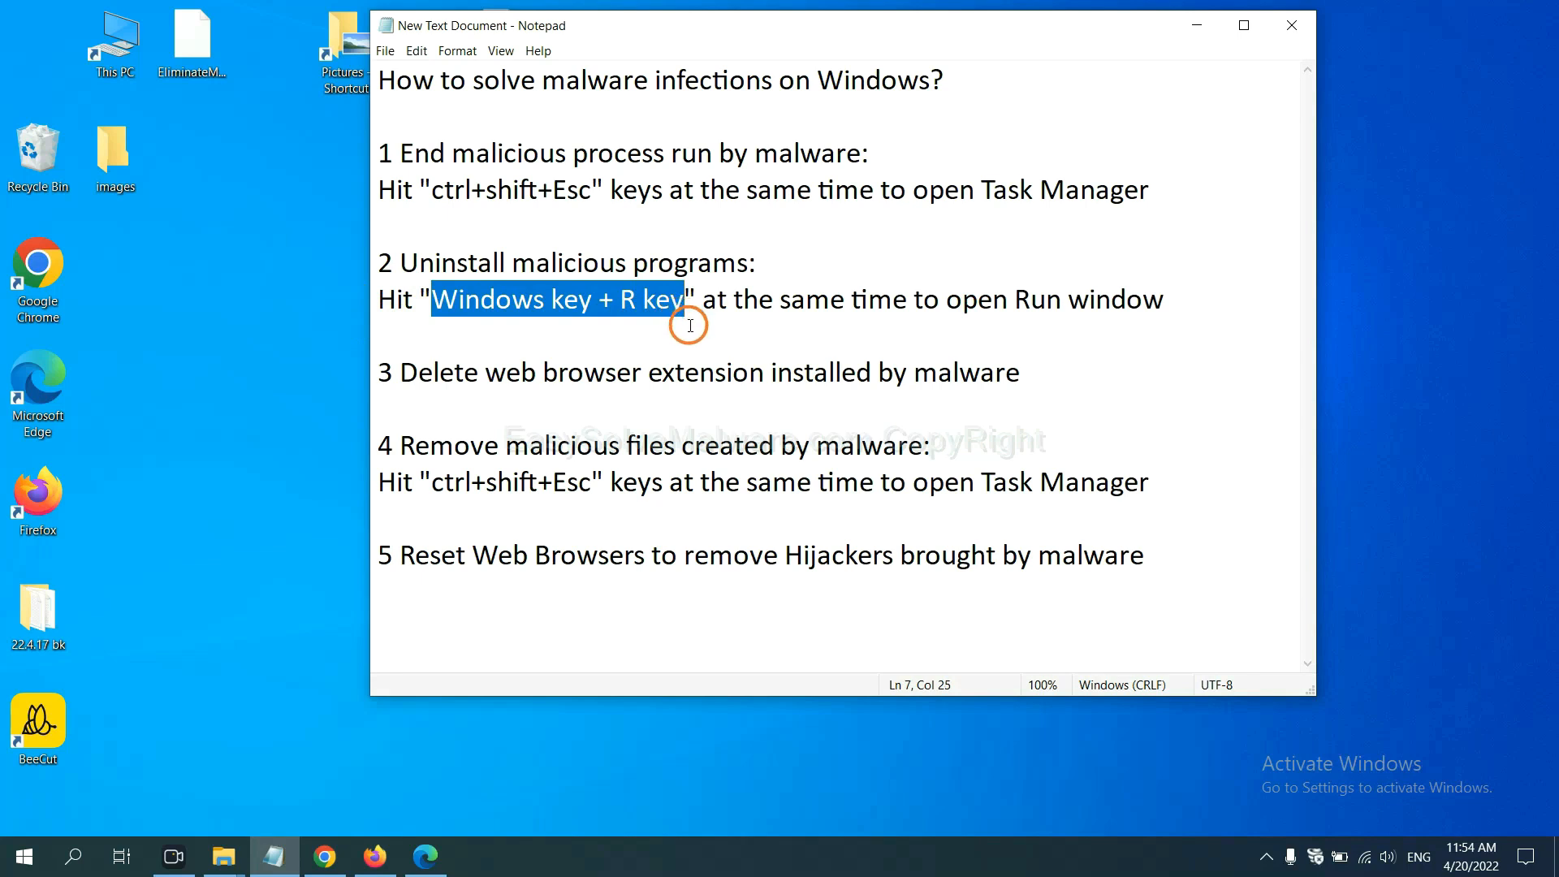
key(Win+r)
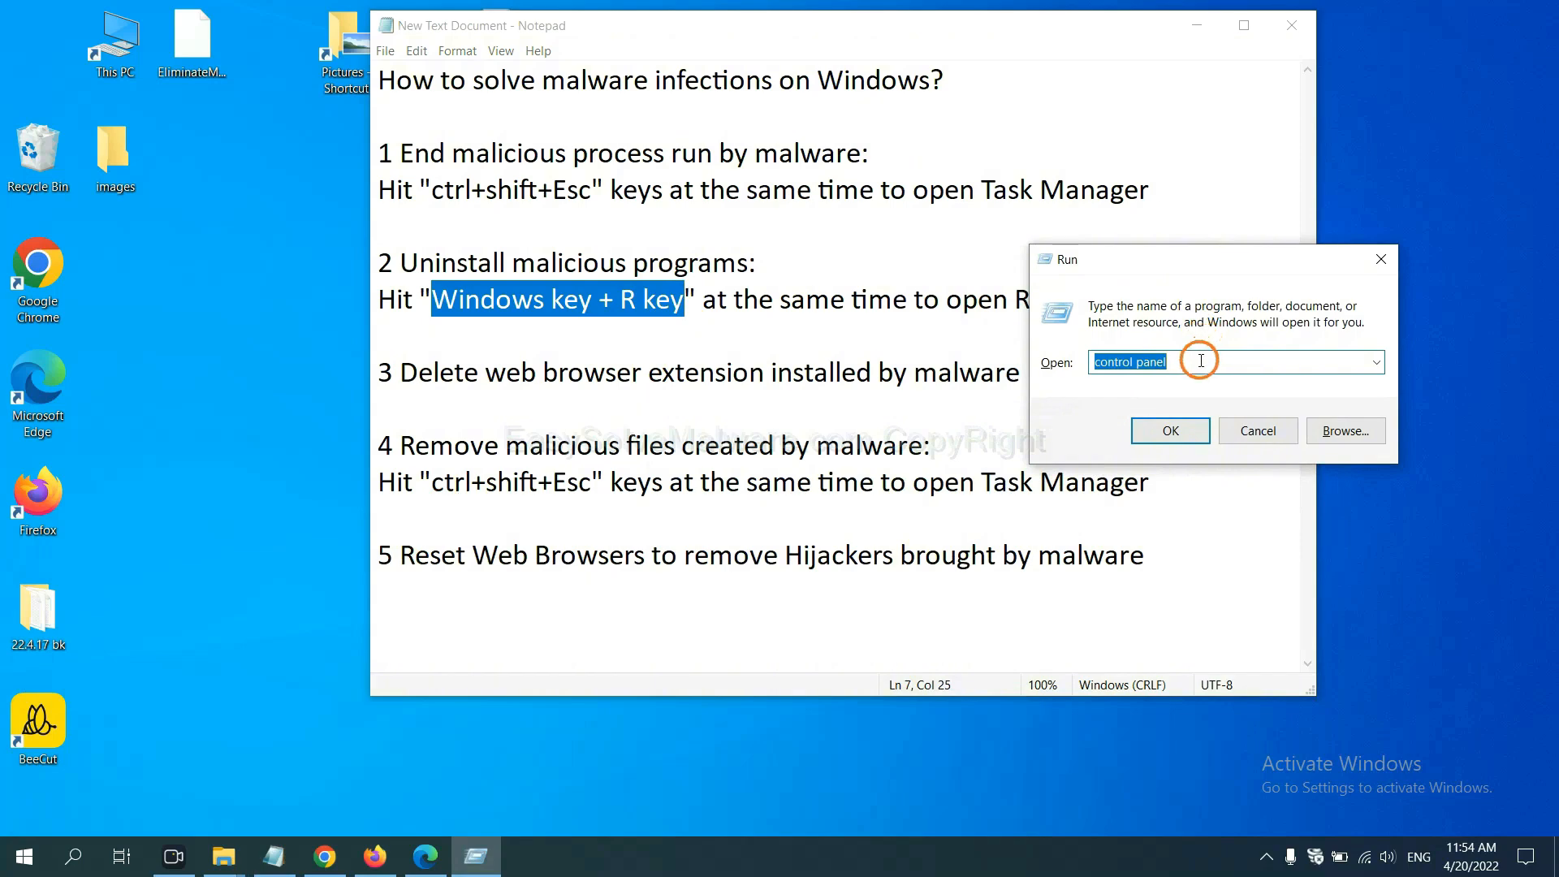
click(1194, 362)
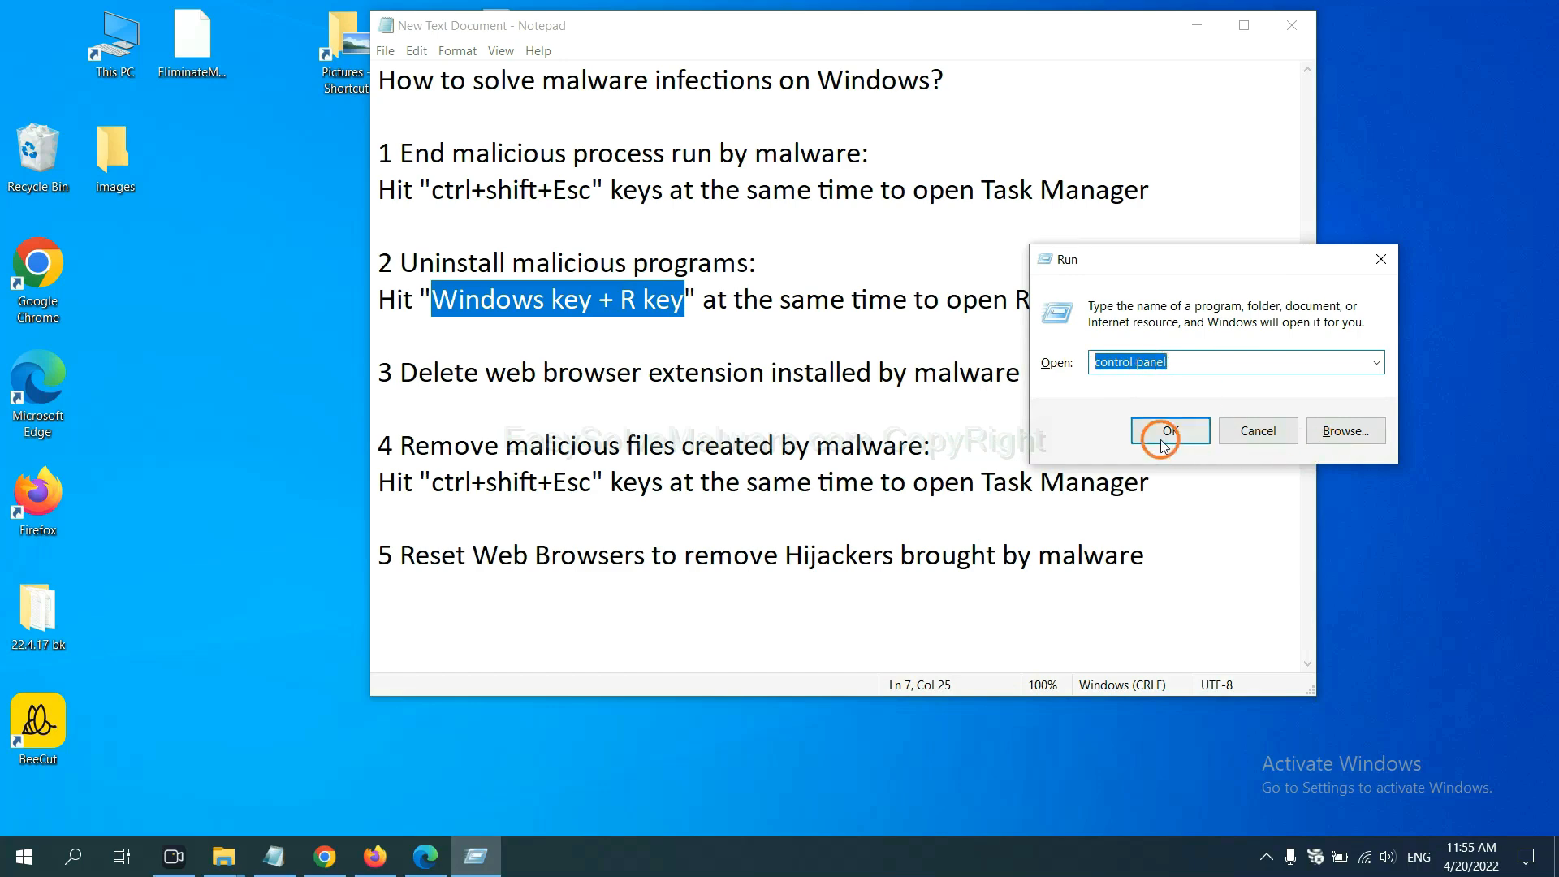
click(1169, 430)
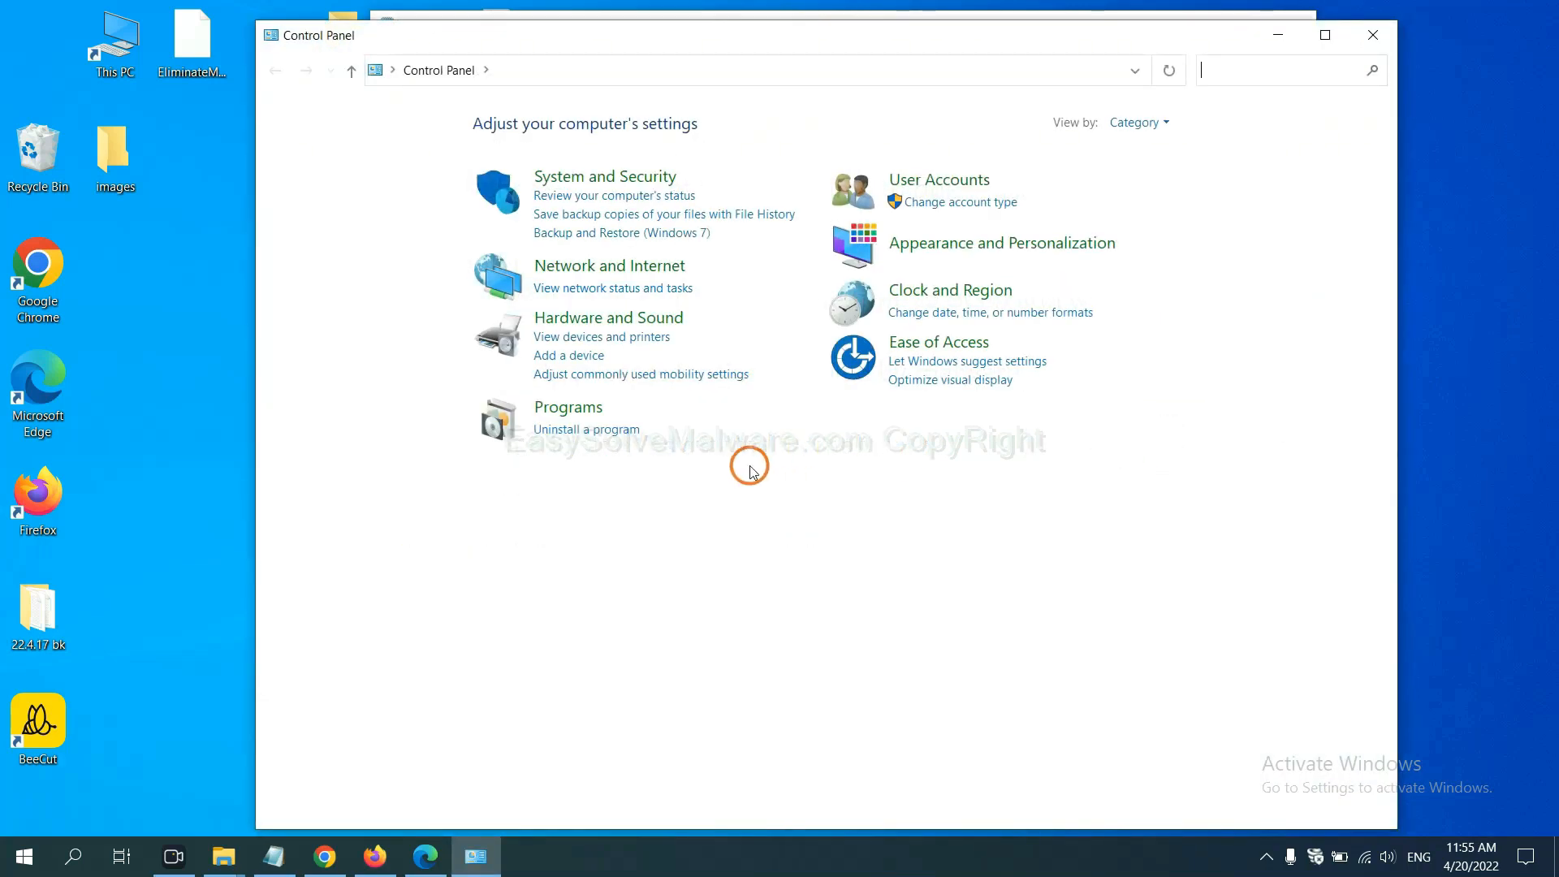
mouse_move(614, 441)
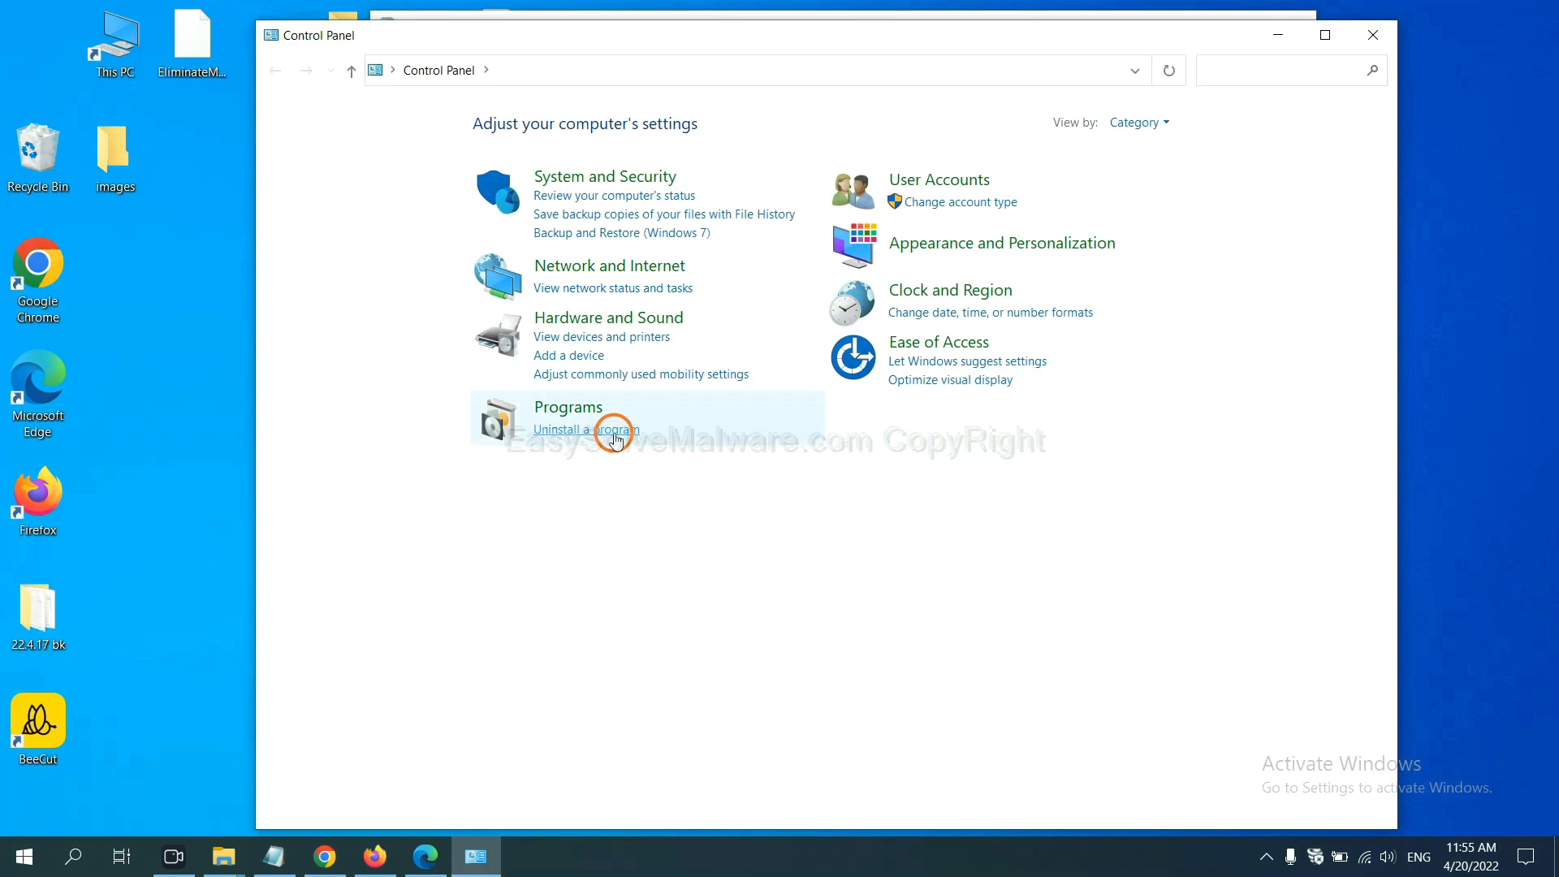
click(586, 429)
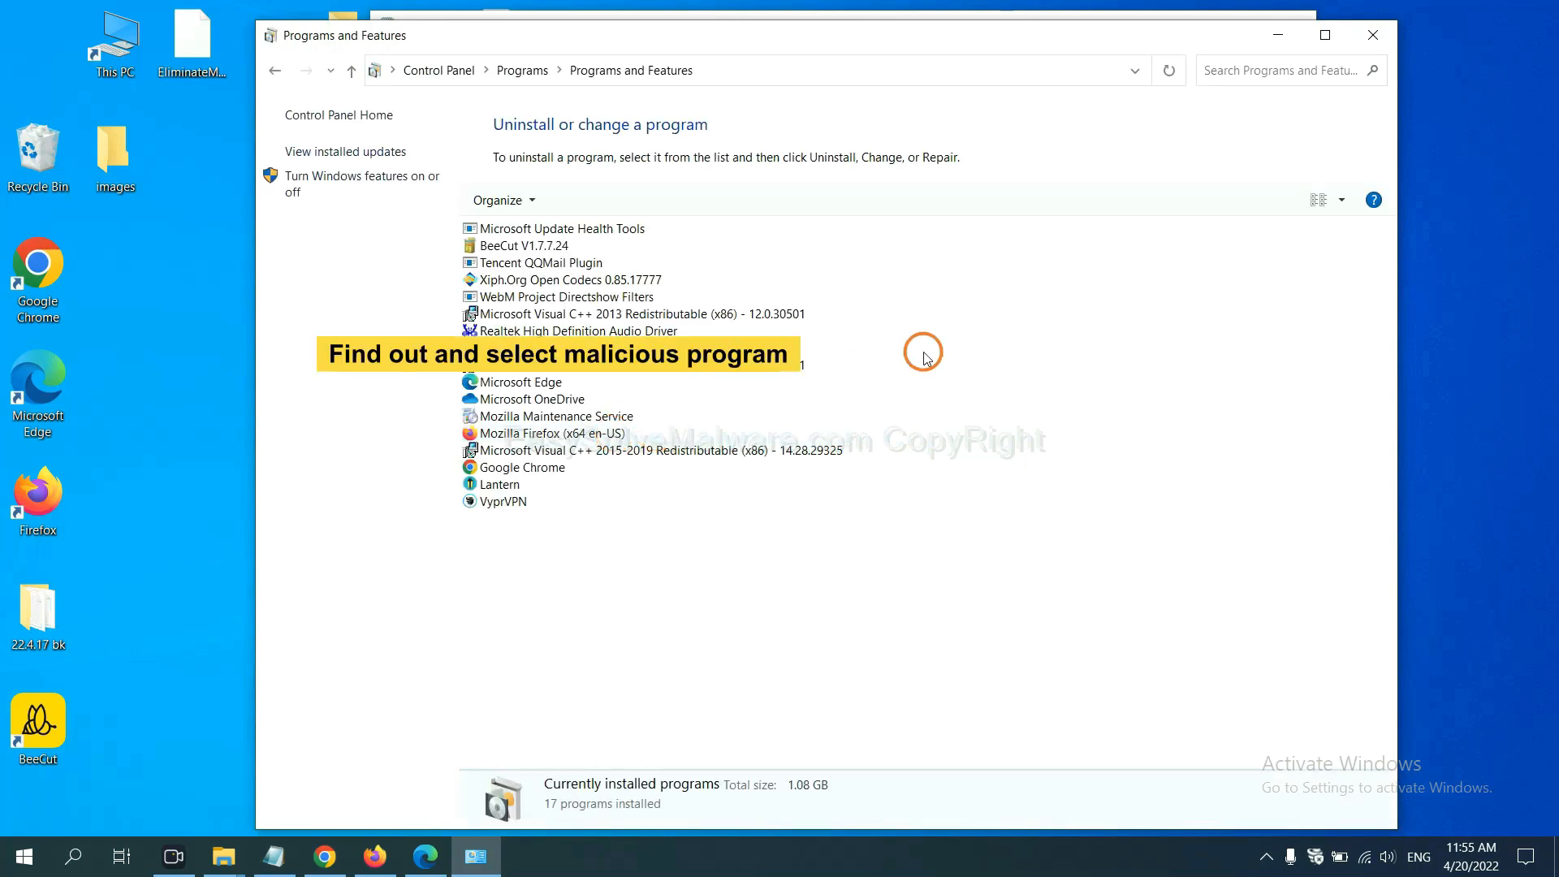
mouse_move(932, 342)
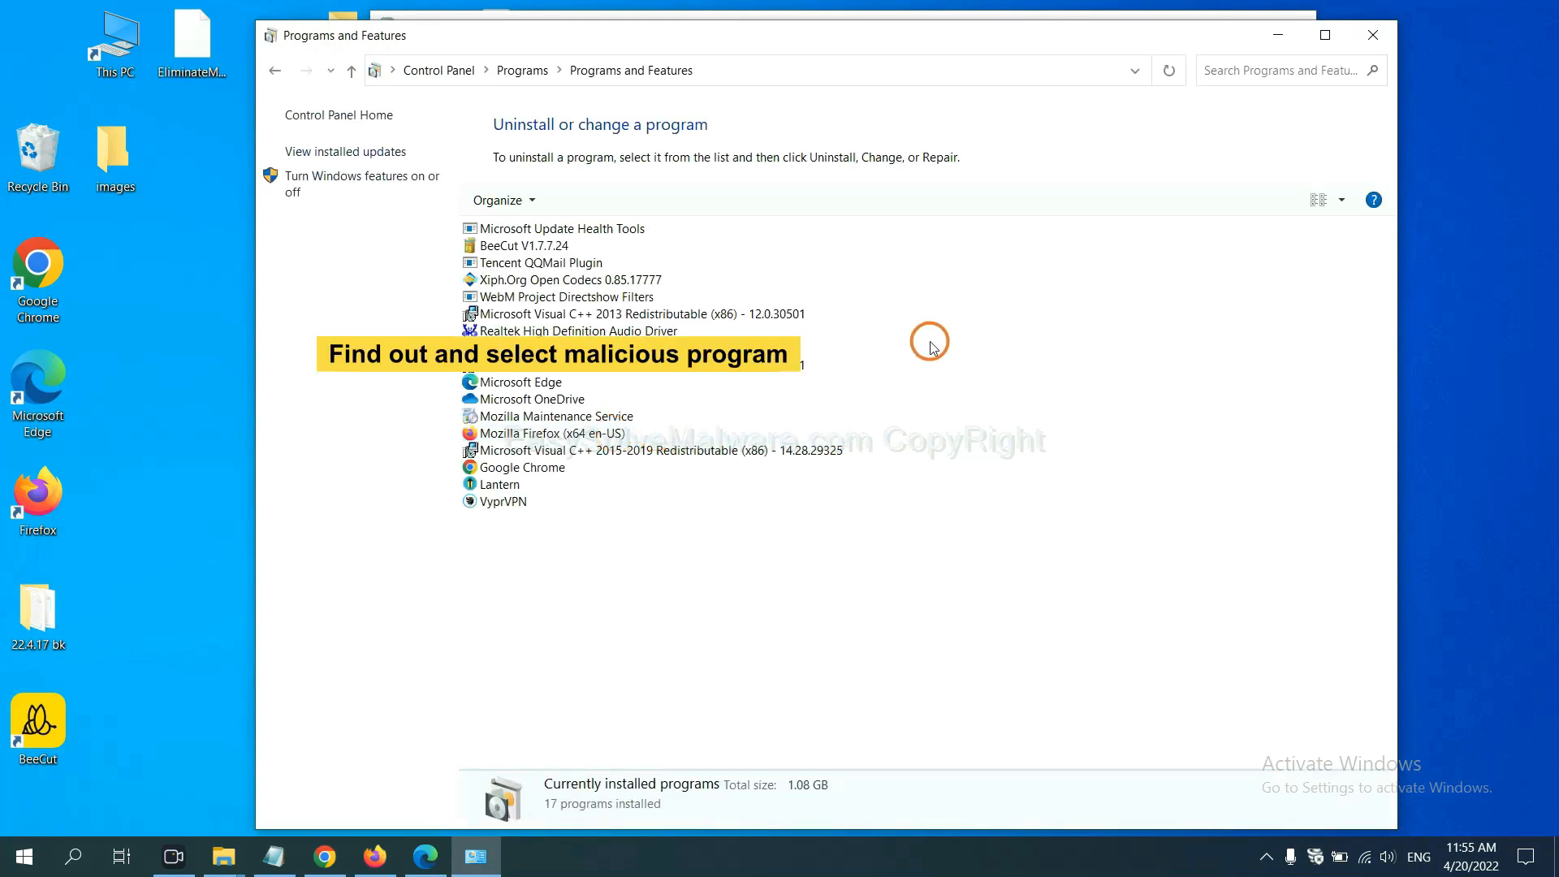
mouse_move(943, 333)
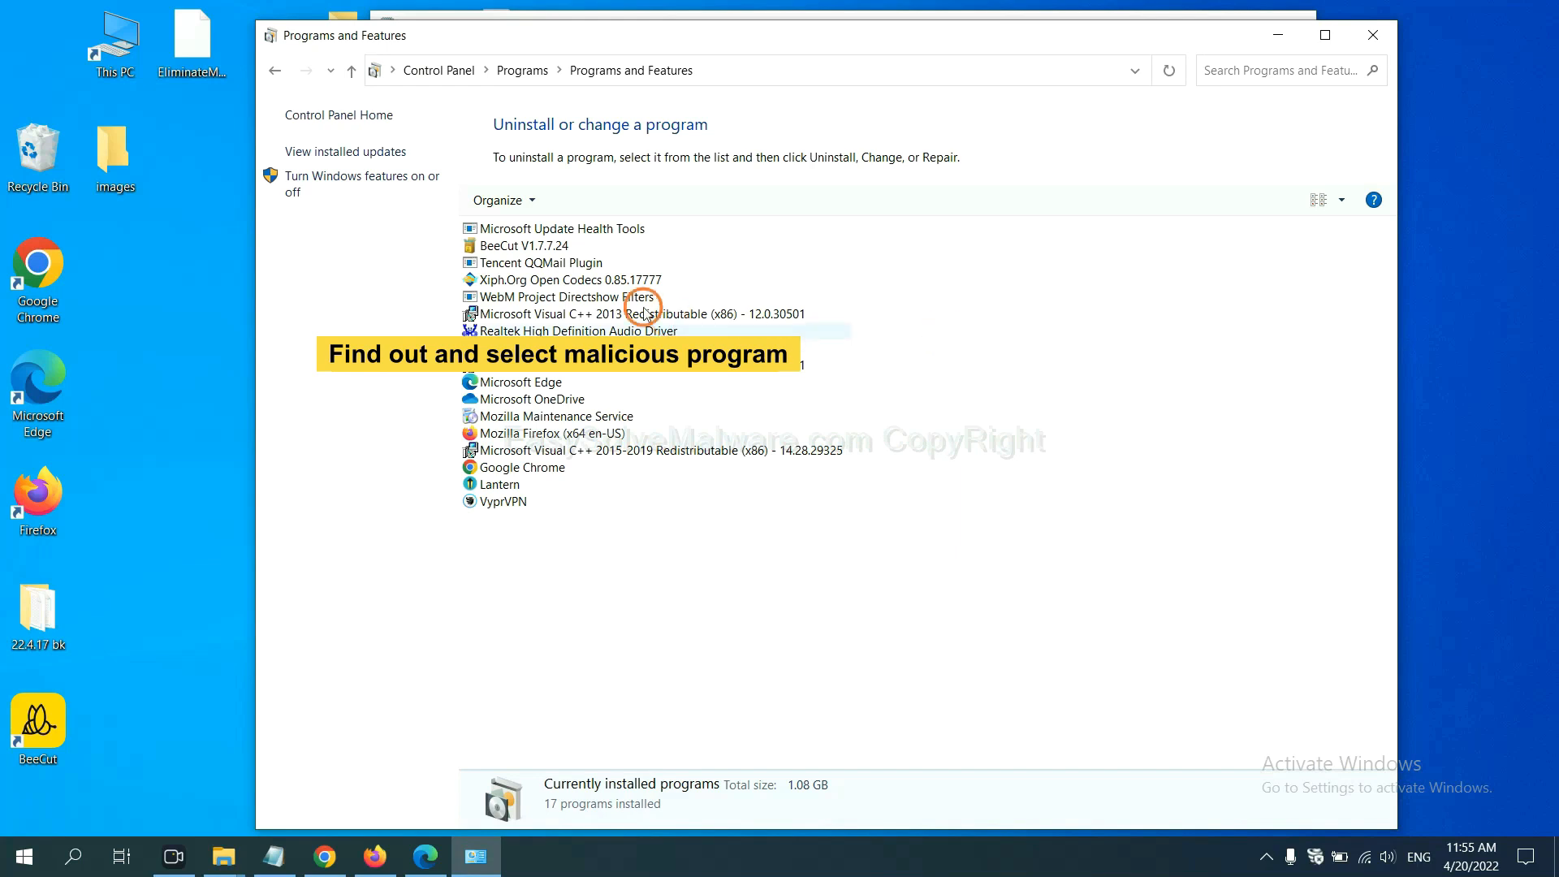
click(569, 279)
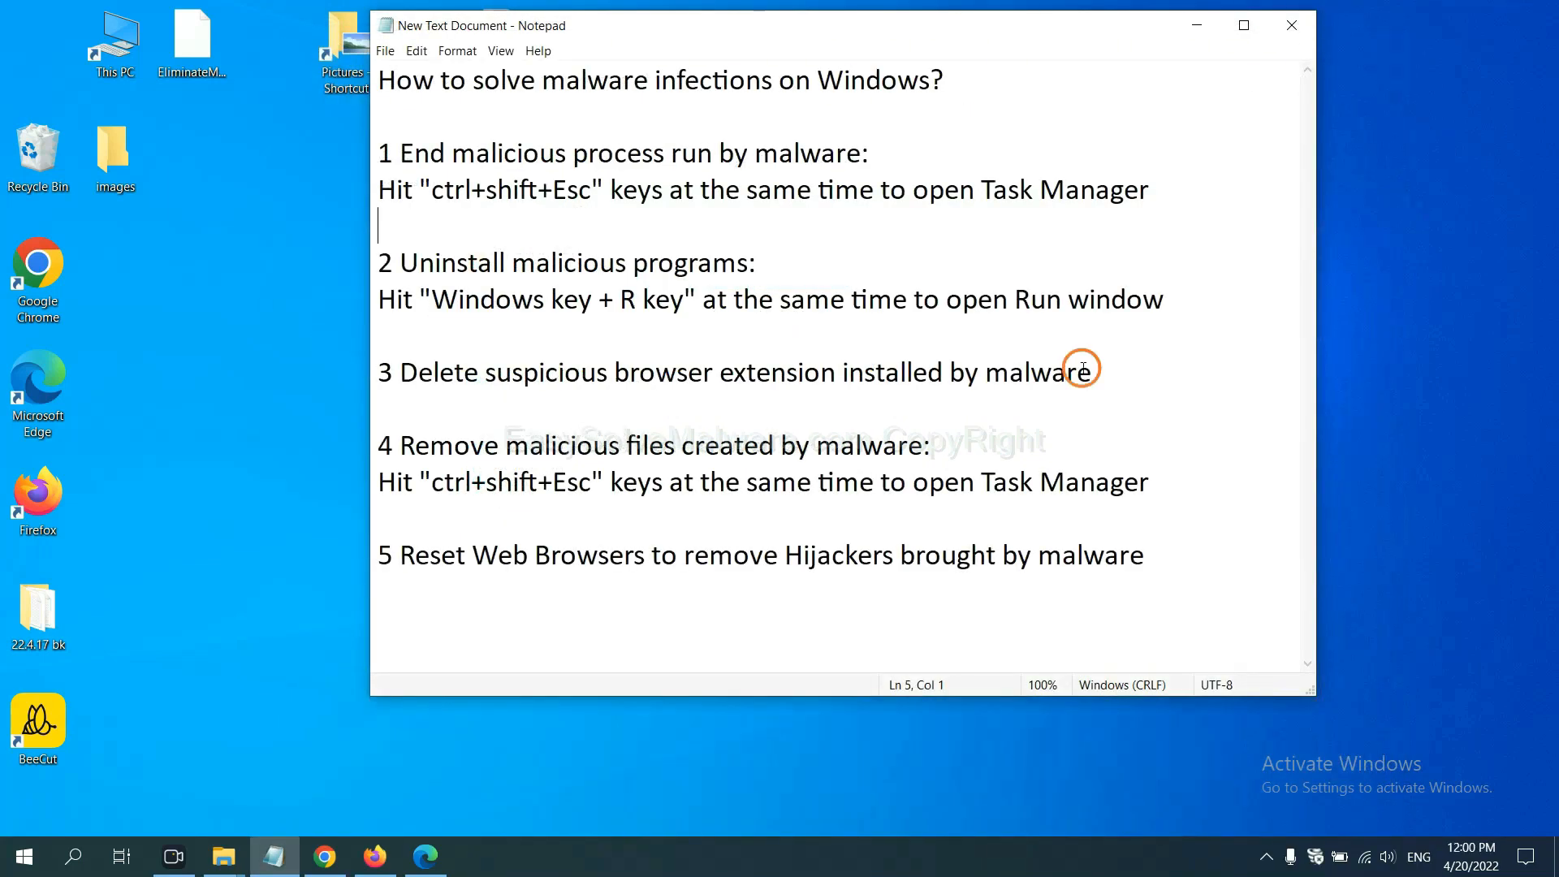
mouse_move(633, 411)
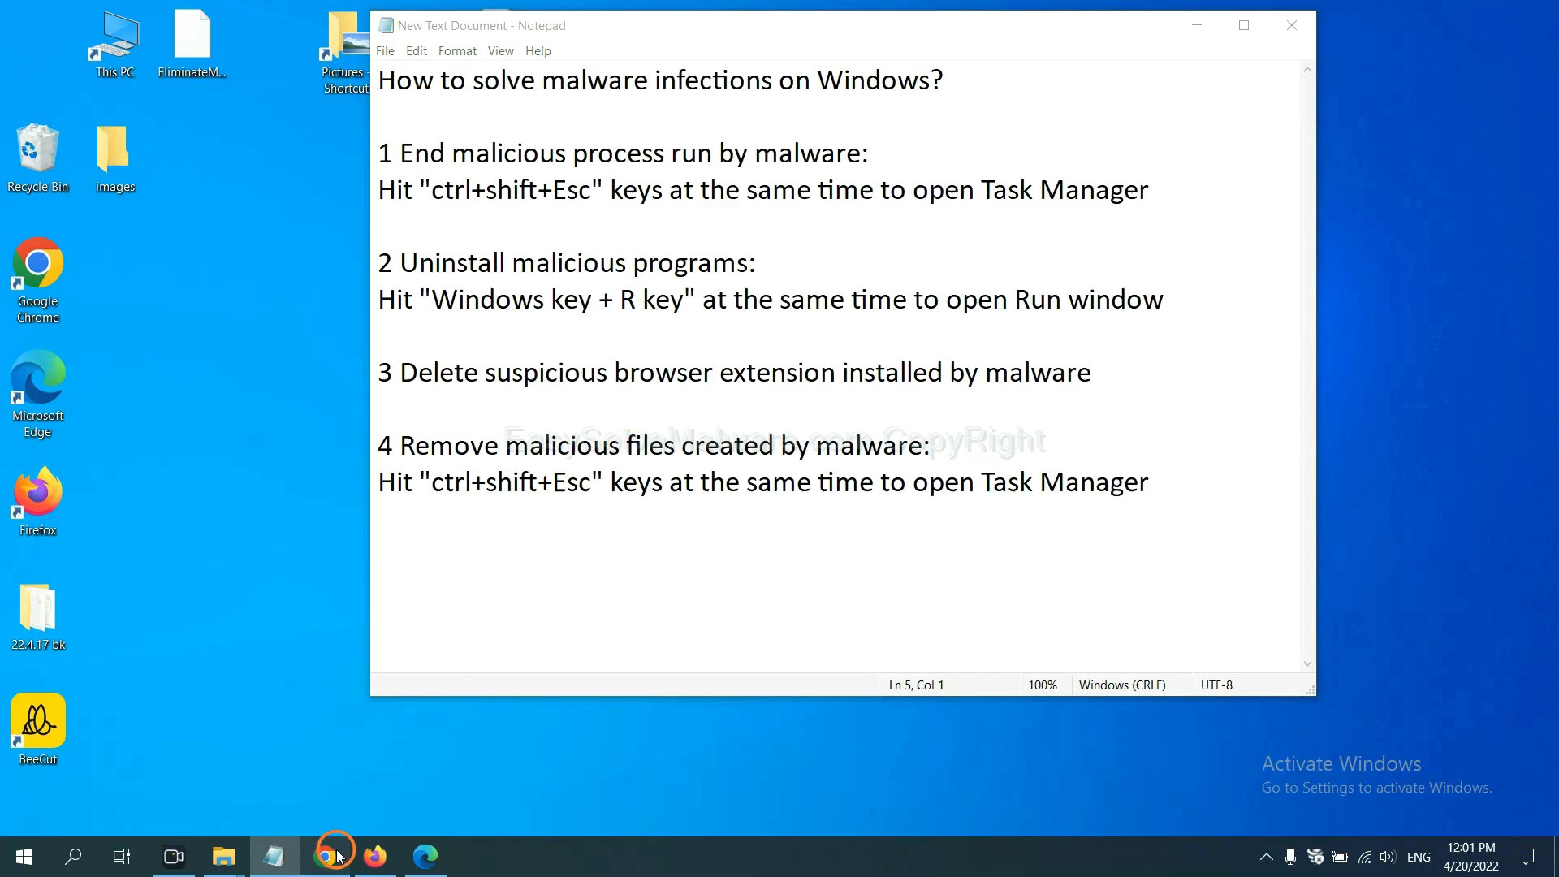
Open Chrome's Extensions page from More tools, showing the Scroll To Top extension.
click(325, 856)
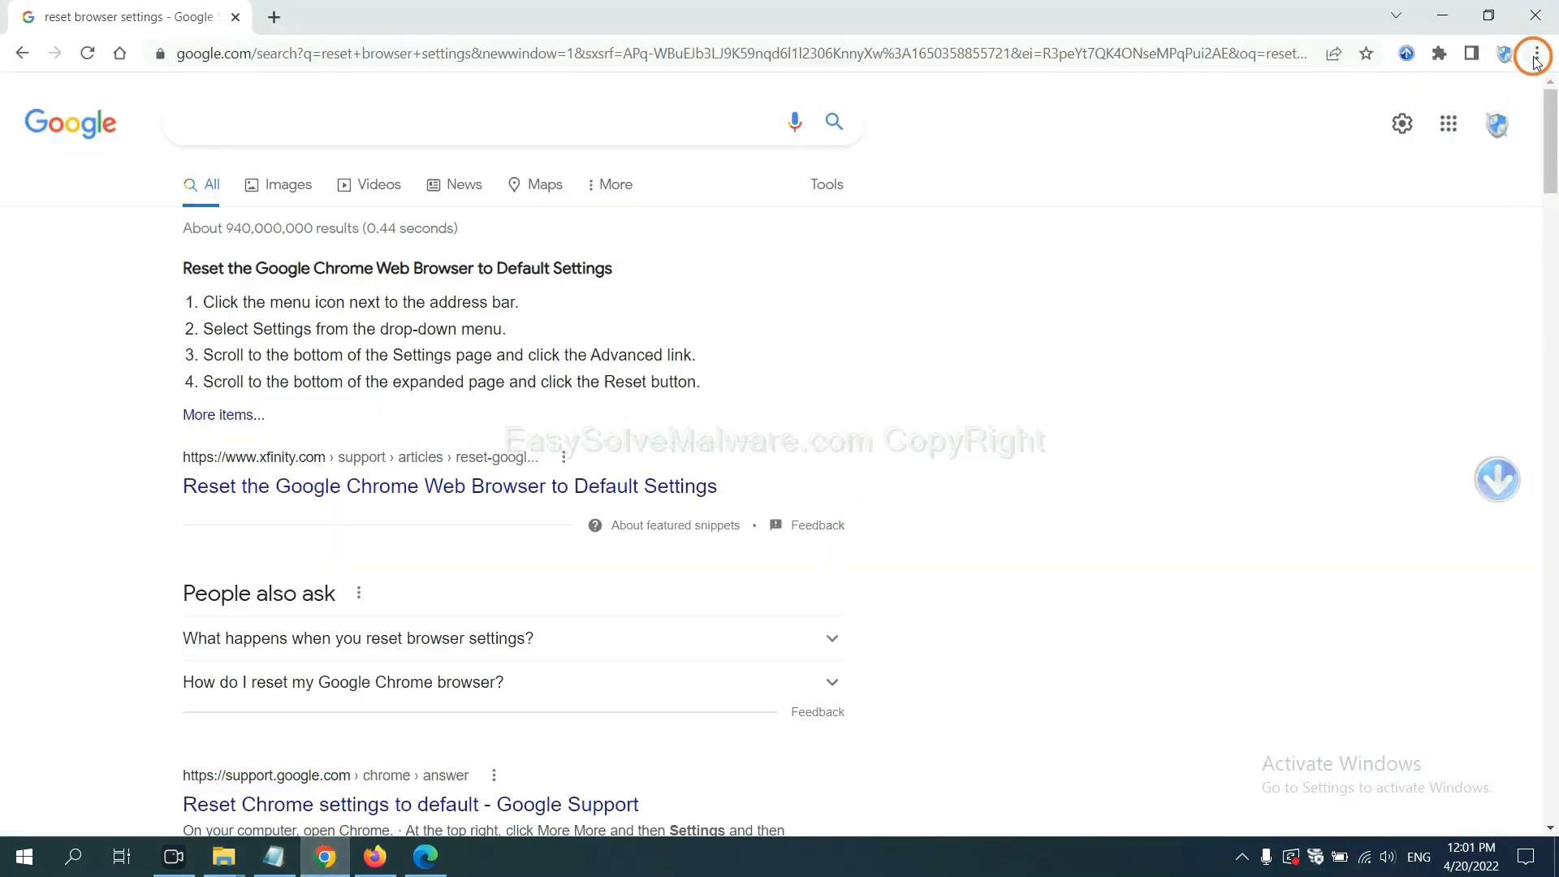
click(1533, 53)
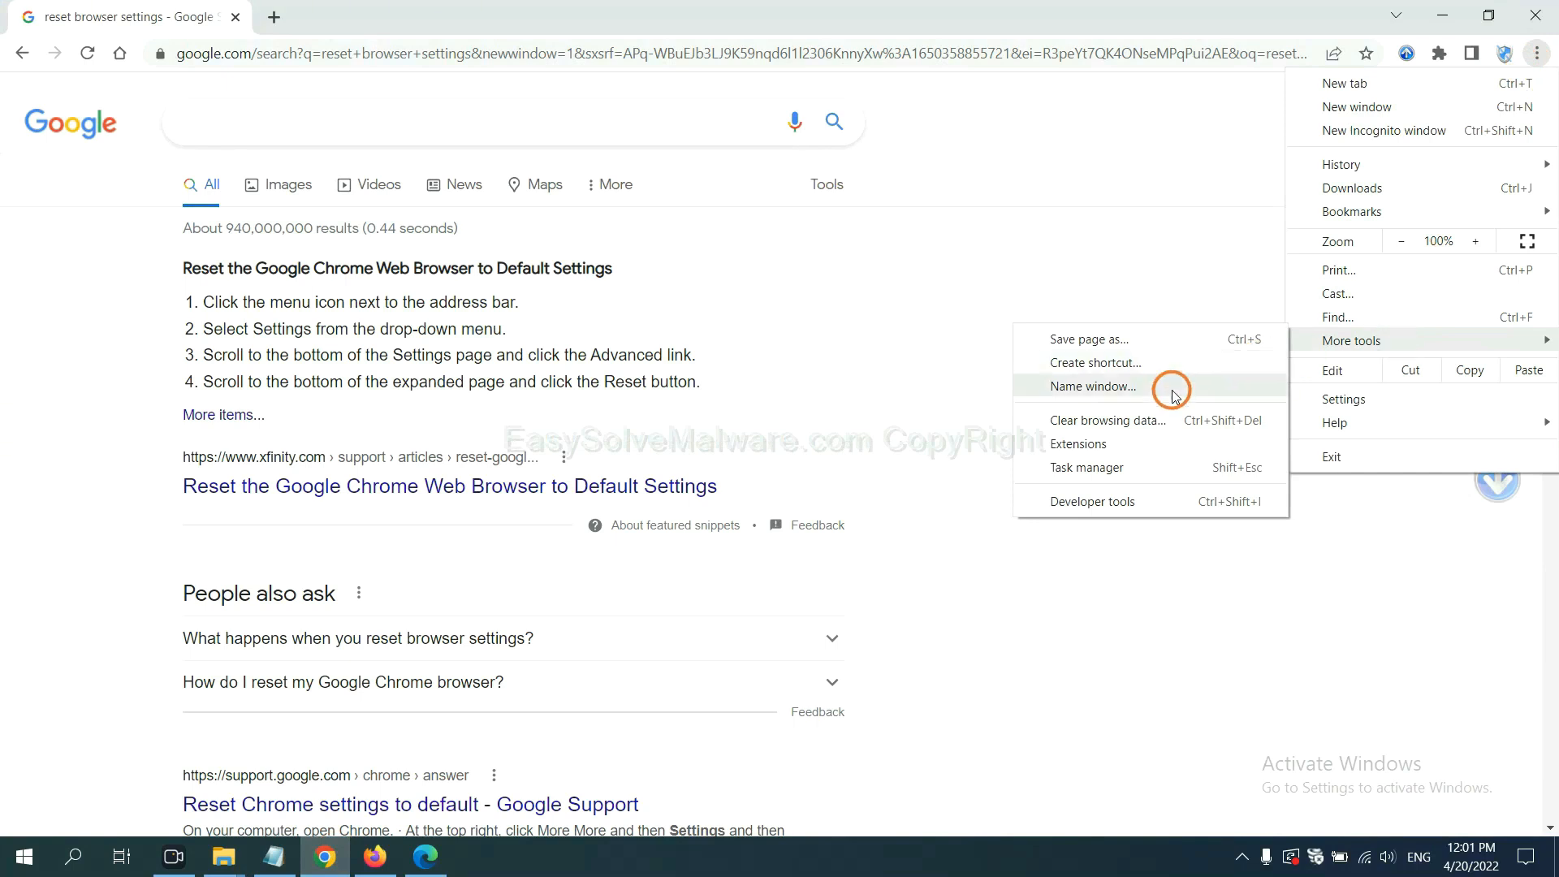
click(1077, 443)
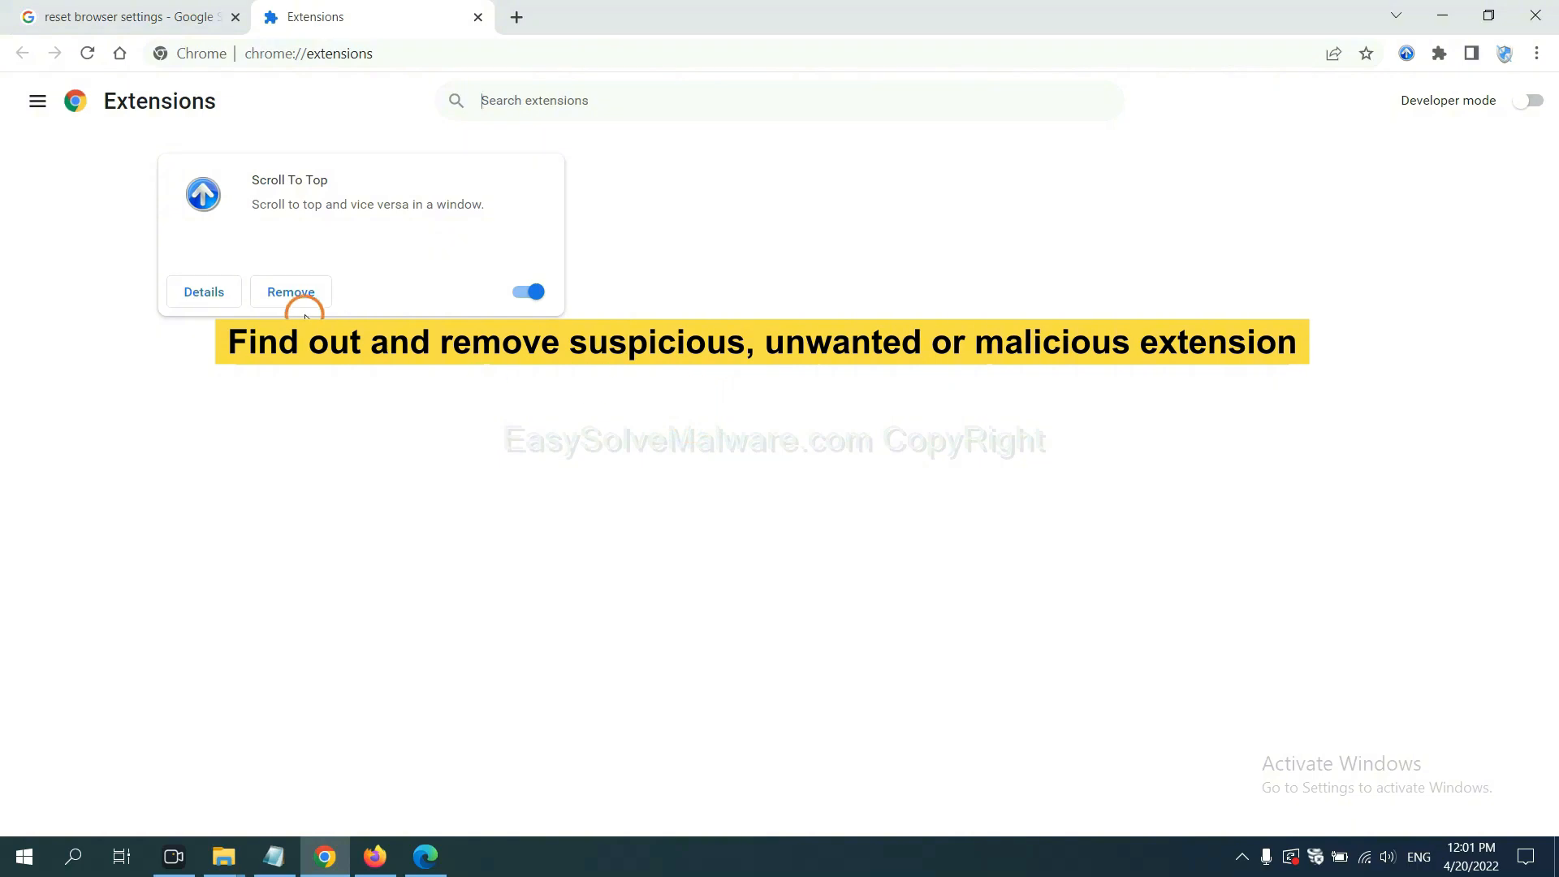
mouse_move(451, 778)
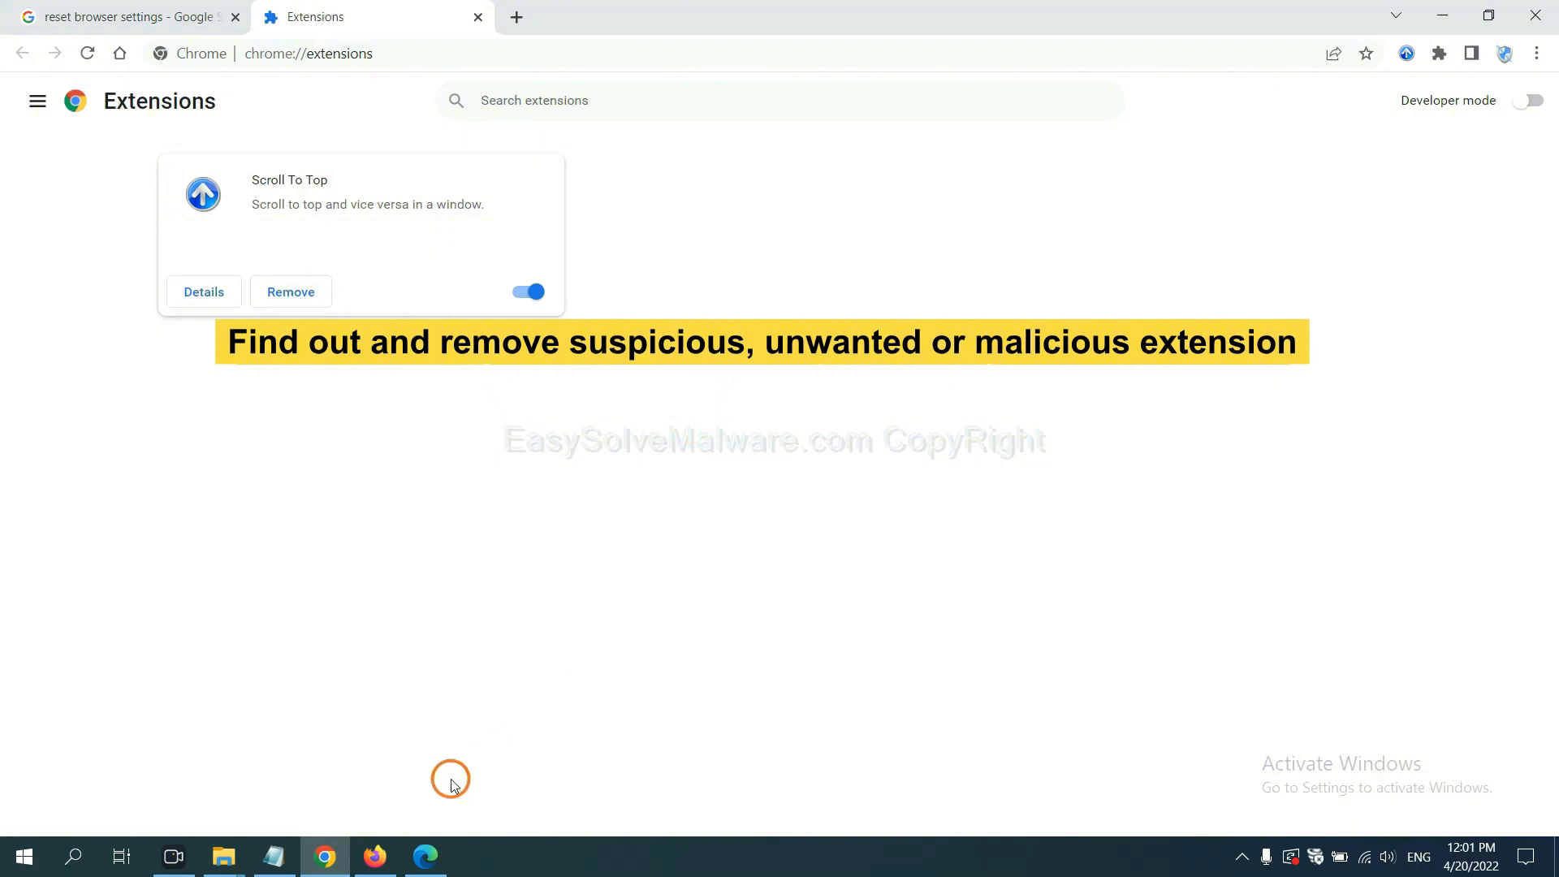
Open Firefox's Add-ons and themes and remove the GIPHY for Firefox extension.
click(375, 856)
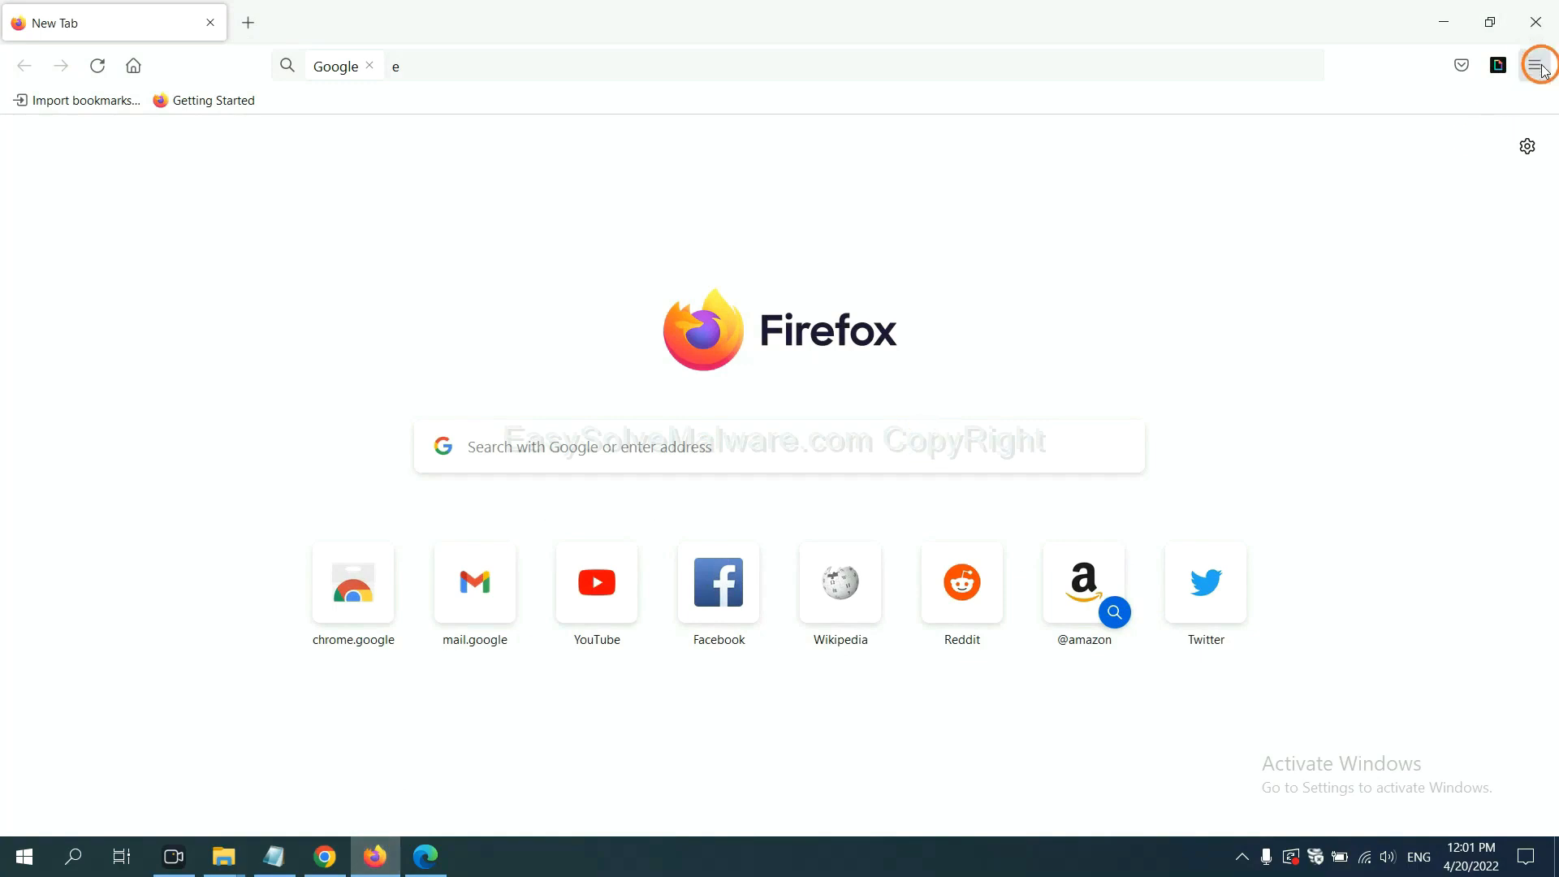
click(1539, 64)
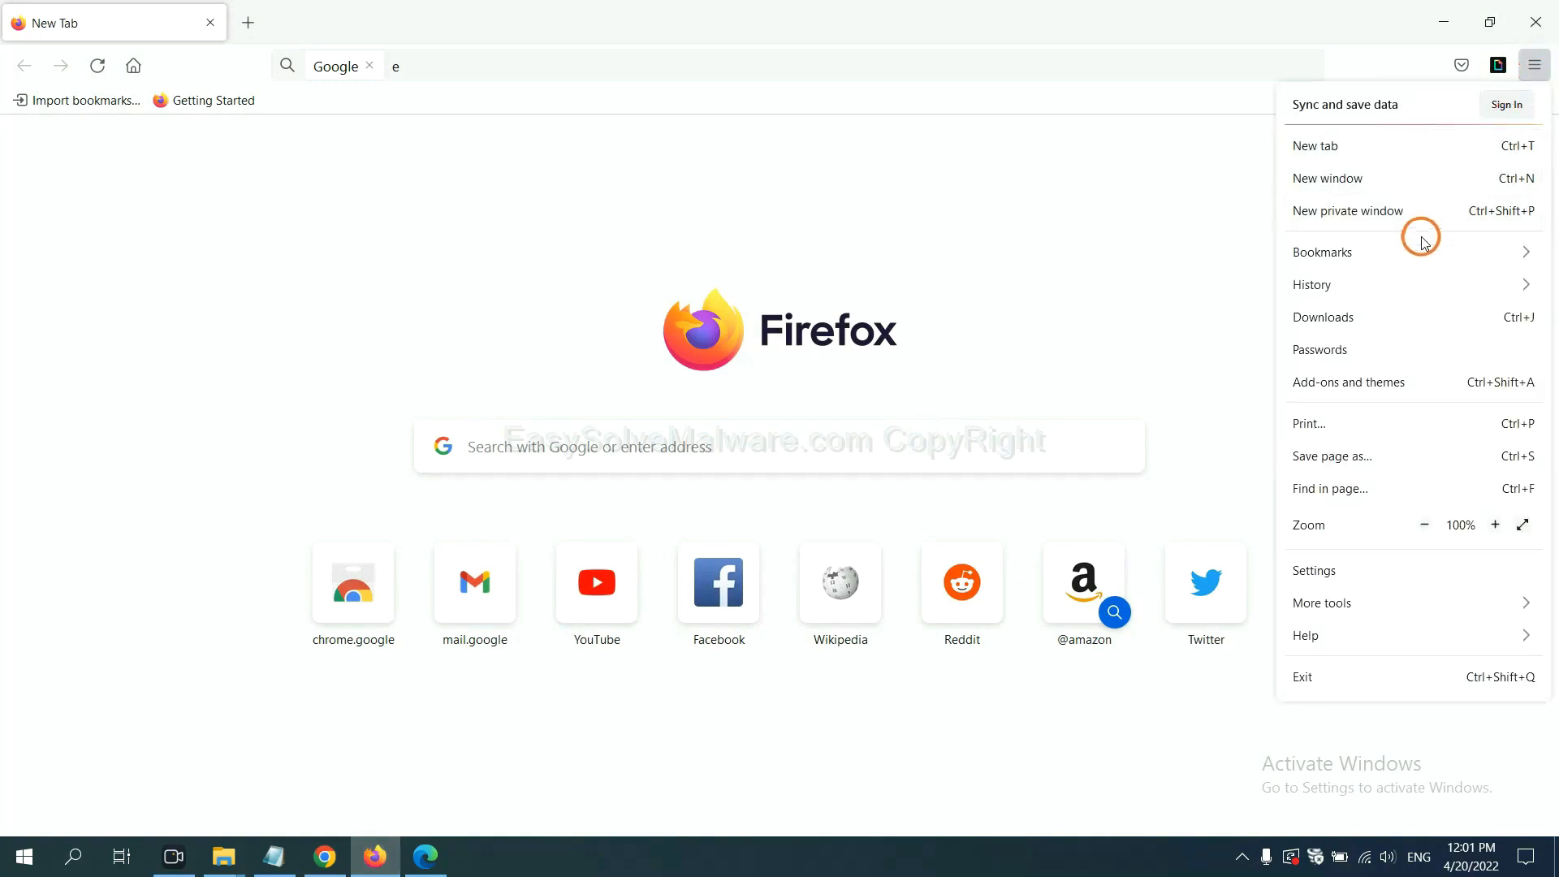
mouse_move(1363, 394)
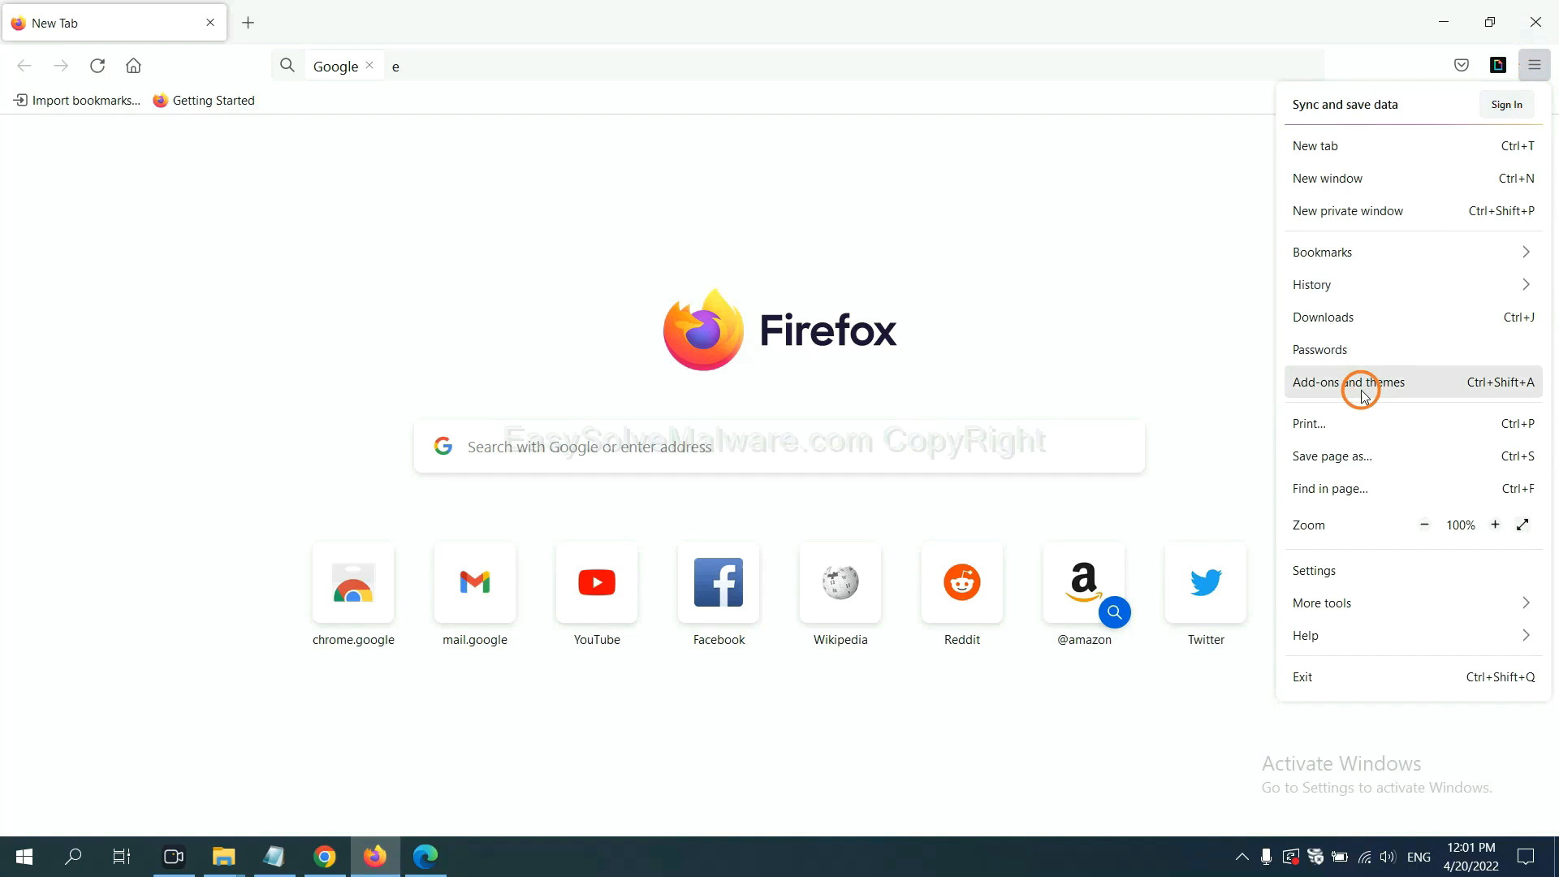
click(1362, 382)
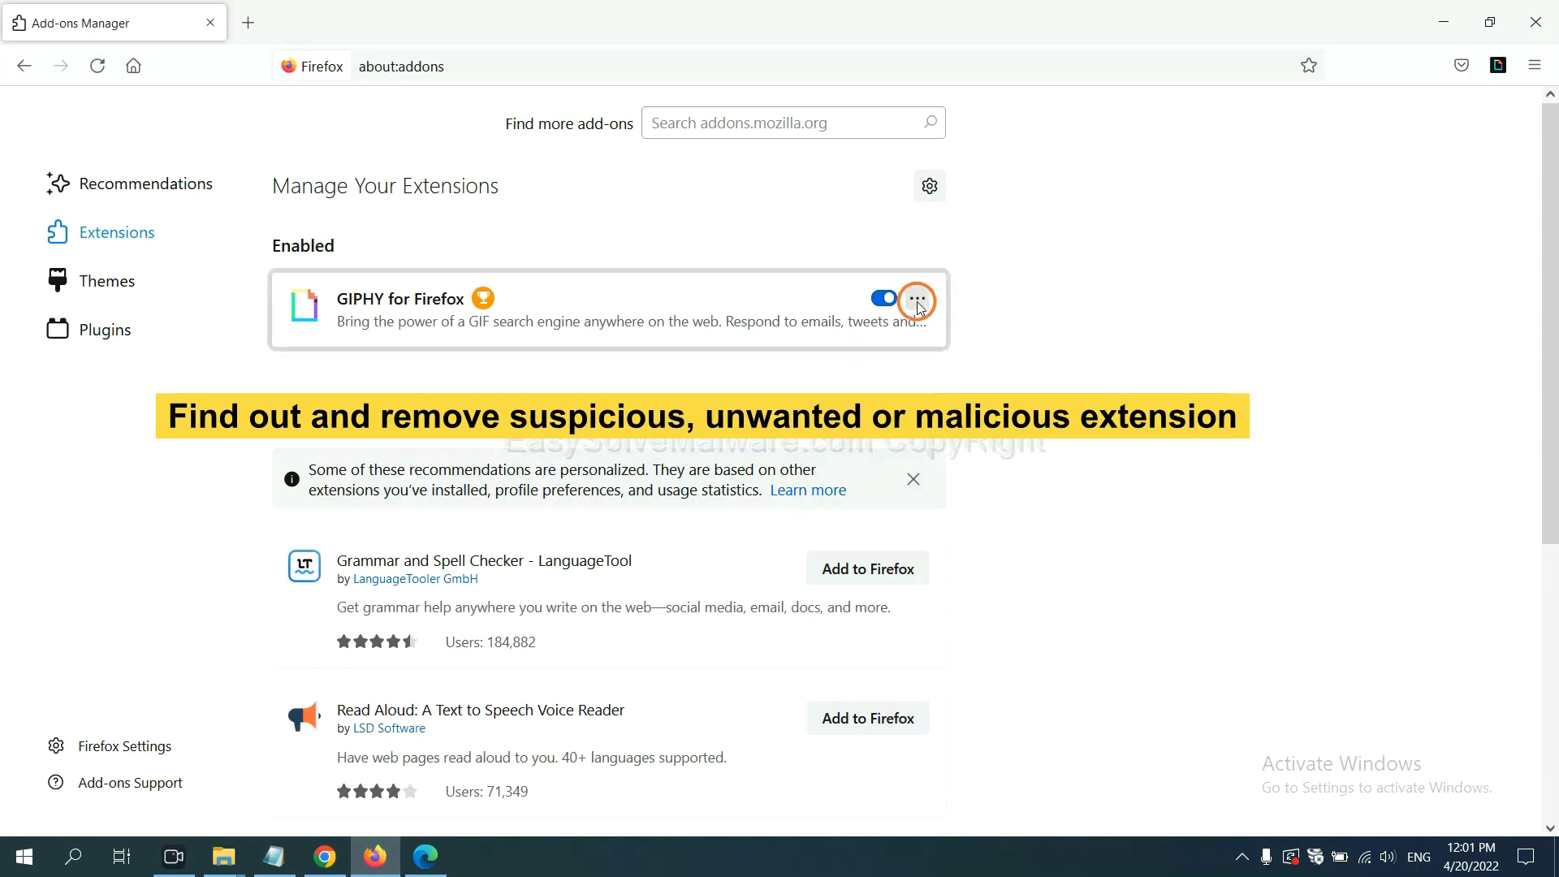
click(916, 299)
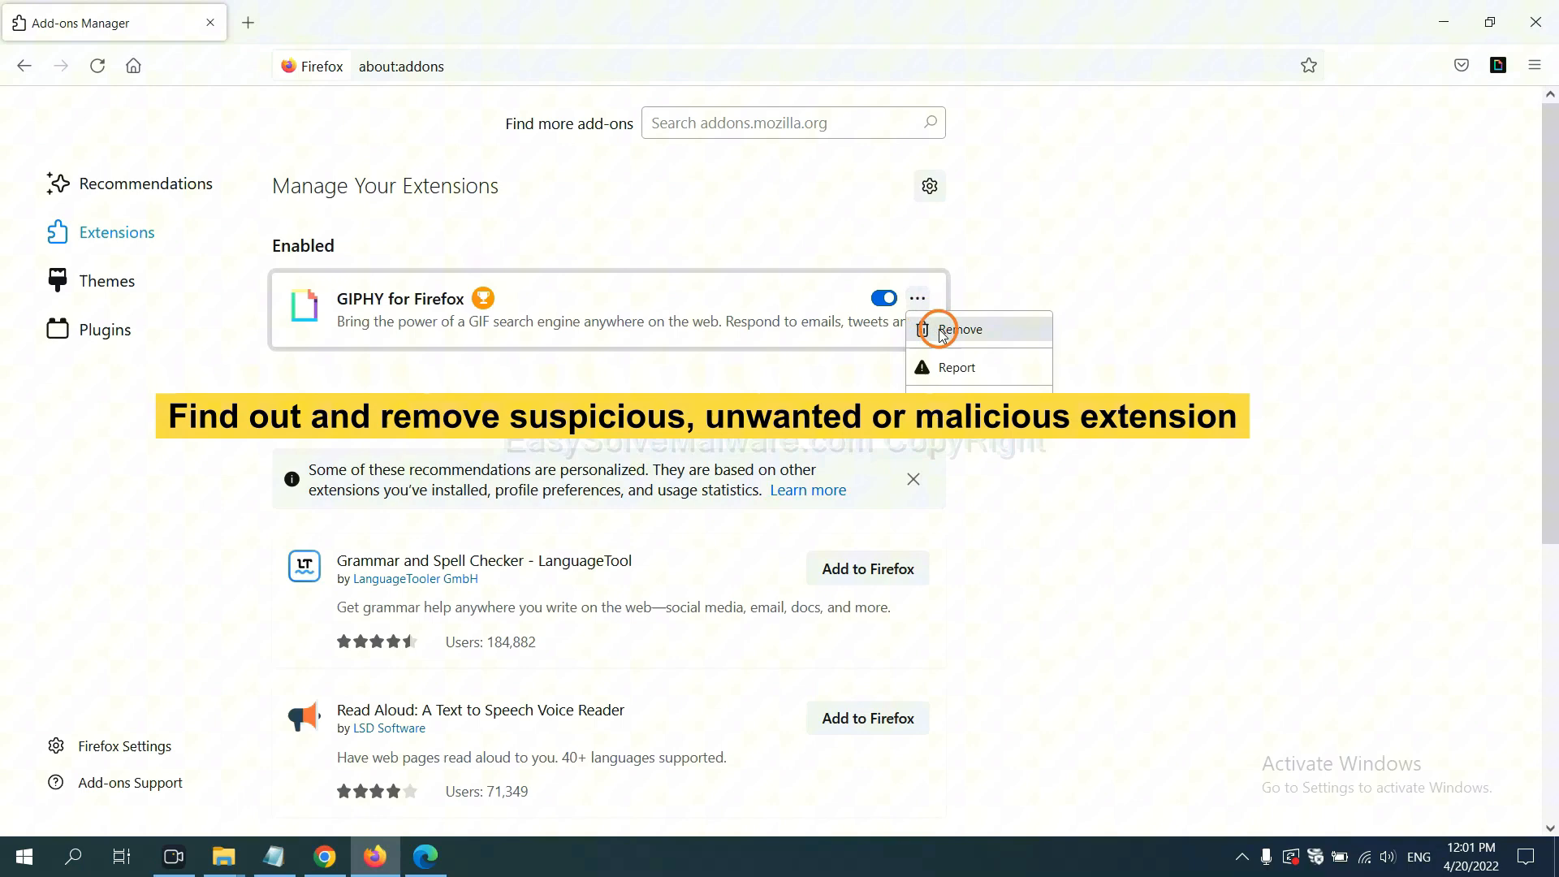
click(426, 856)
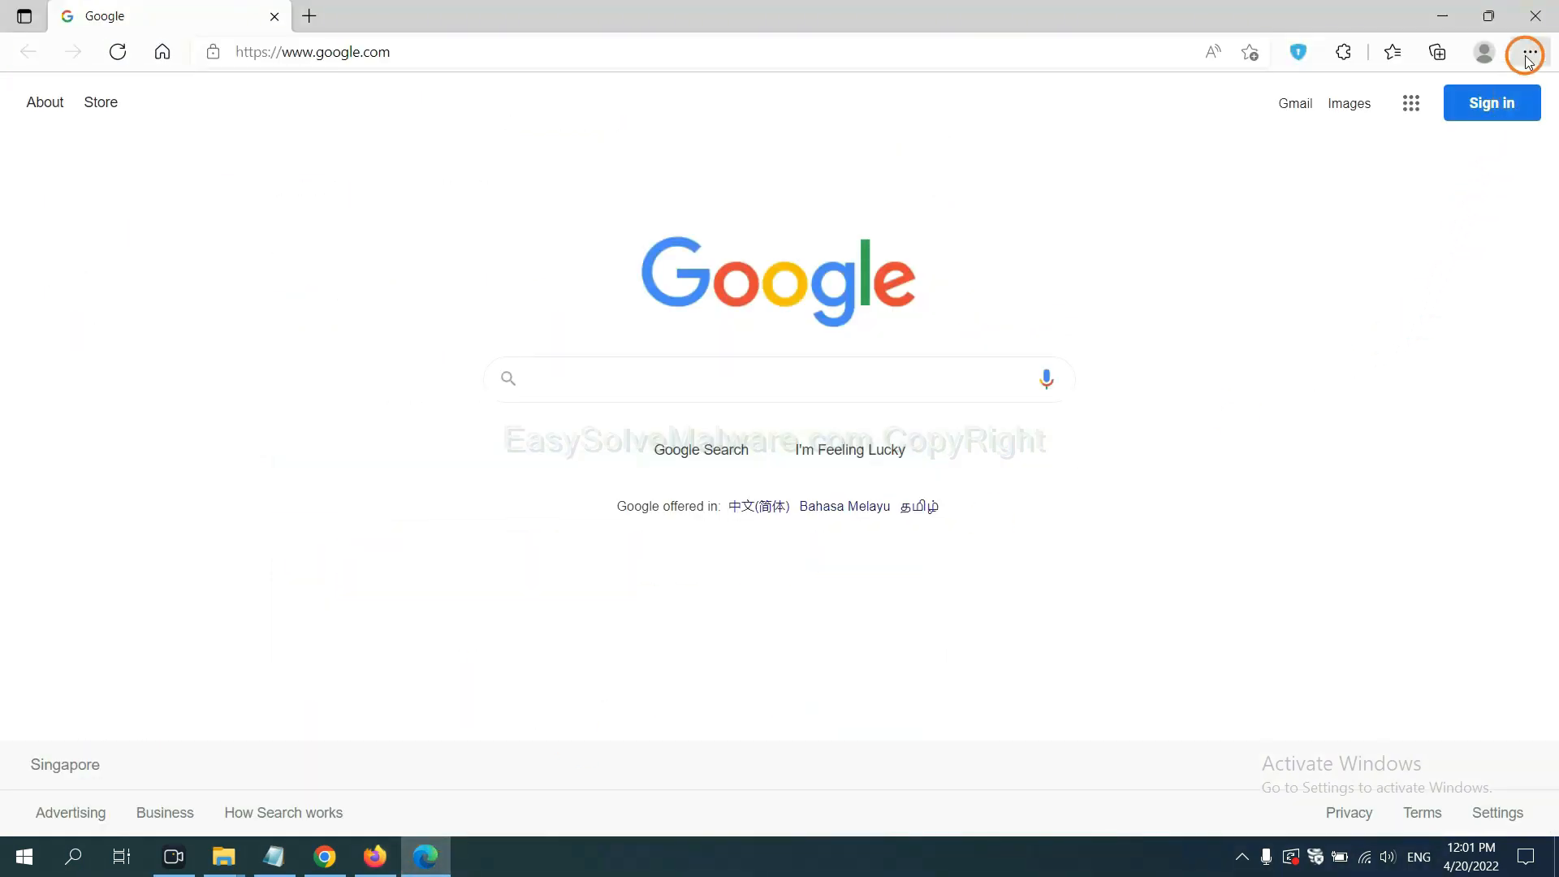
Remove ArcVpn Free Fast VPN Proxy from Edge's Extensions page.
click(1525, 53)
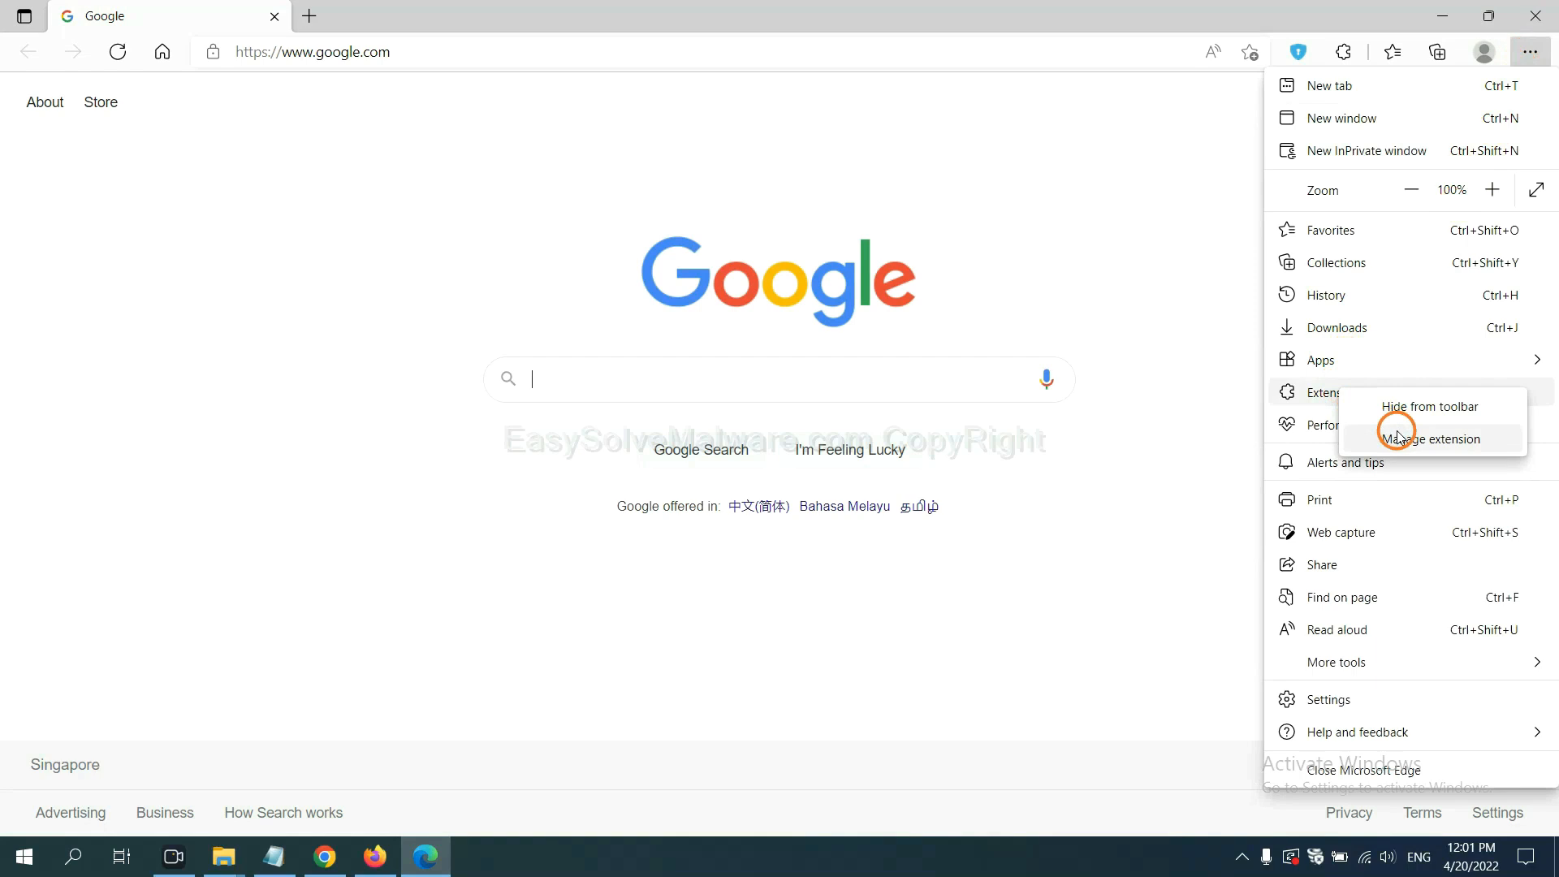
mouse_move(1400, 437)
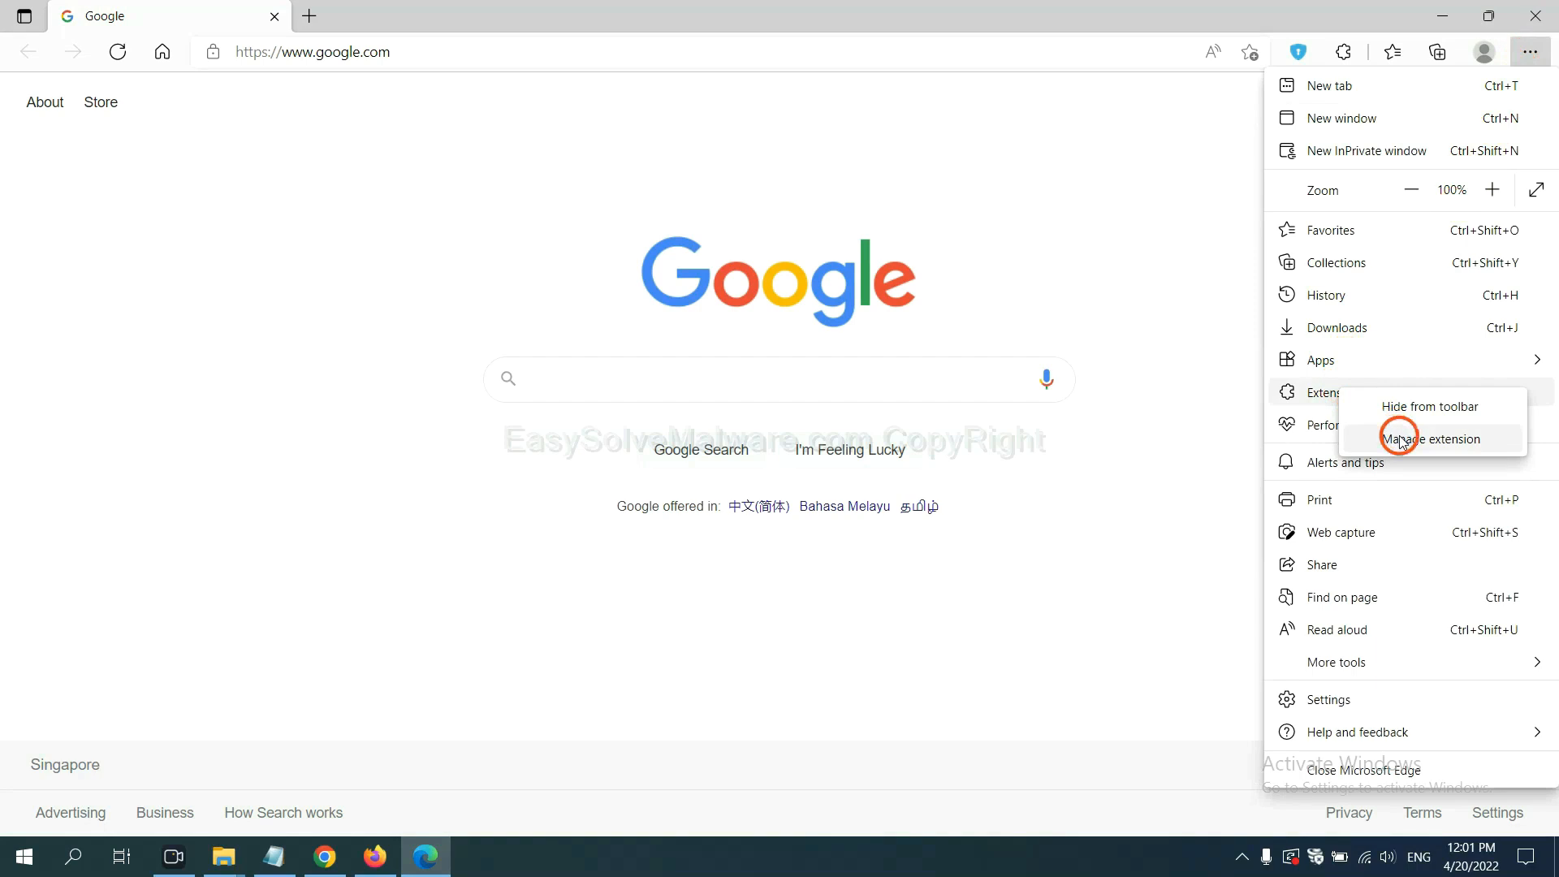
click(1431, 438)
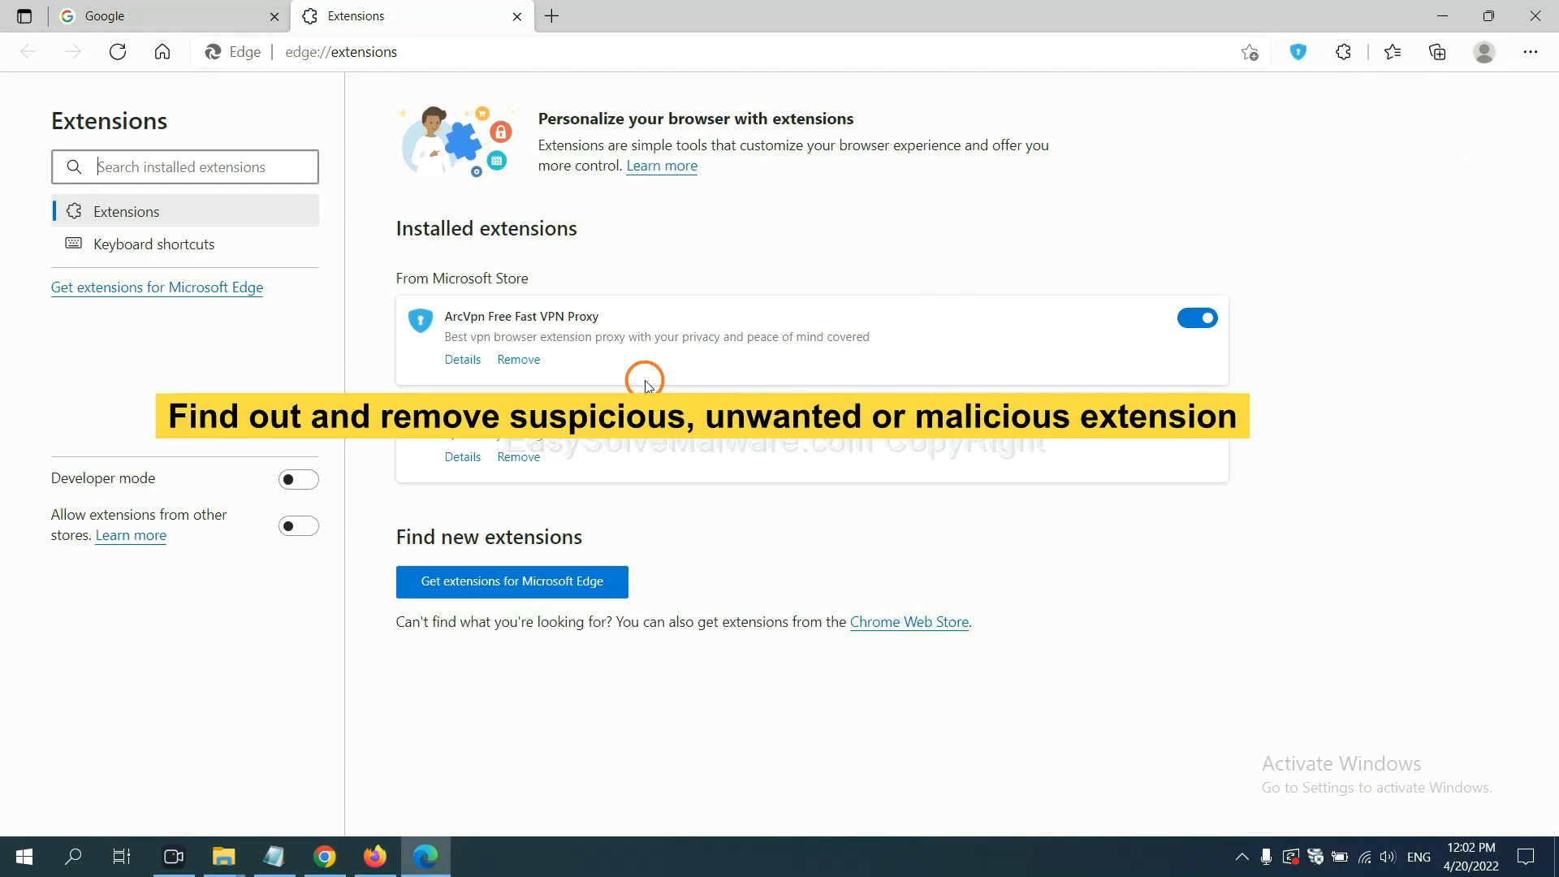
mouse_move(529, 364)
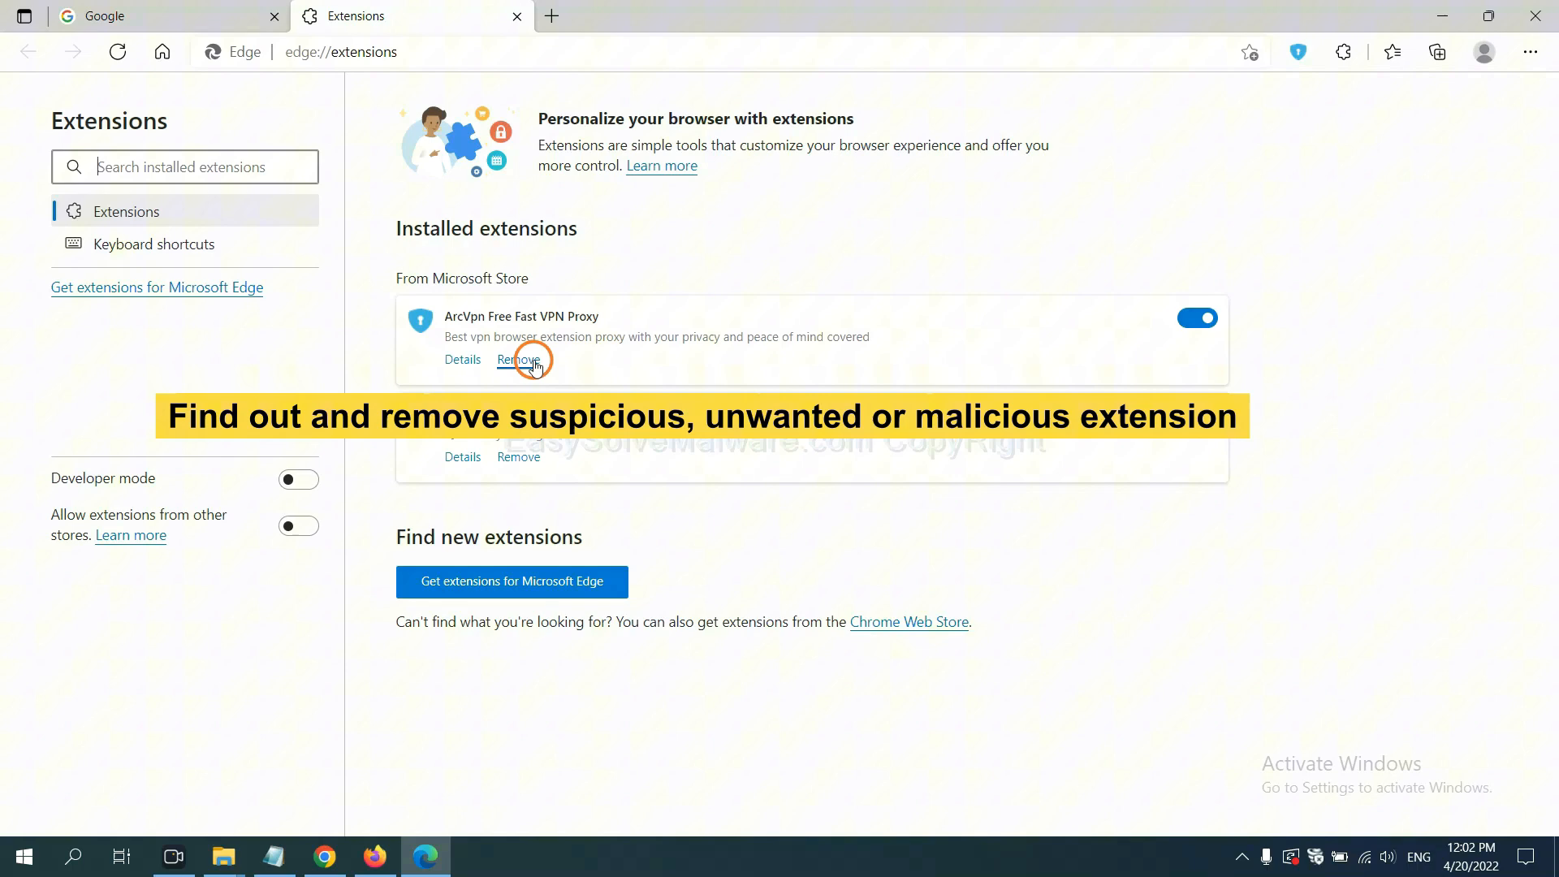
click(519, 360)
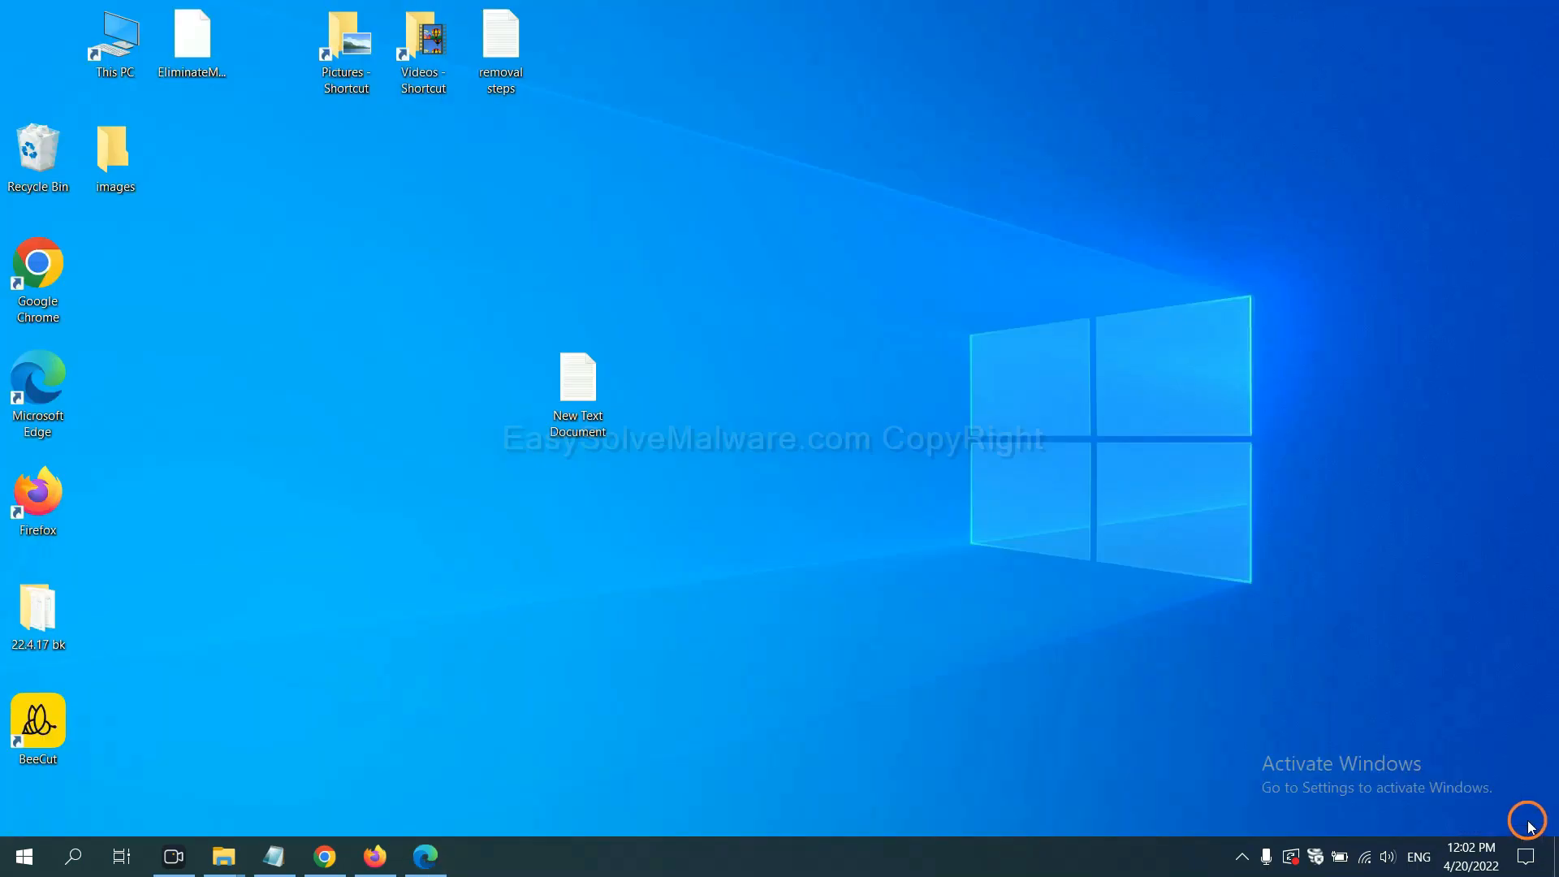
Open the New Text Document removal notes and bring up the Run box for regedit.
double_click(577, 377)
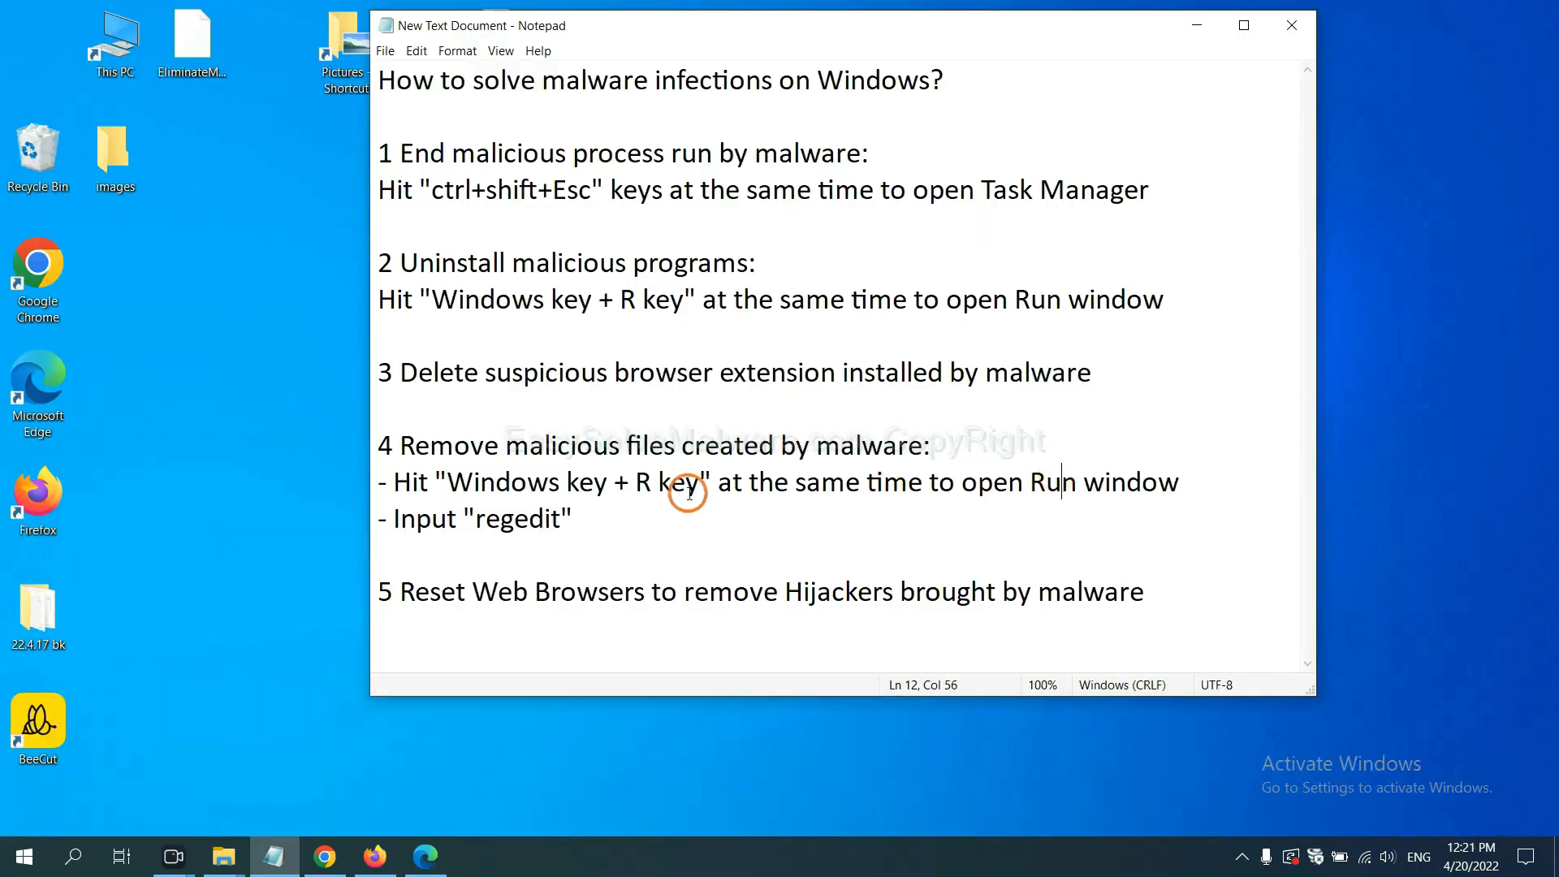
mouse_move(676, 445)
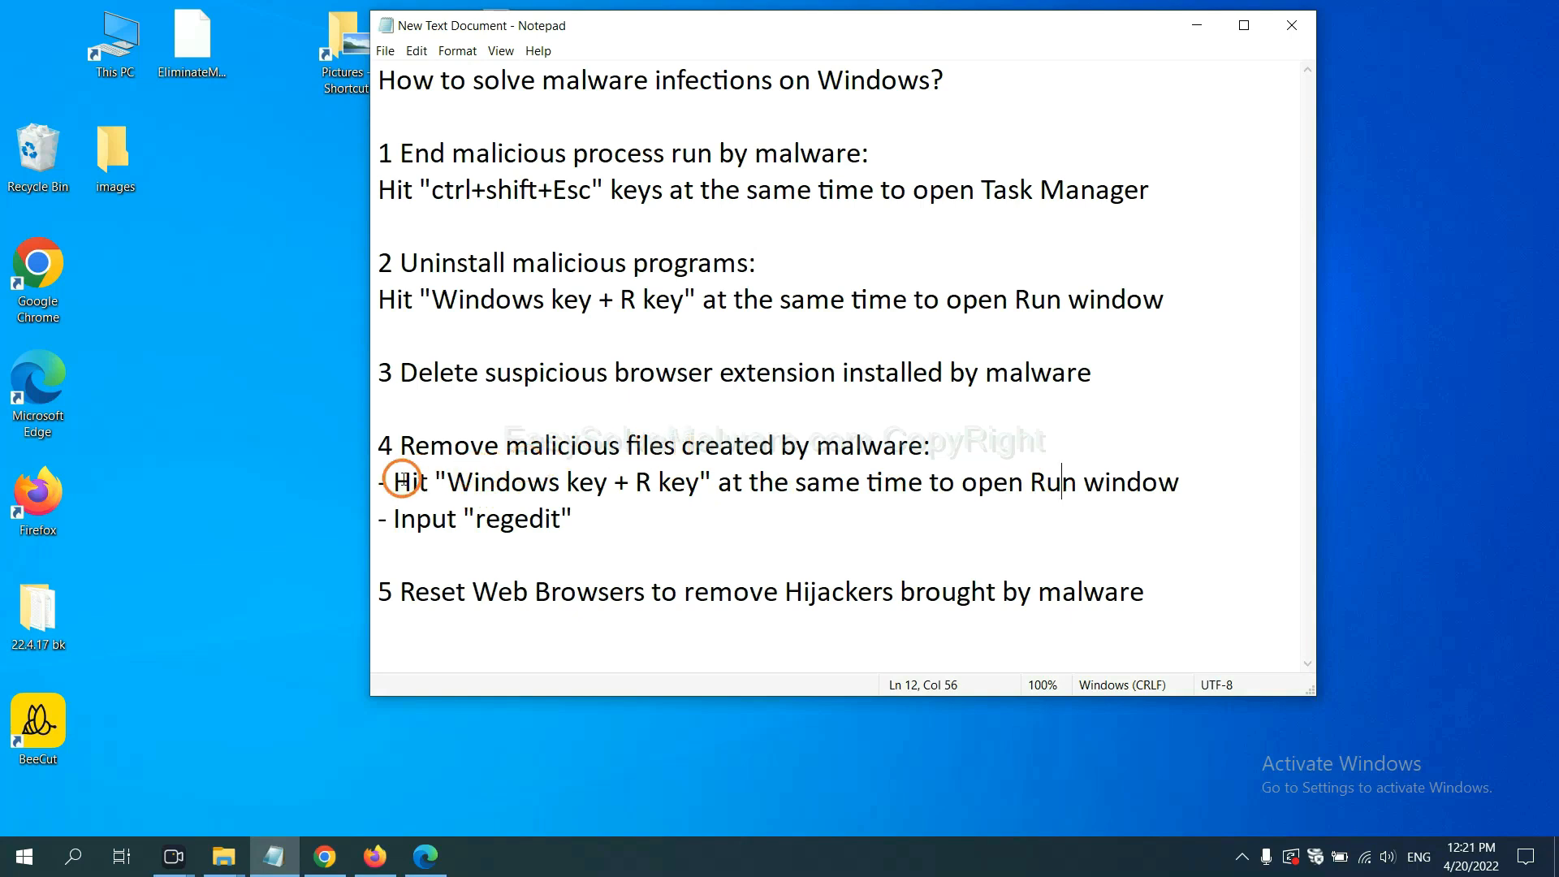
click(906, 491)
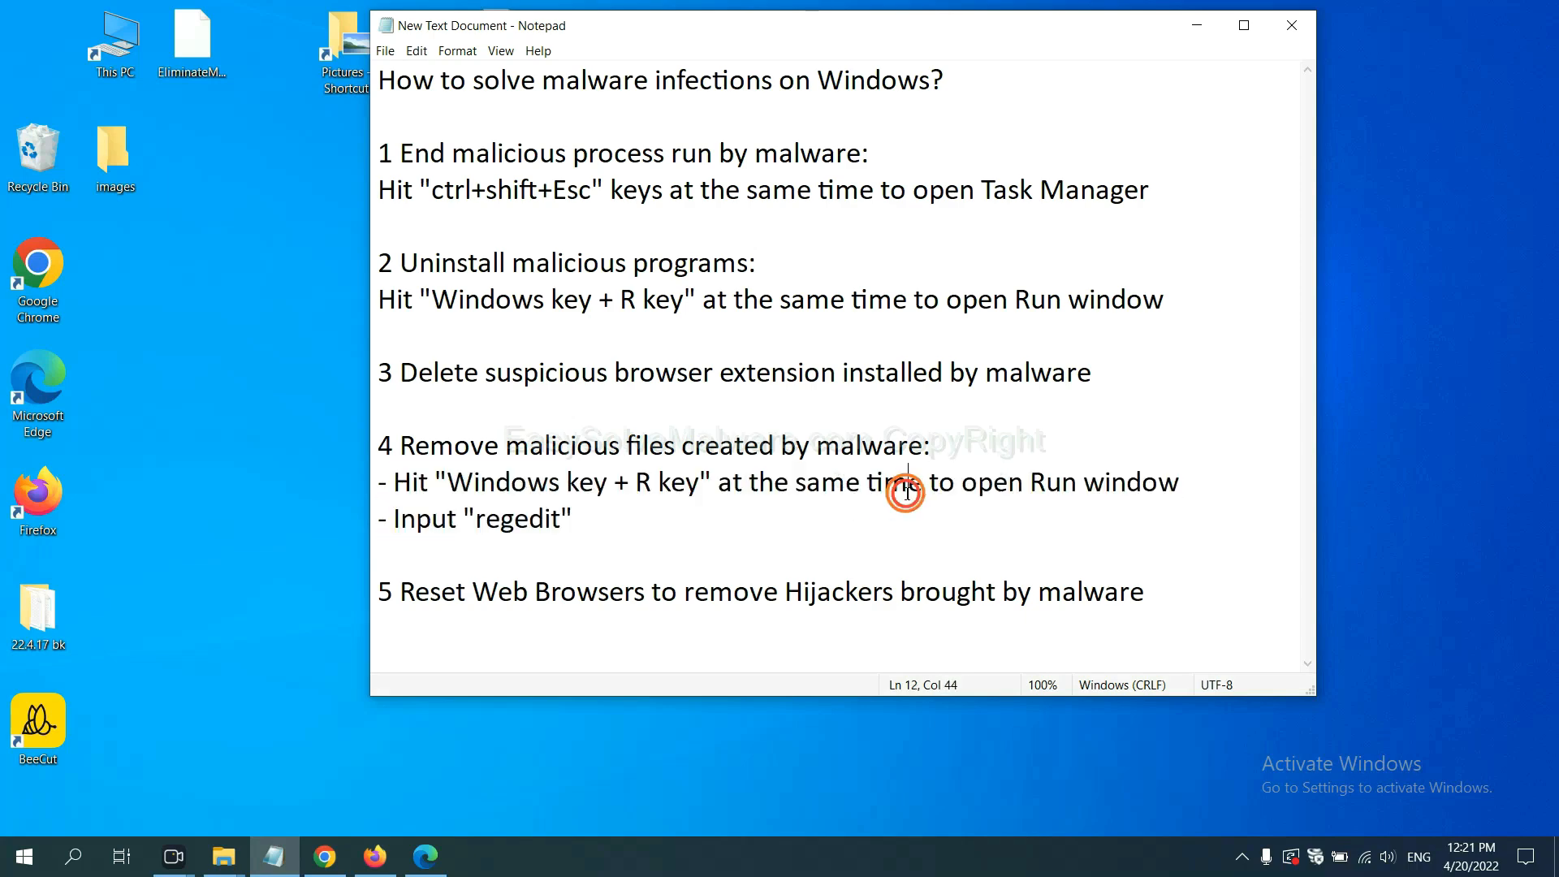
key(Win+r)
text(regedit)
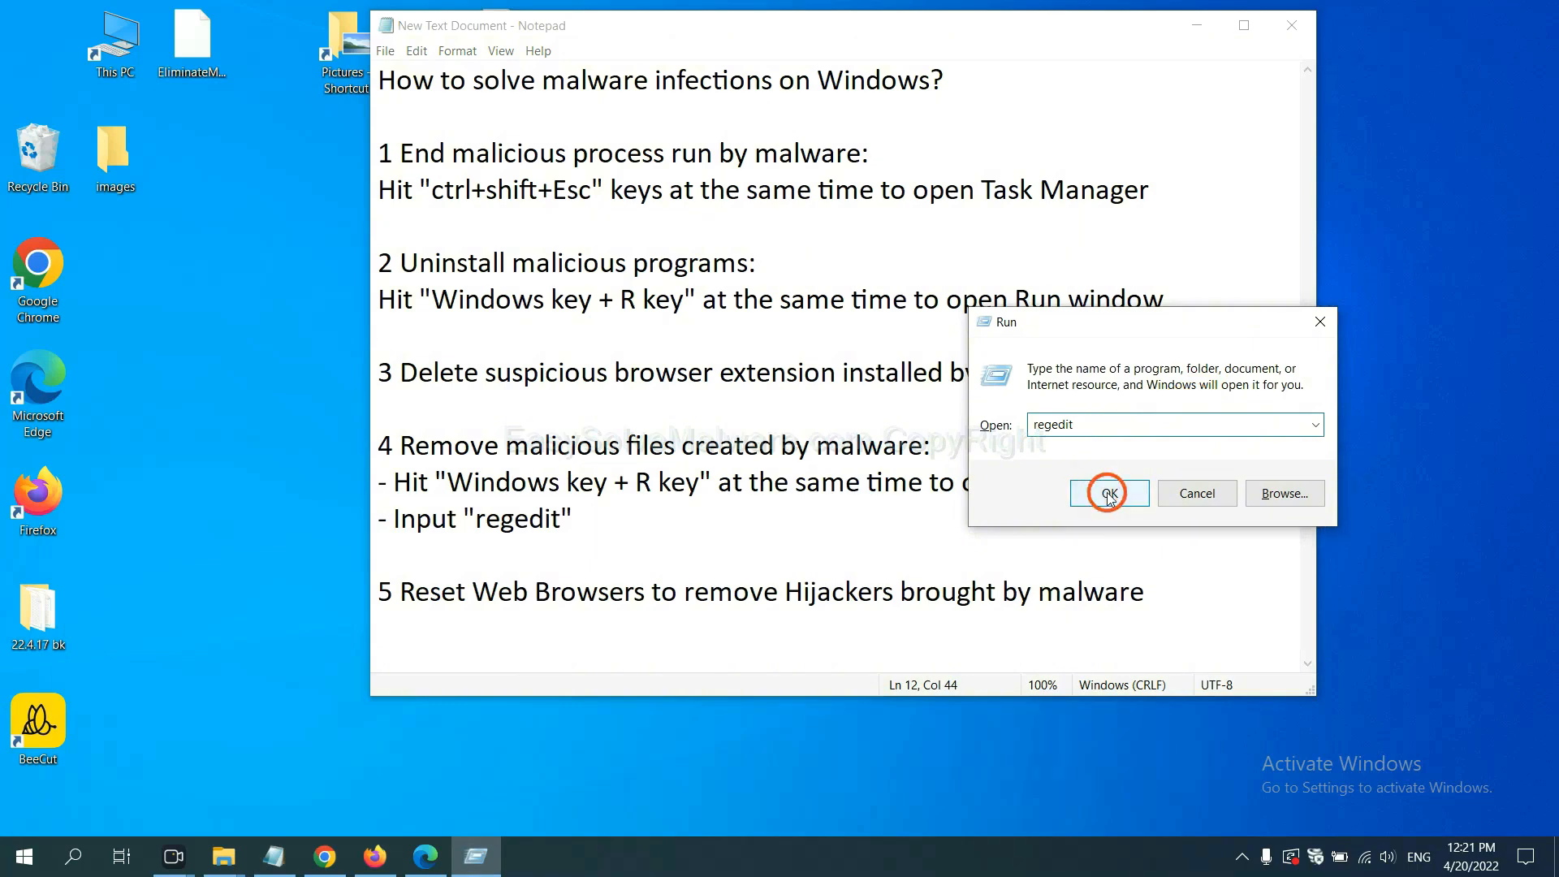
Launch regedit and use Edit > Find to search 'be', landing on a BeeCut.exe key.
click(1108, 493)
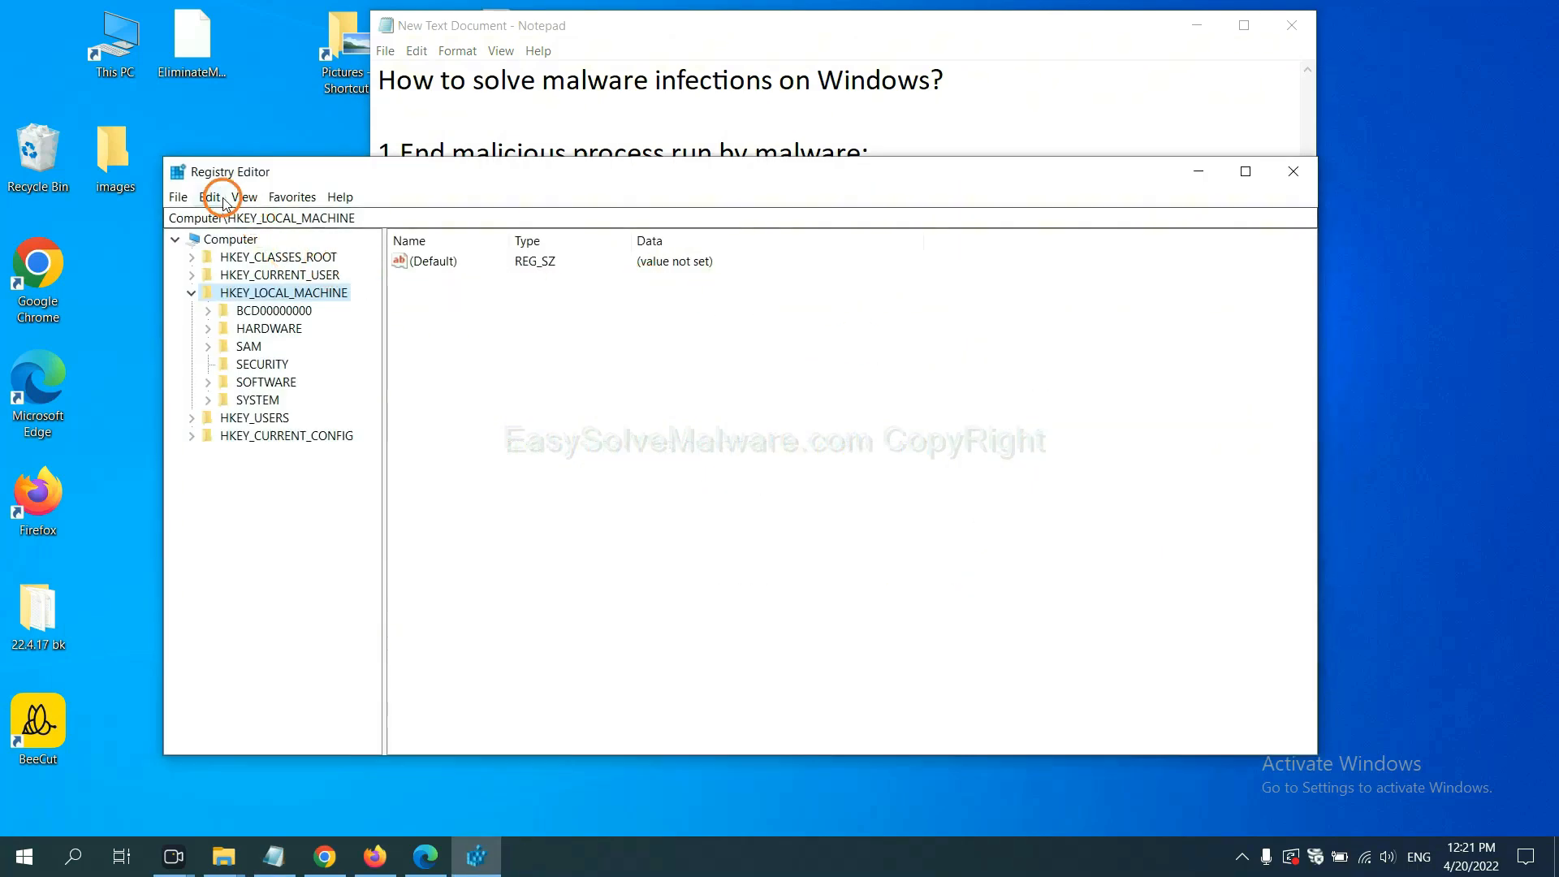
click(204, 197)
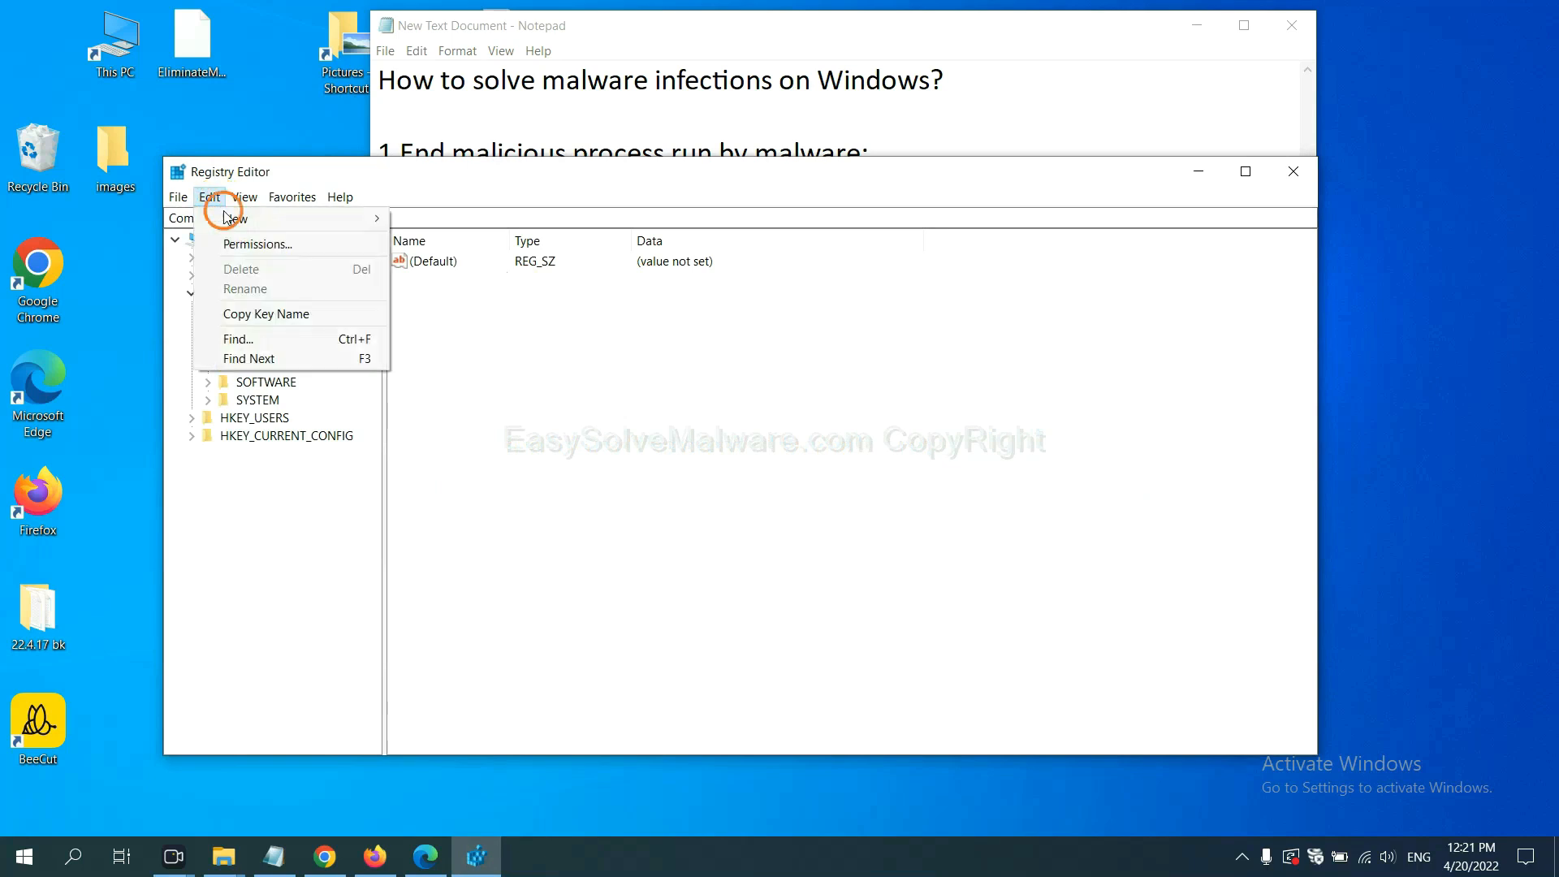
mouse_move(273, 340)
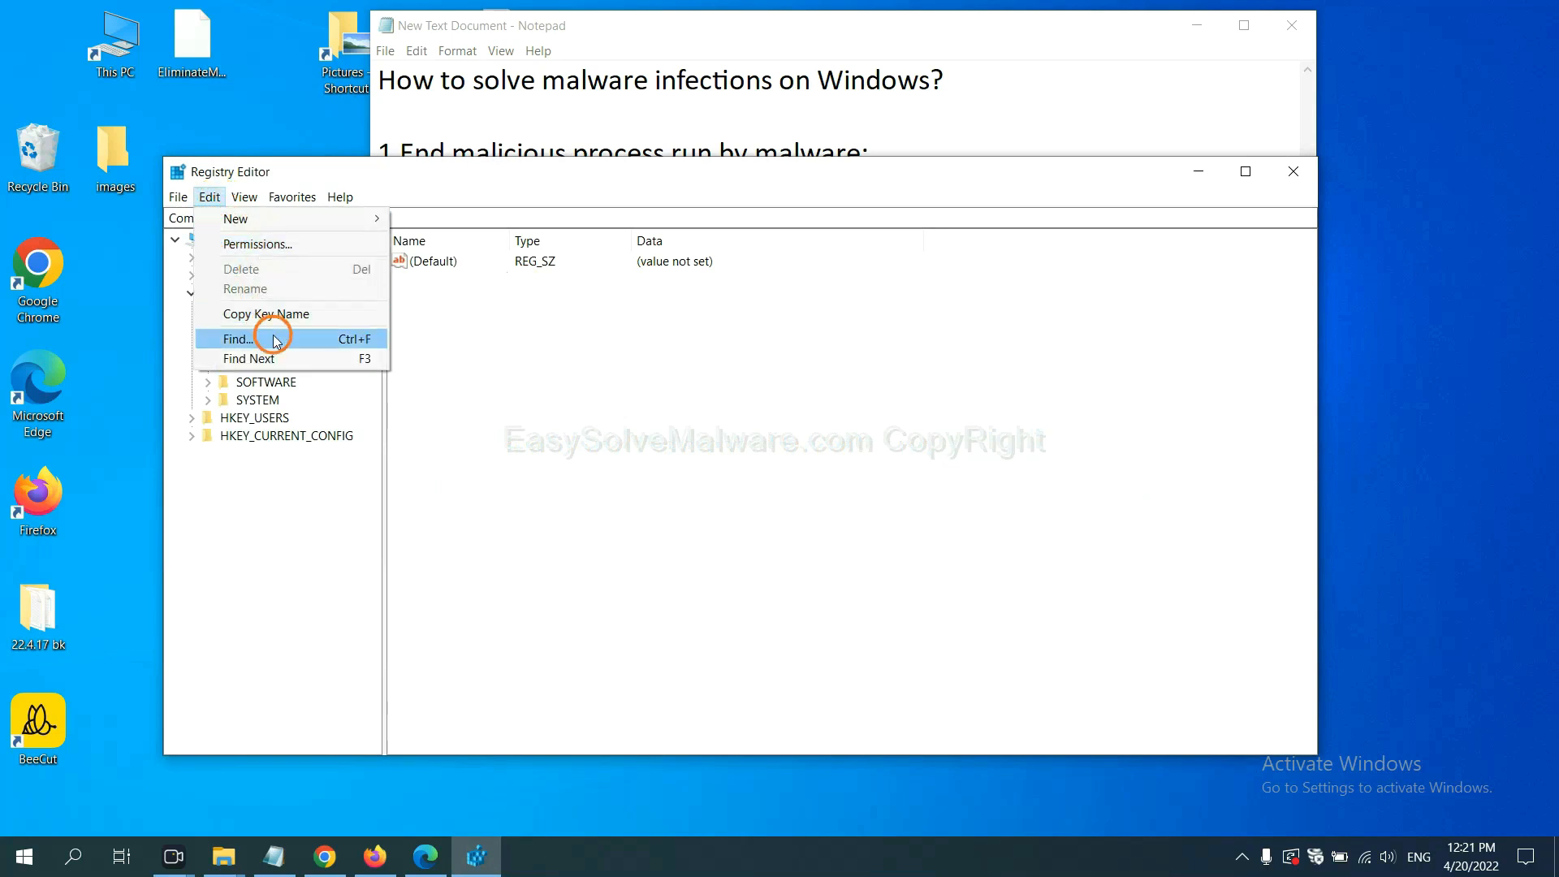
click(238, 339)
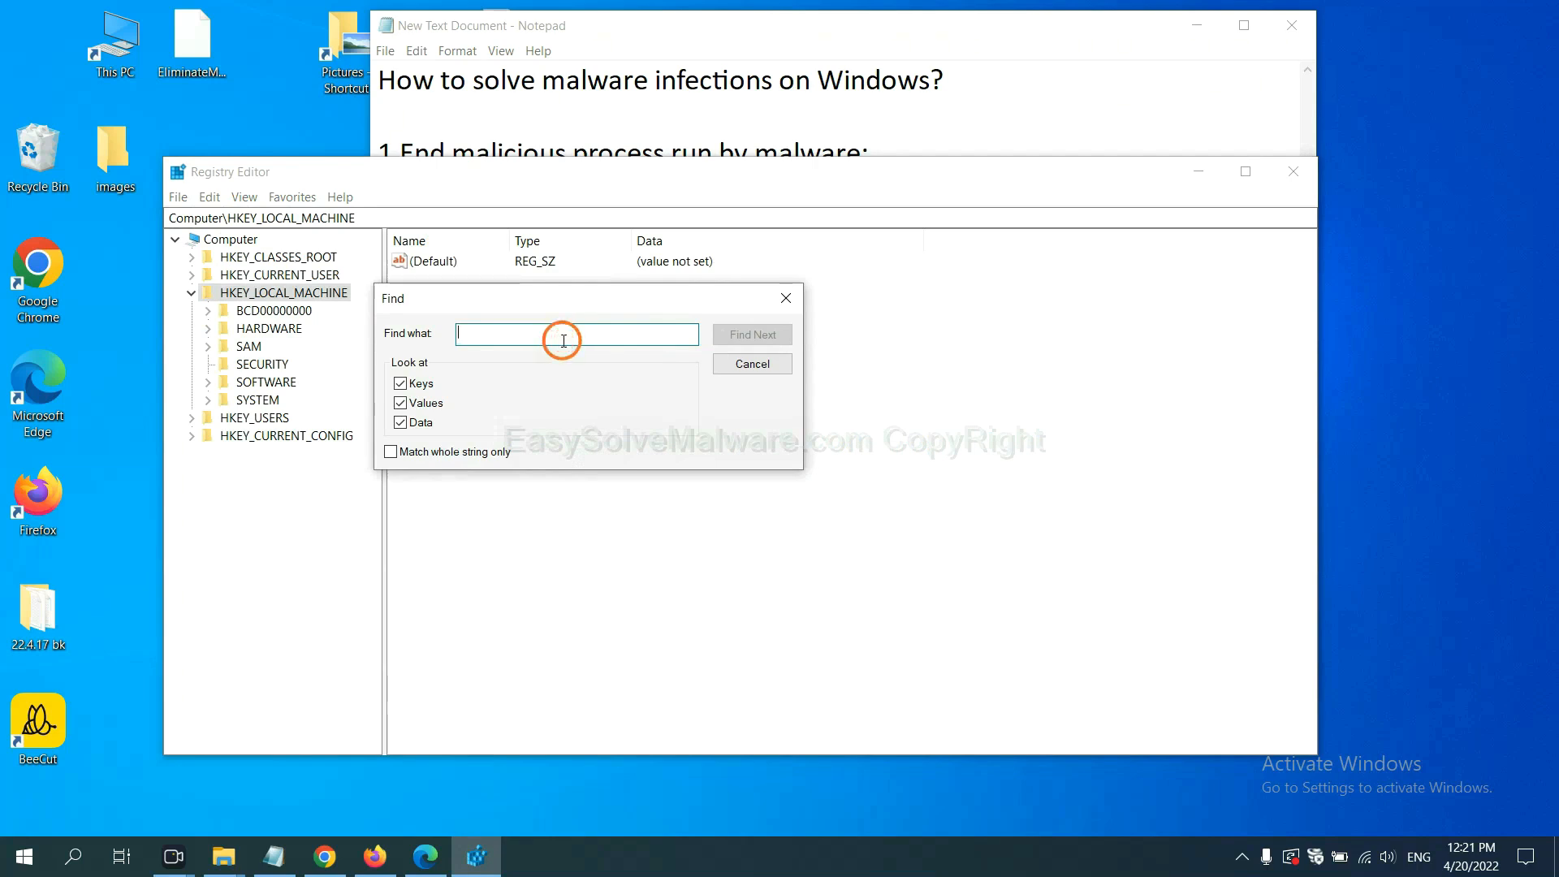
text(be)
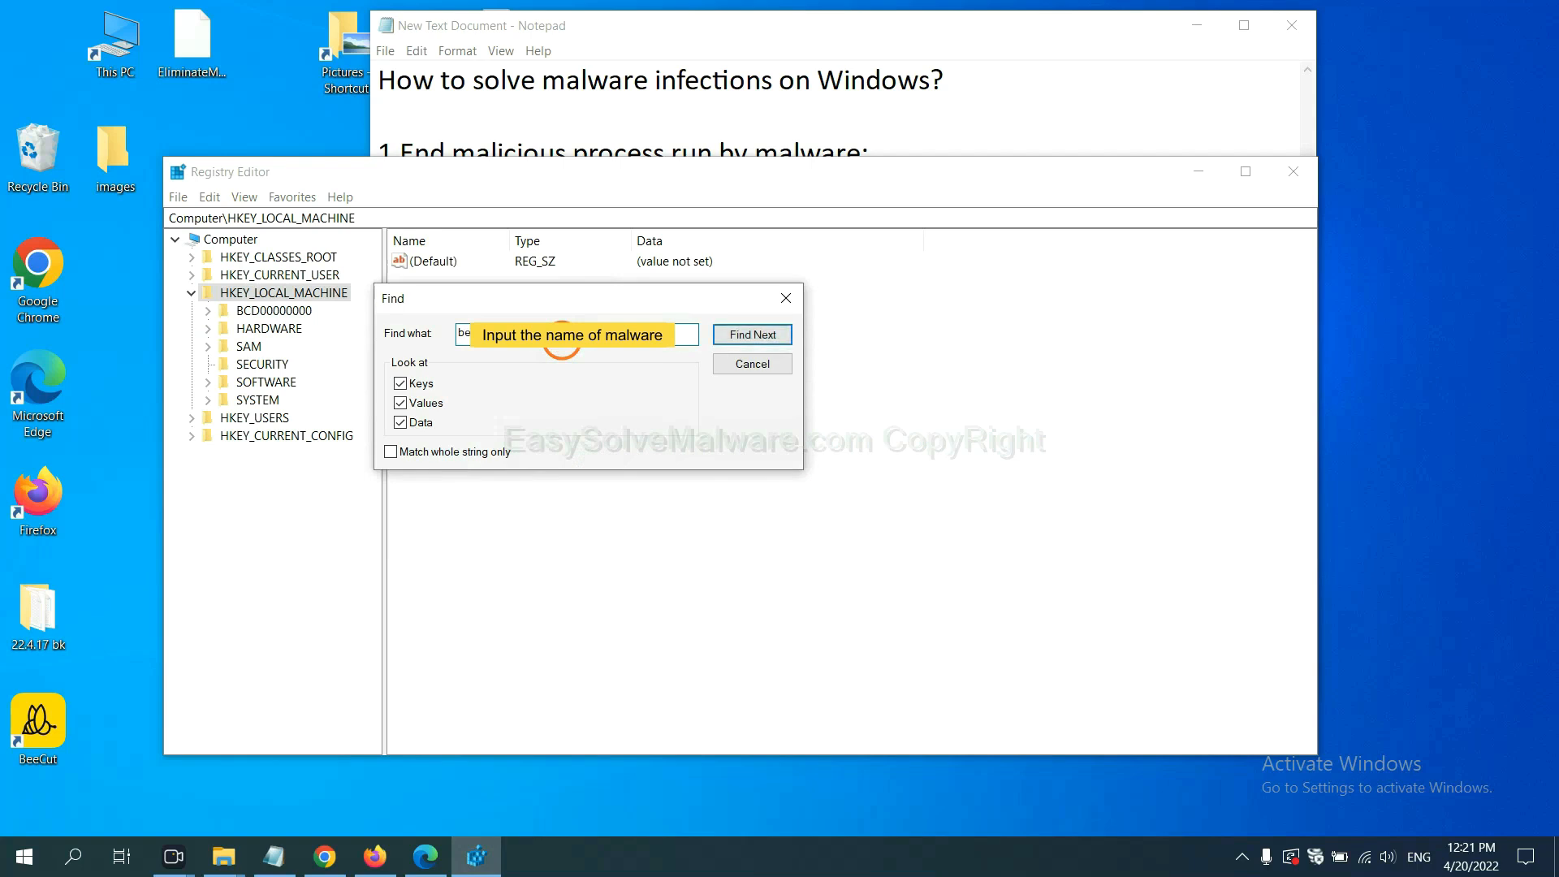
click(752, 335)
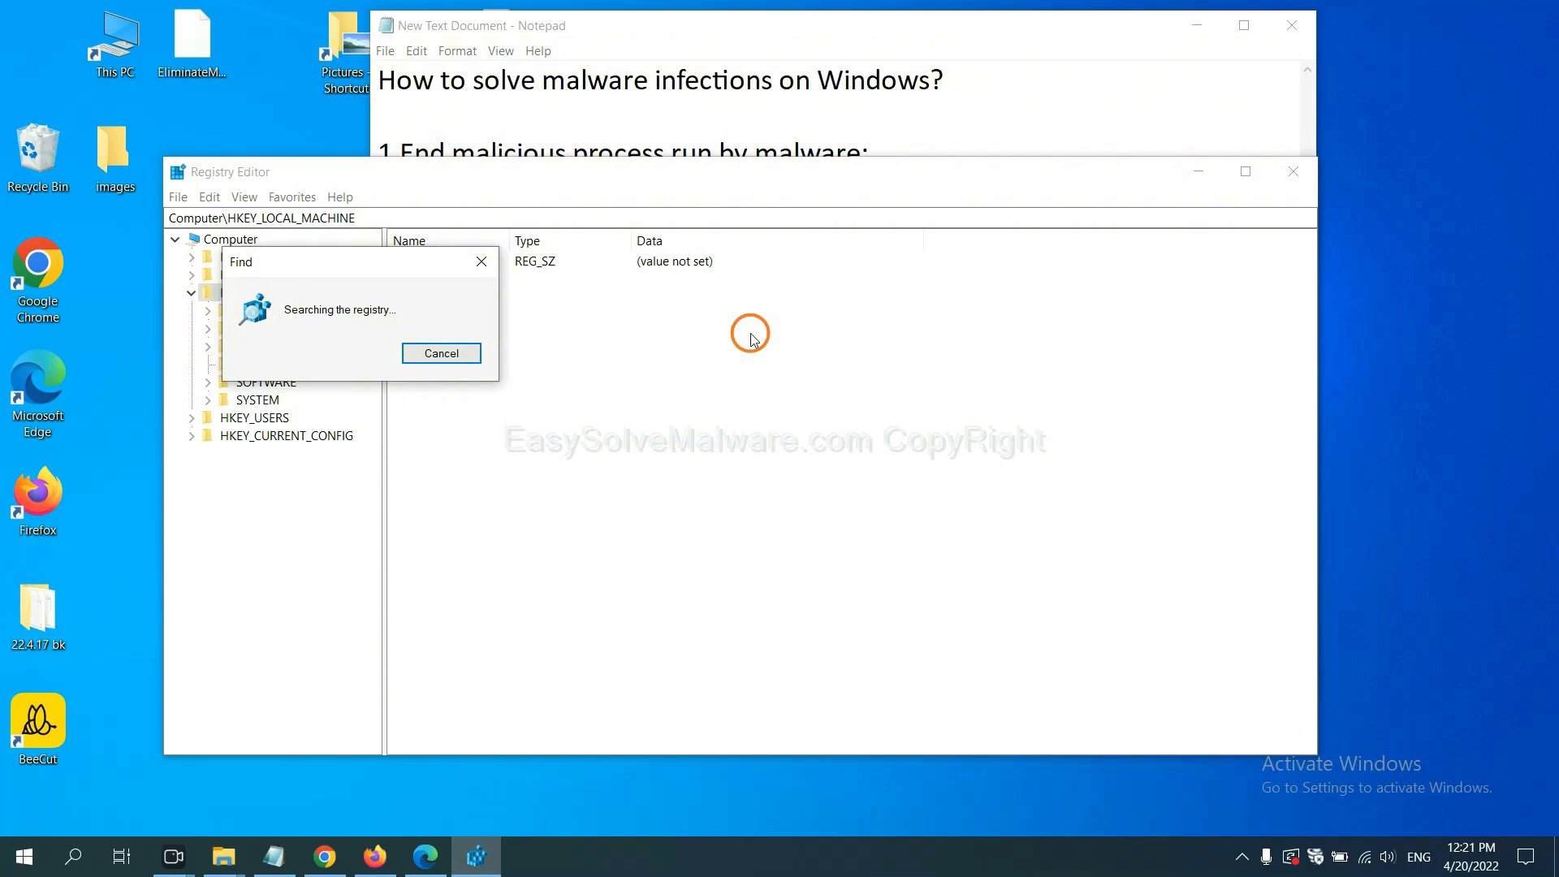
click(441, 353)
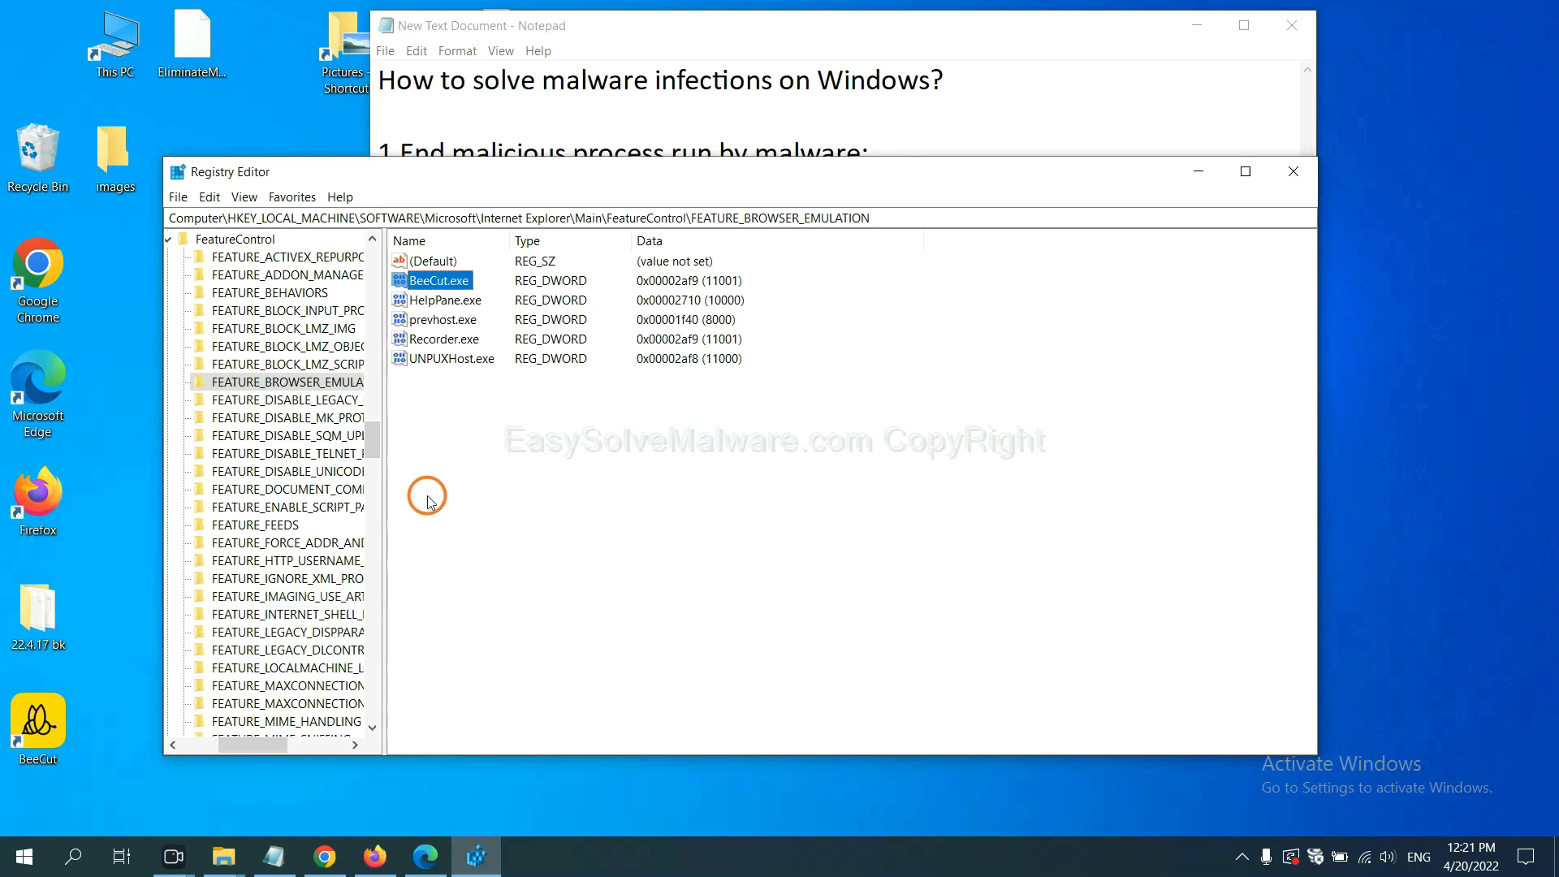
mouse_move(373, 400)
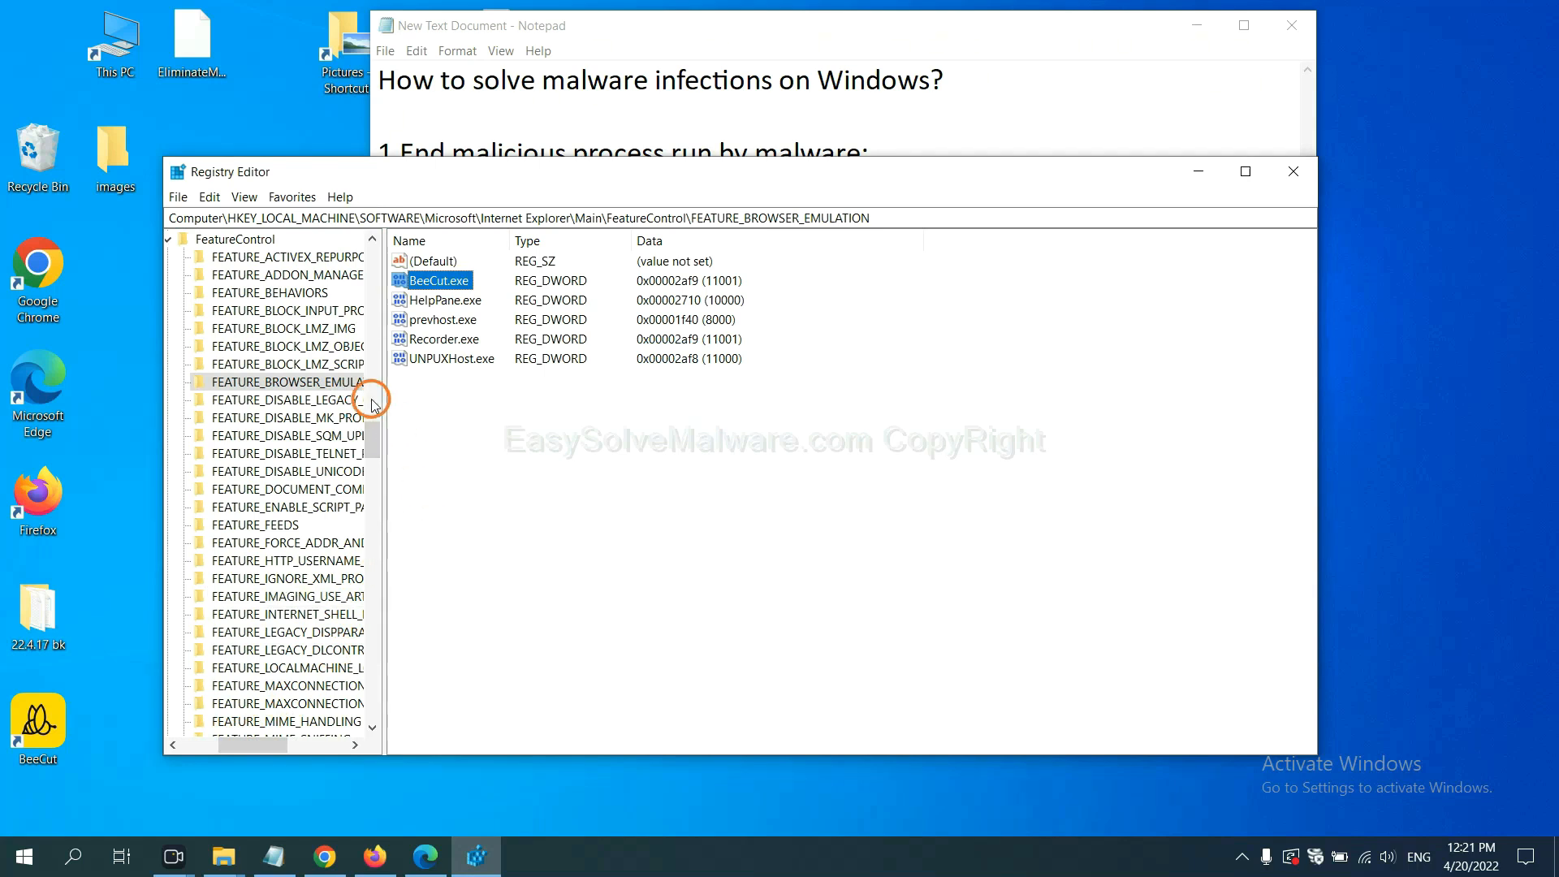
right_click(288, 382)
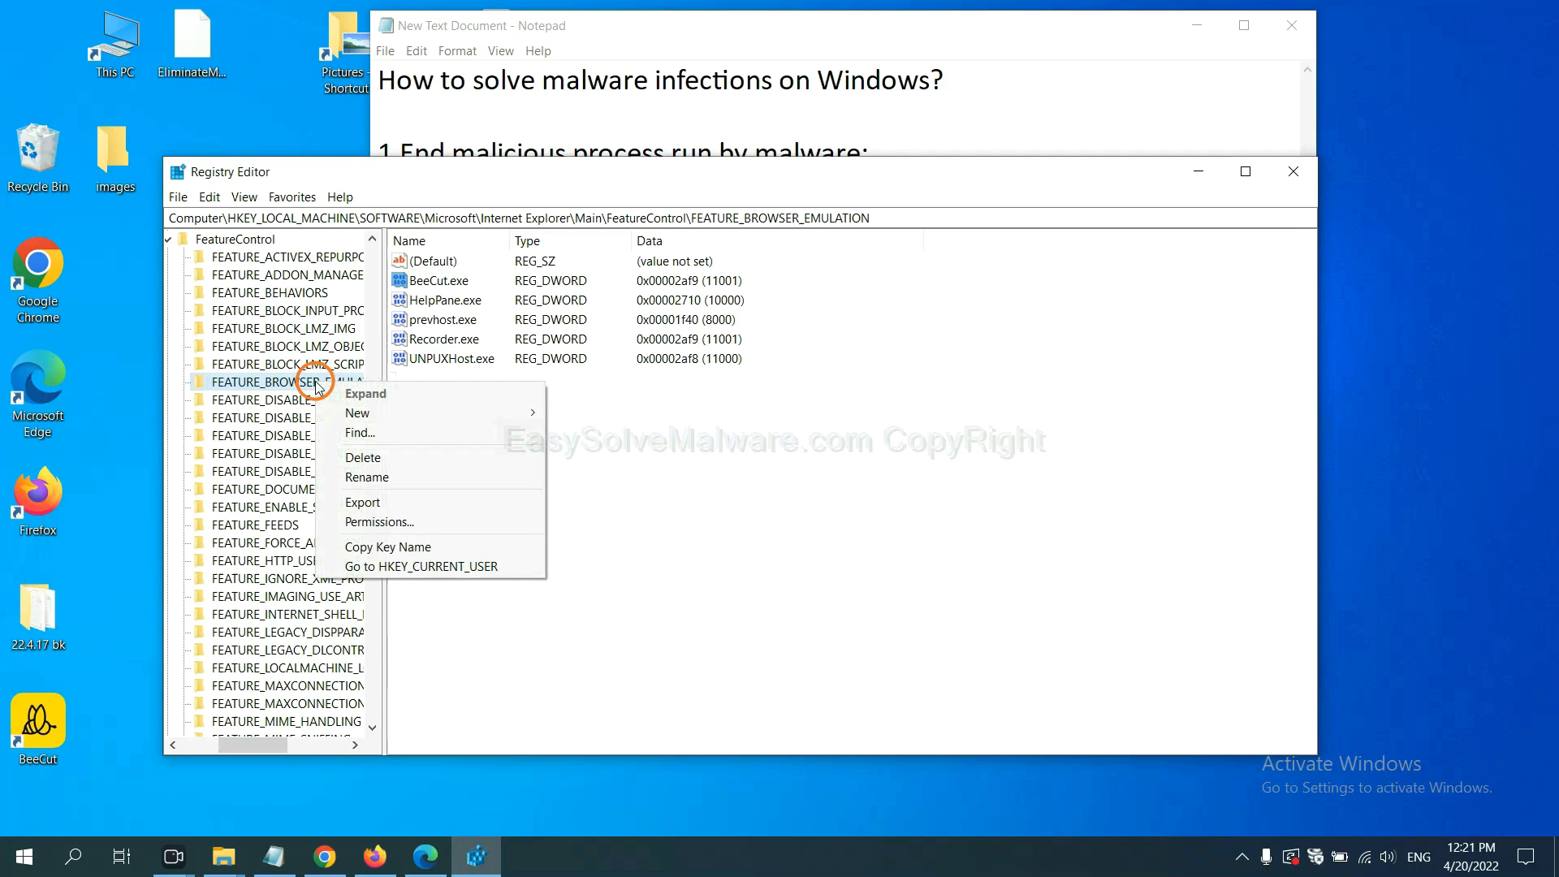
mouse_move(371, 442)
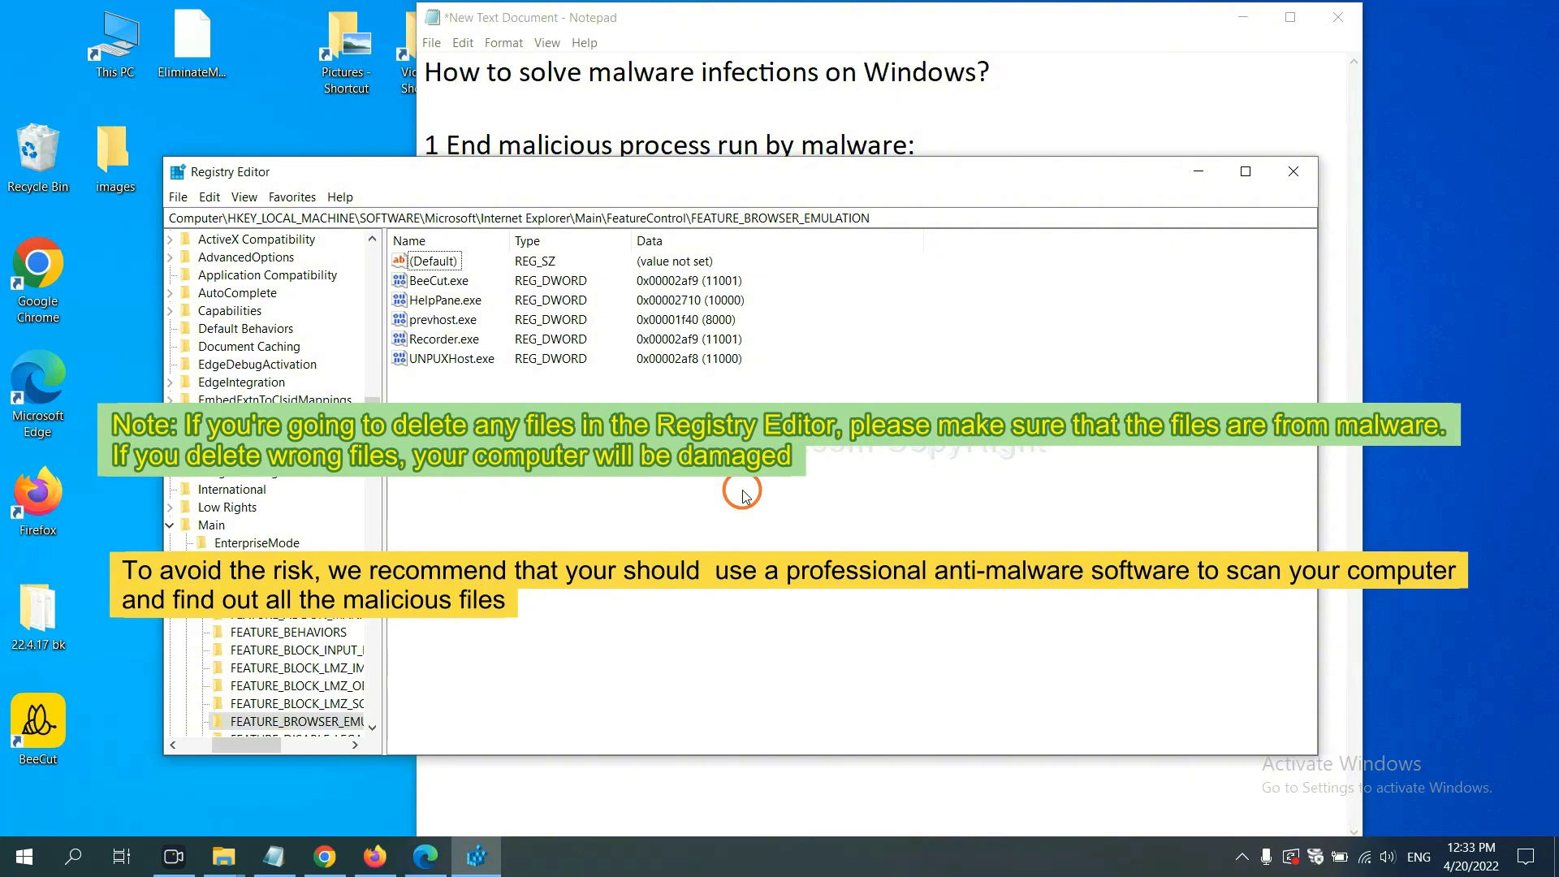
mouse_move(687, 504)
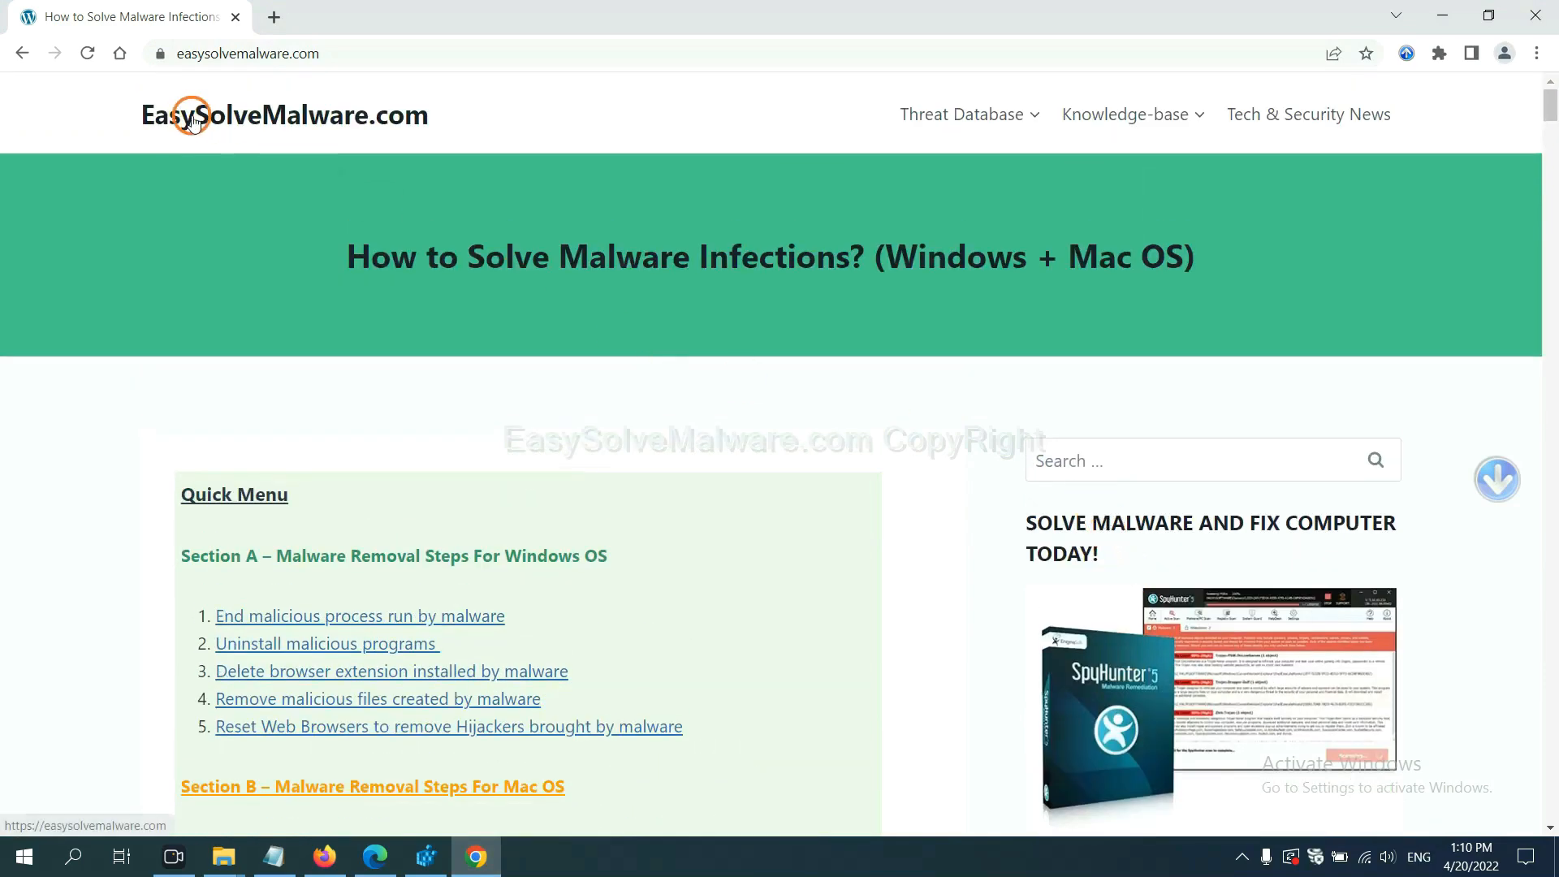
Scroll the EasySolveMalware guide down to its Quick Menu of Windows and Mac steps.
scroll(down, 3)
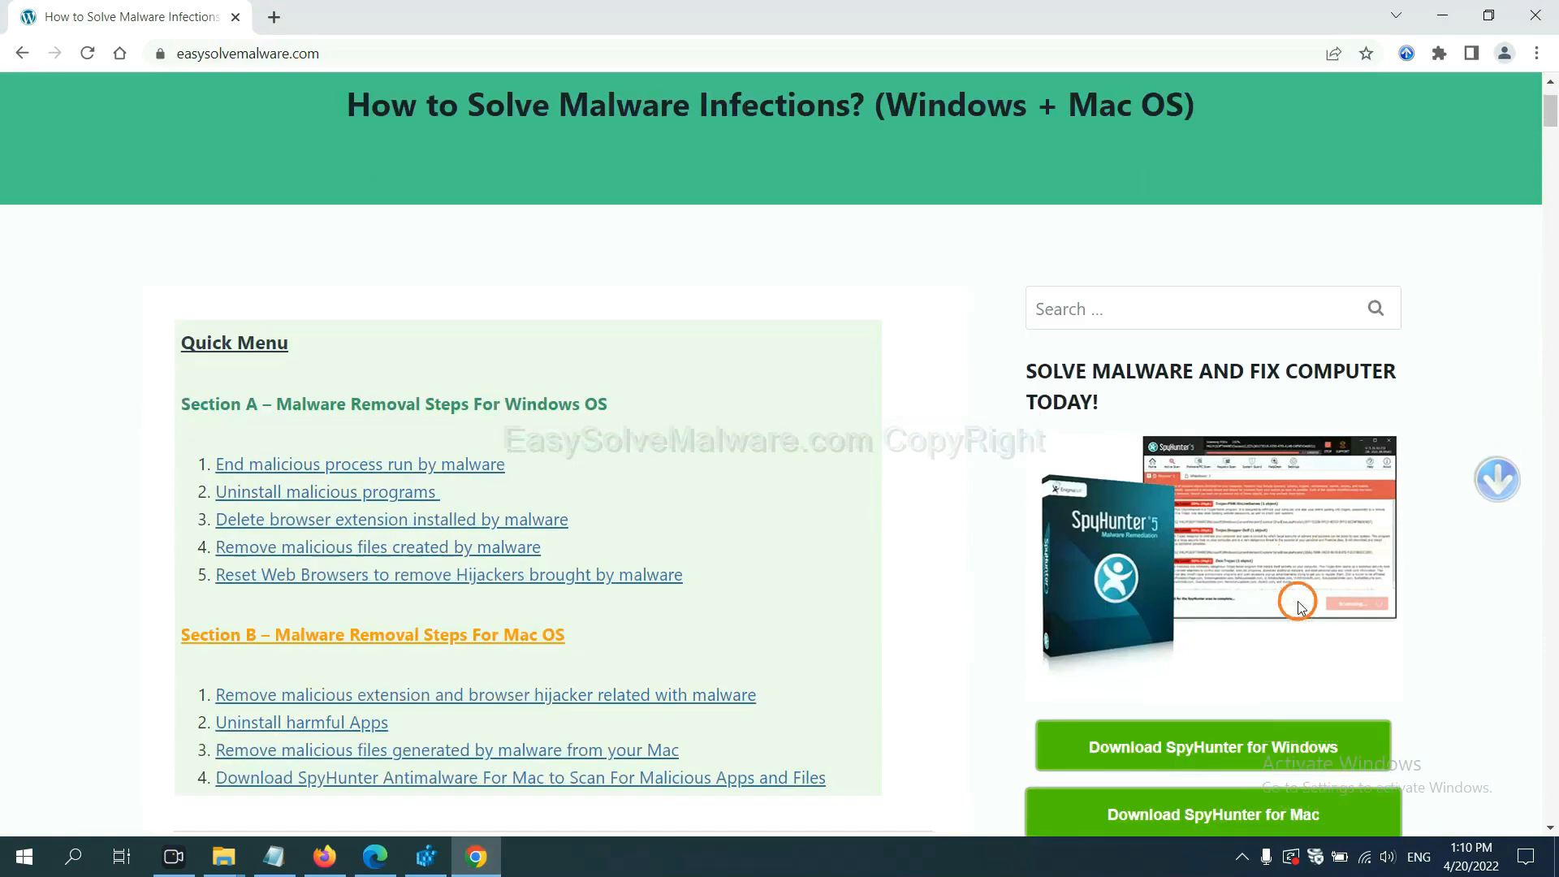
scroll(down, 3)
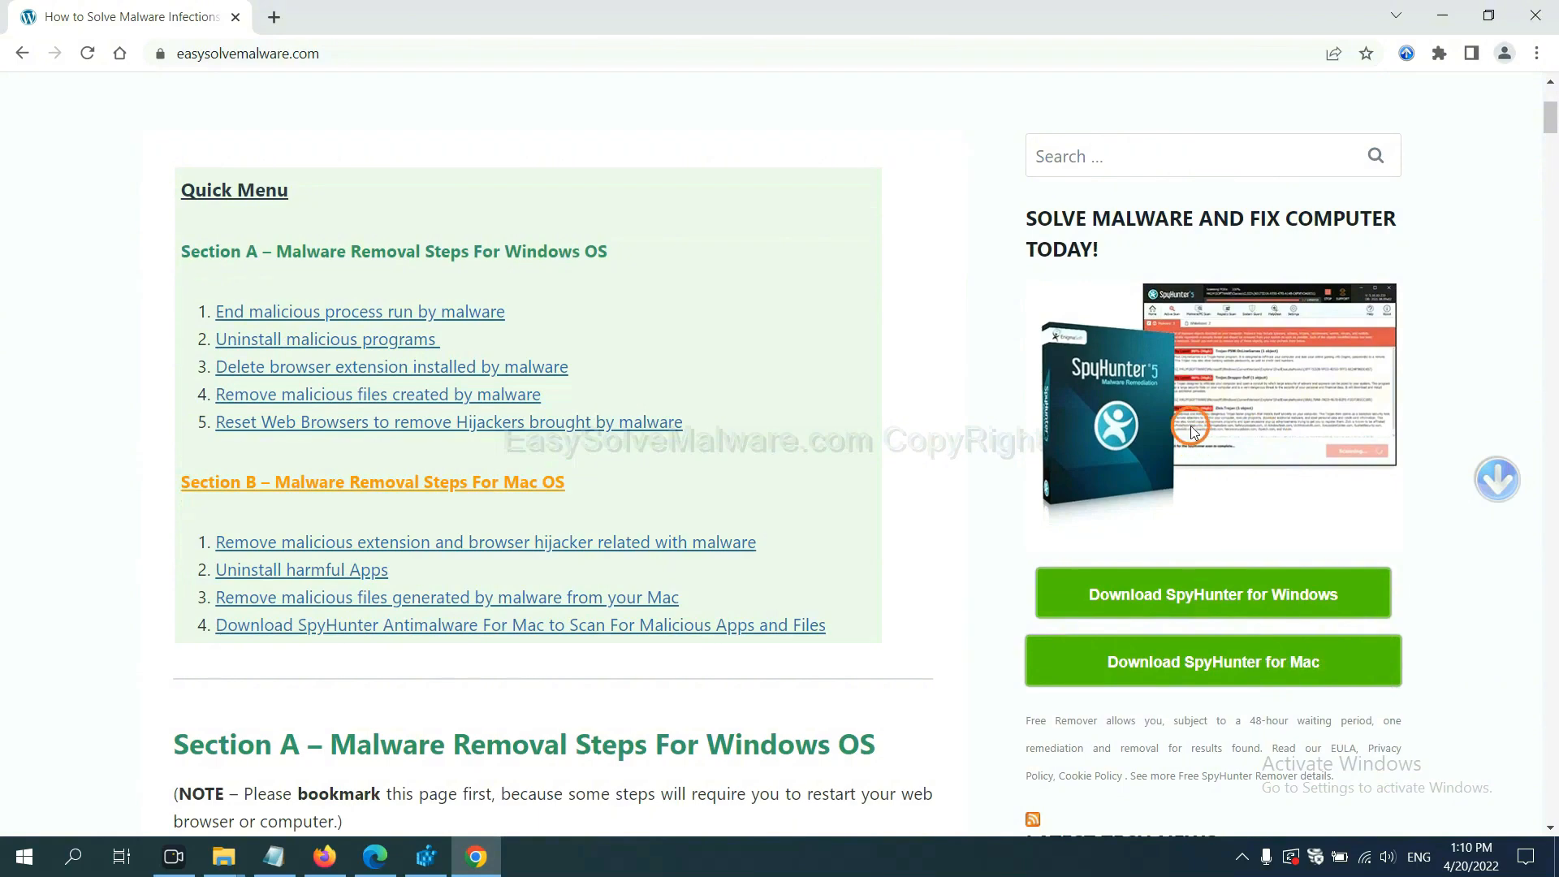
mouse_move(1186, 530)
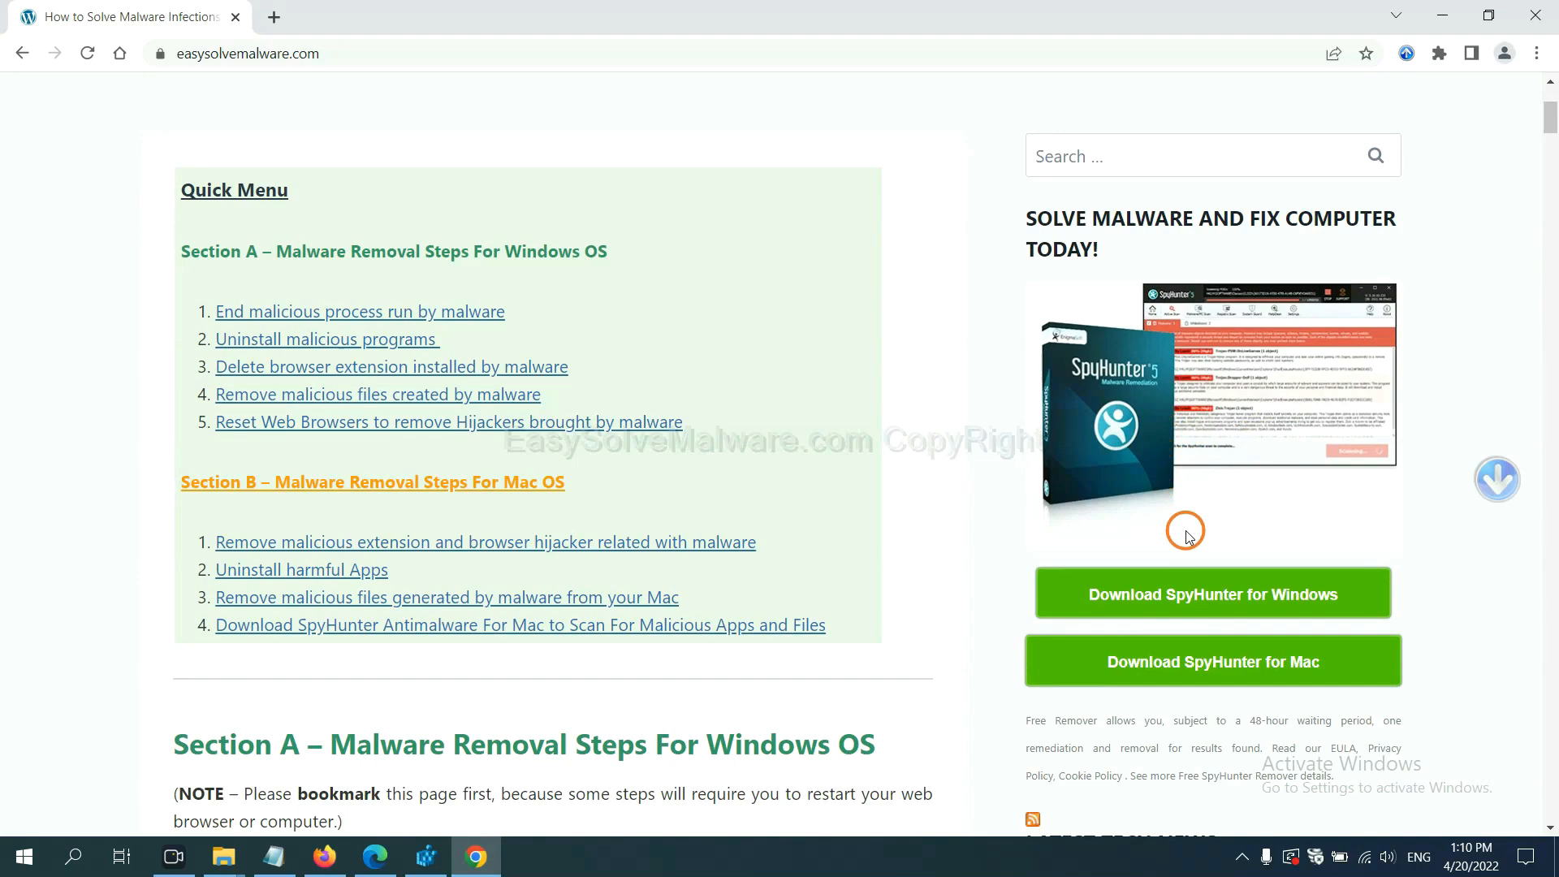
mouse_move(1264, 314)
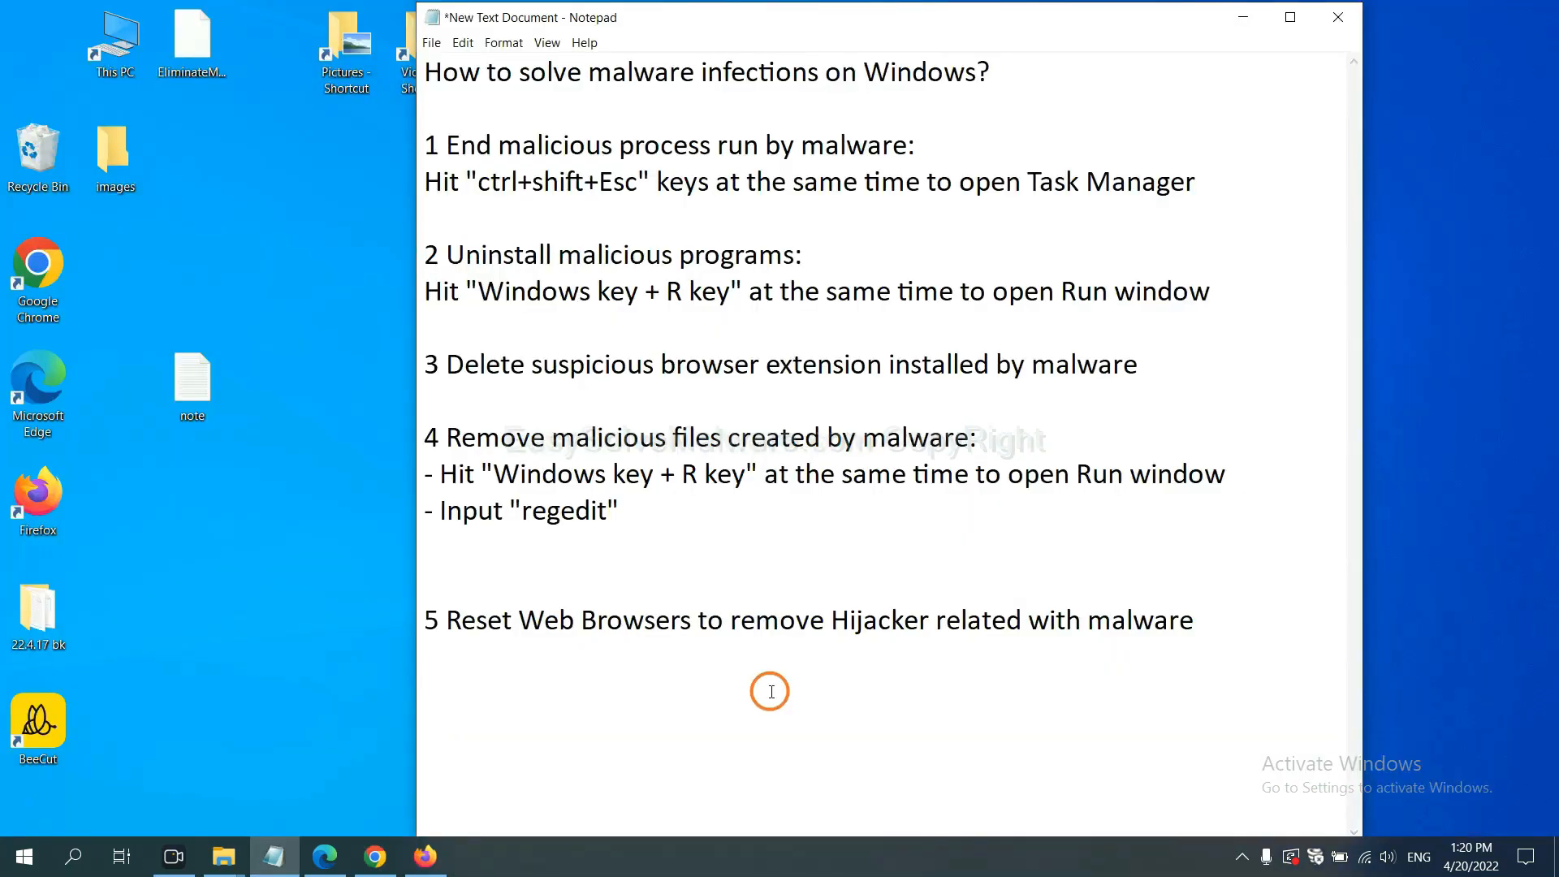
Reset Google Chrome to its original default settings via a 'reset' settings search.
click(787, 620)
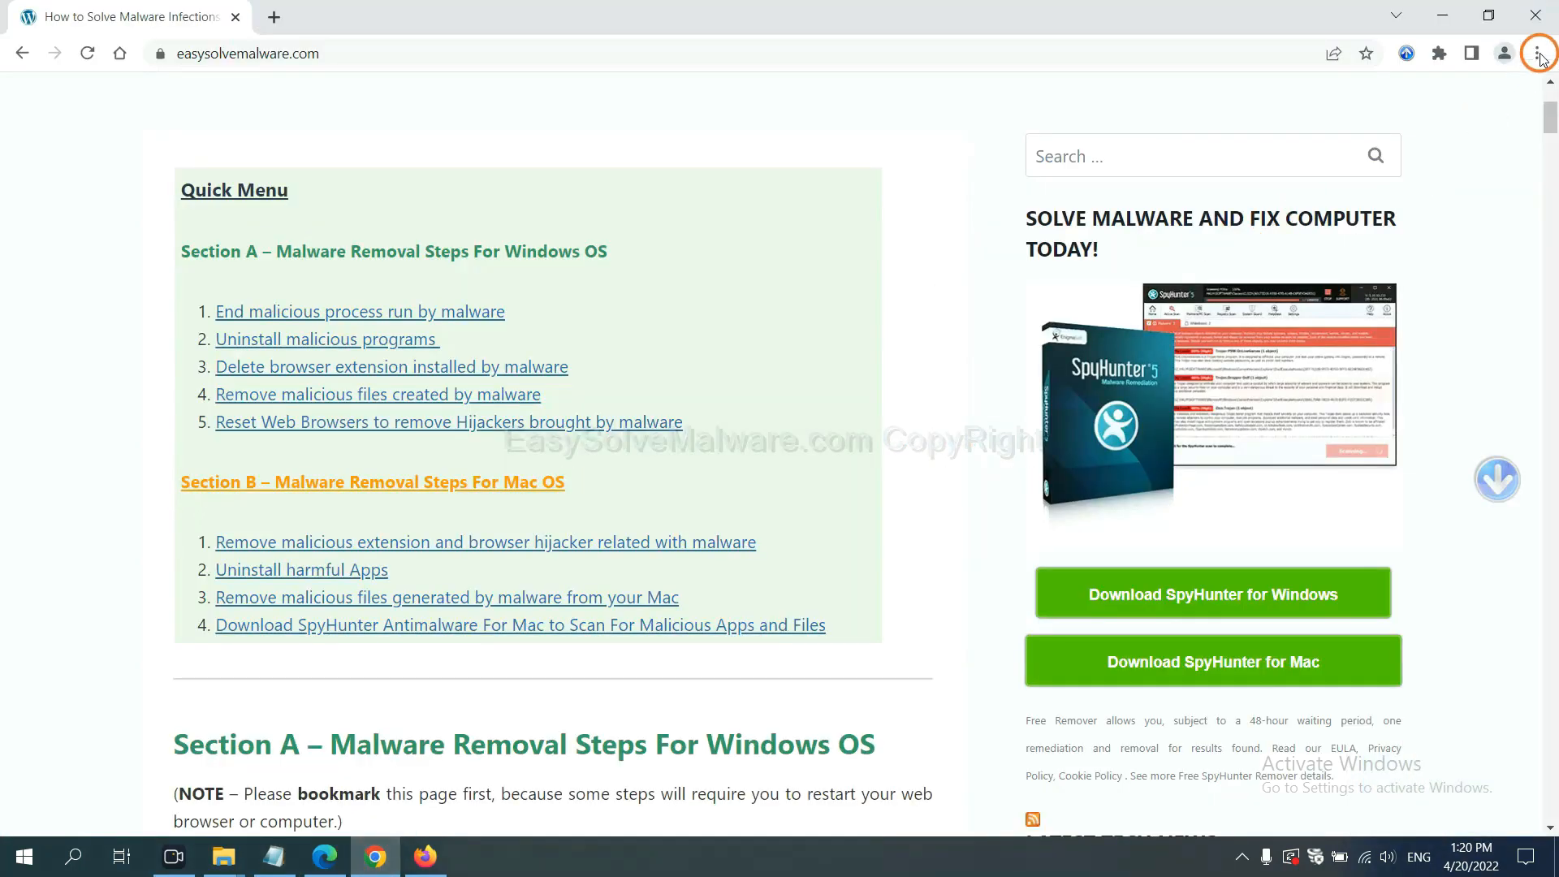
click(1536, 52)
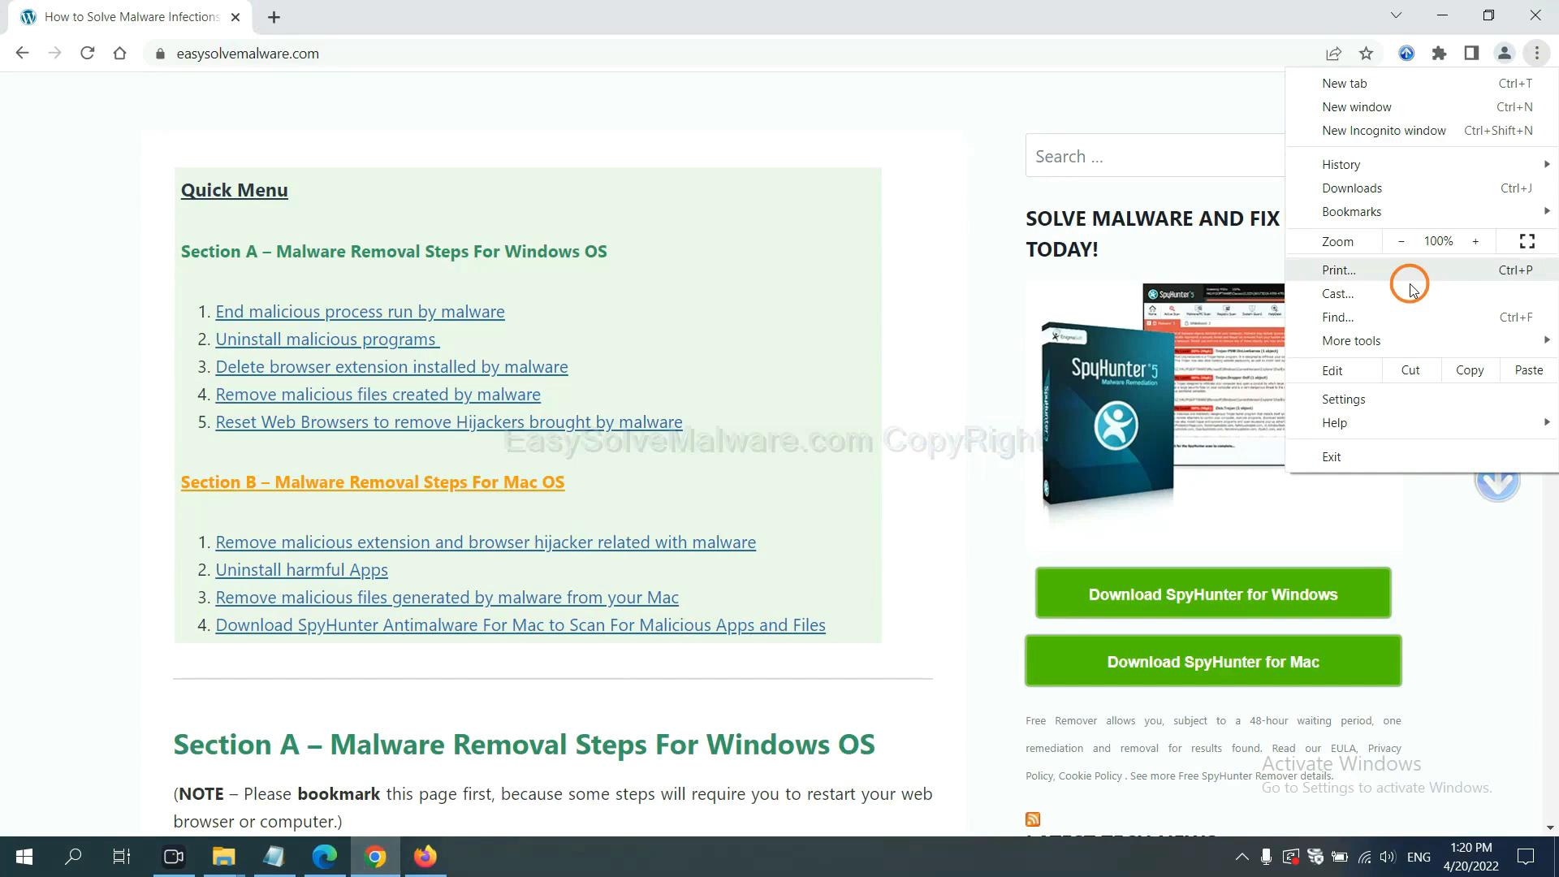
click(1344, 399)
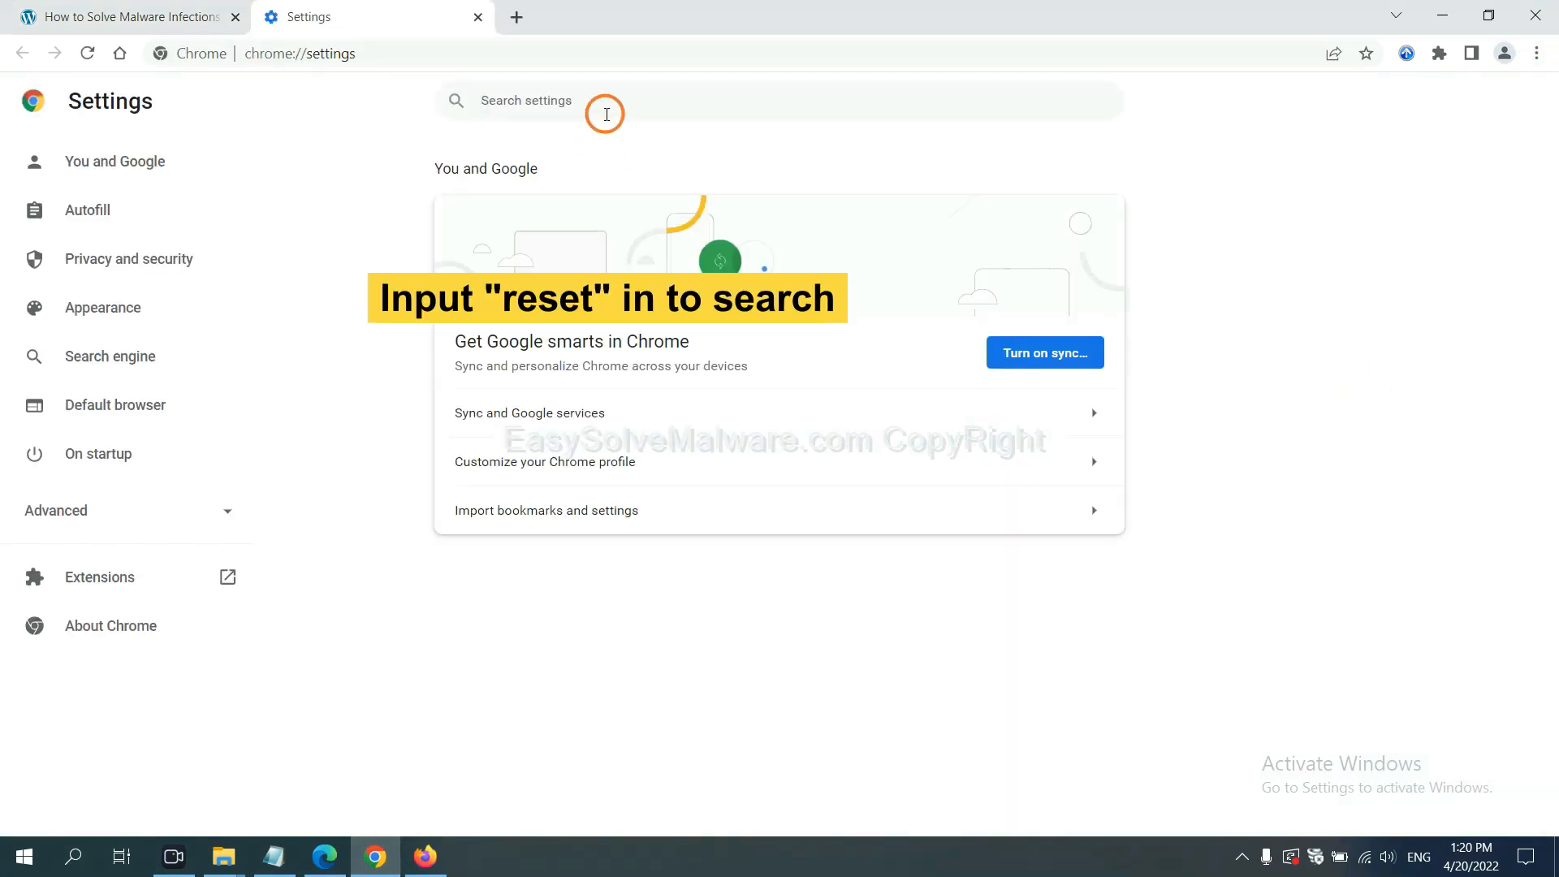
text(reset)
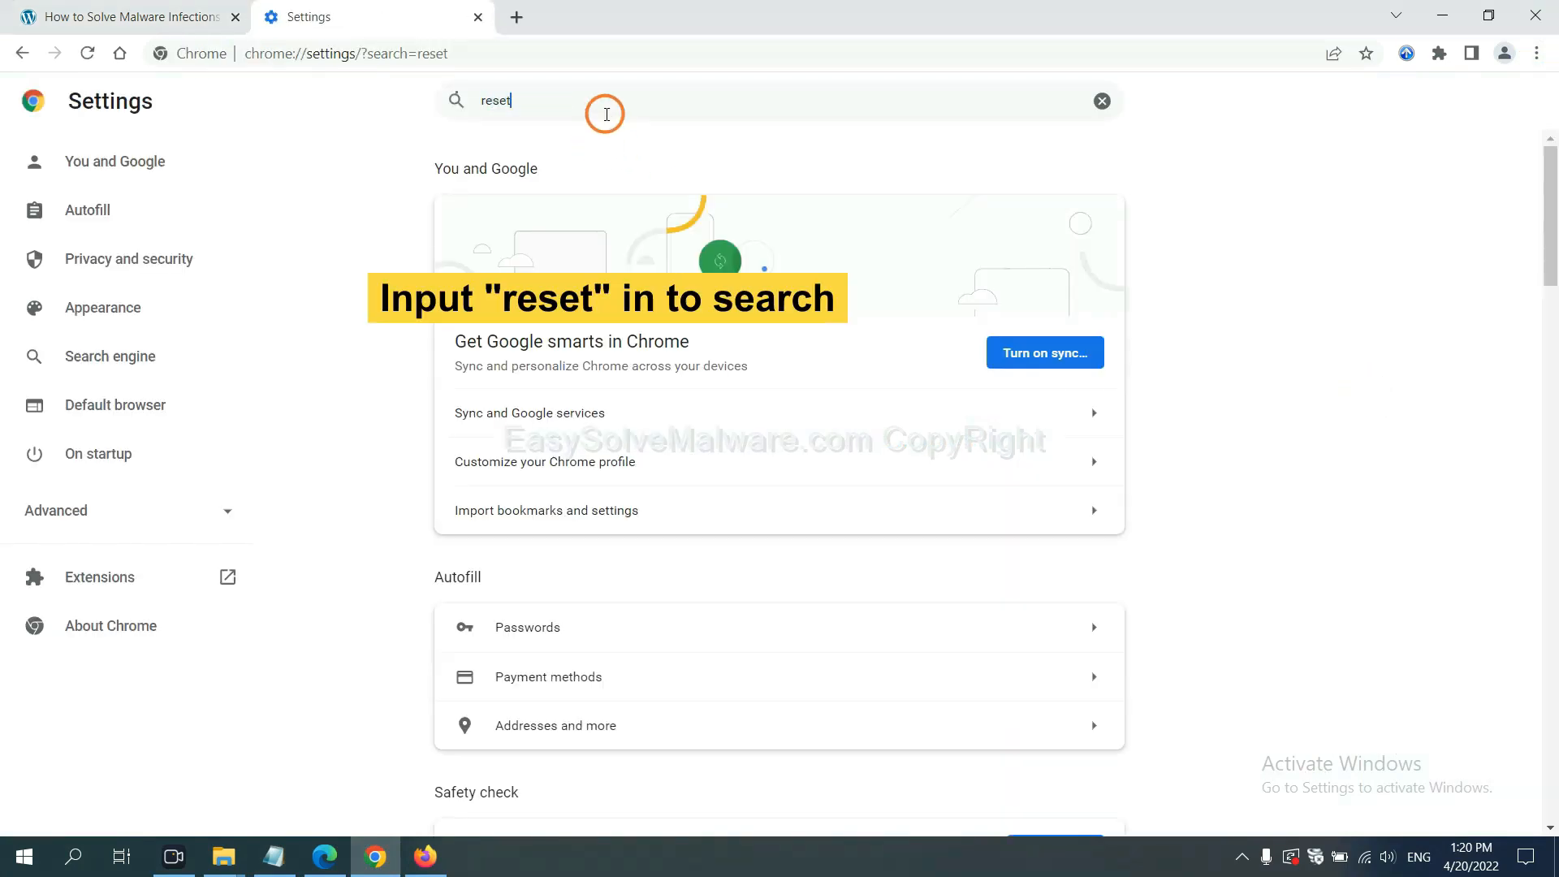
click(672, 220)
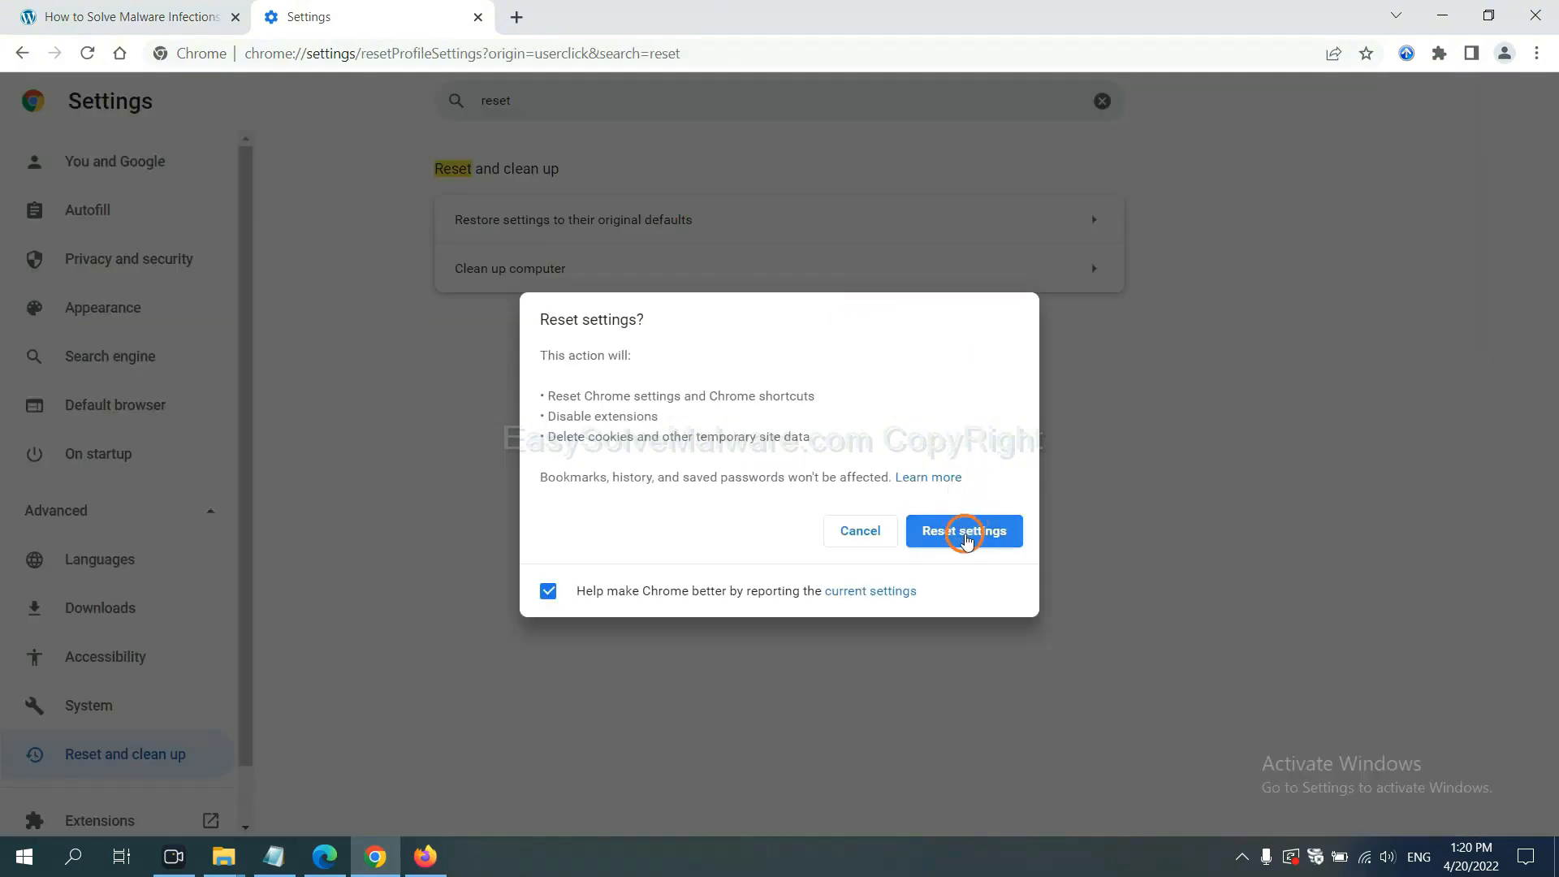
click(430, 855)
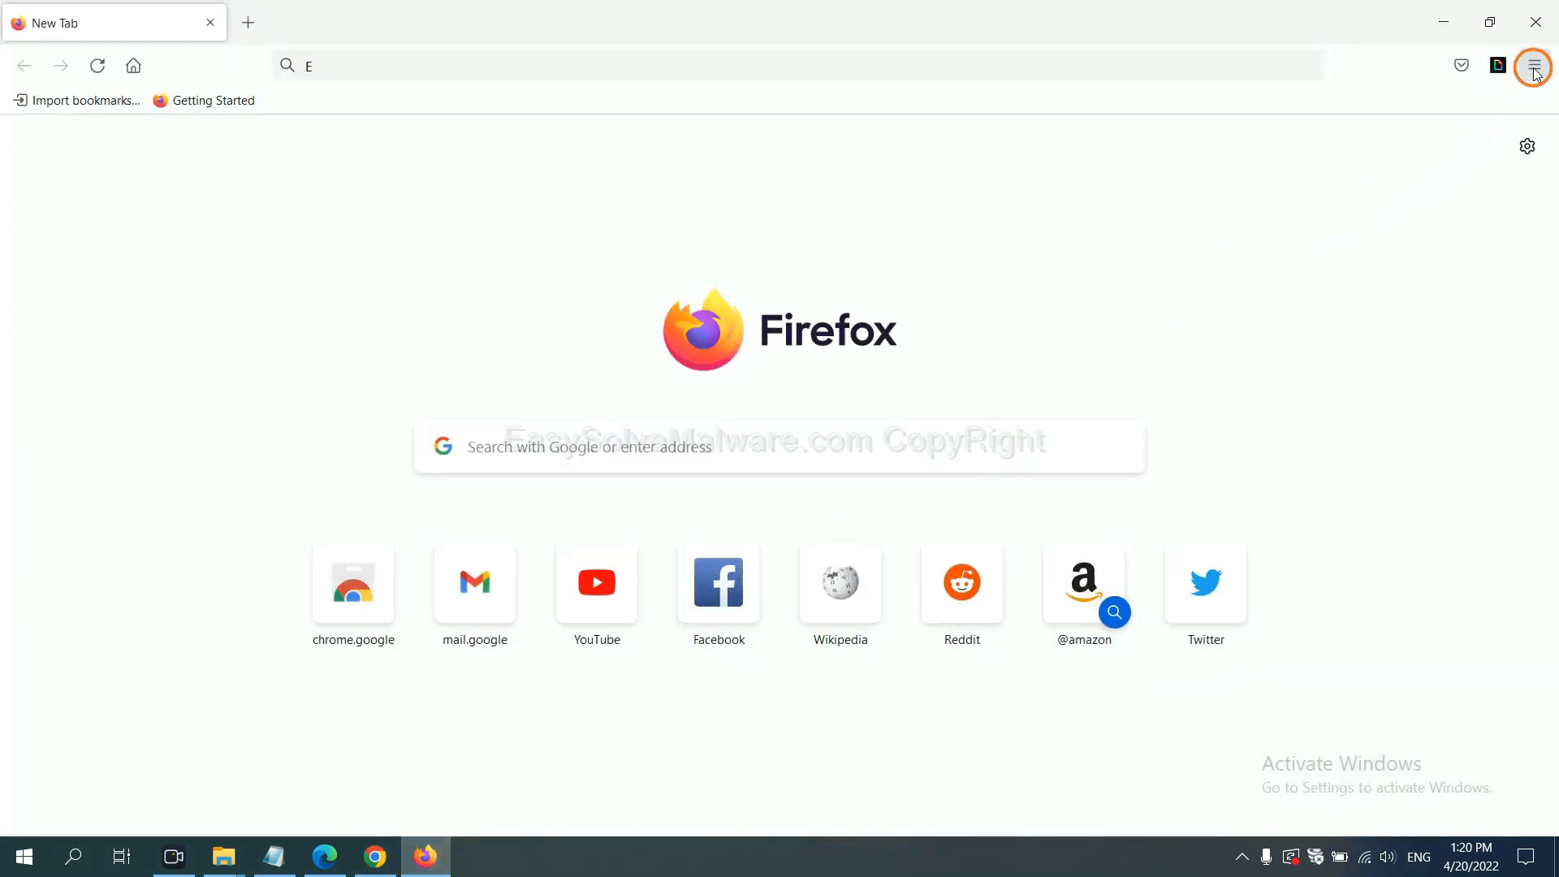
Start Refresh Firefox from the Help troubleshooting information page.
click(1532, 66)
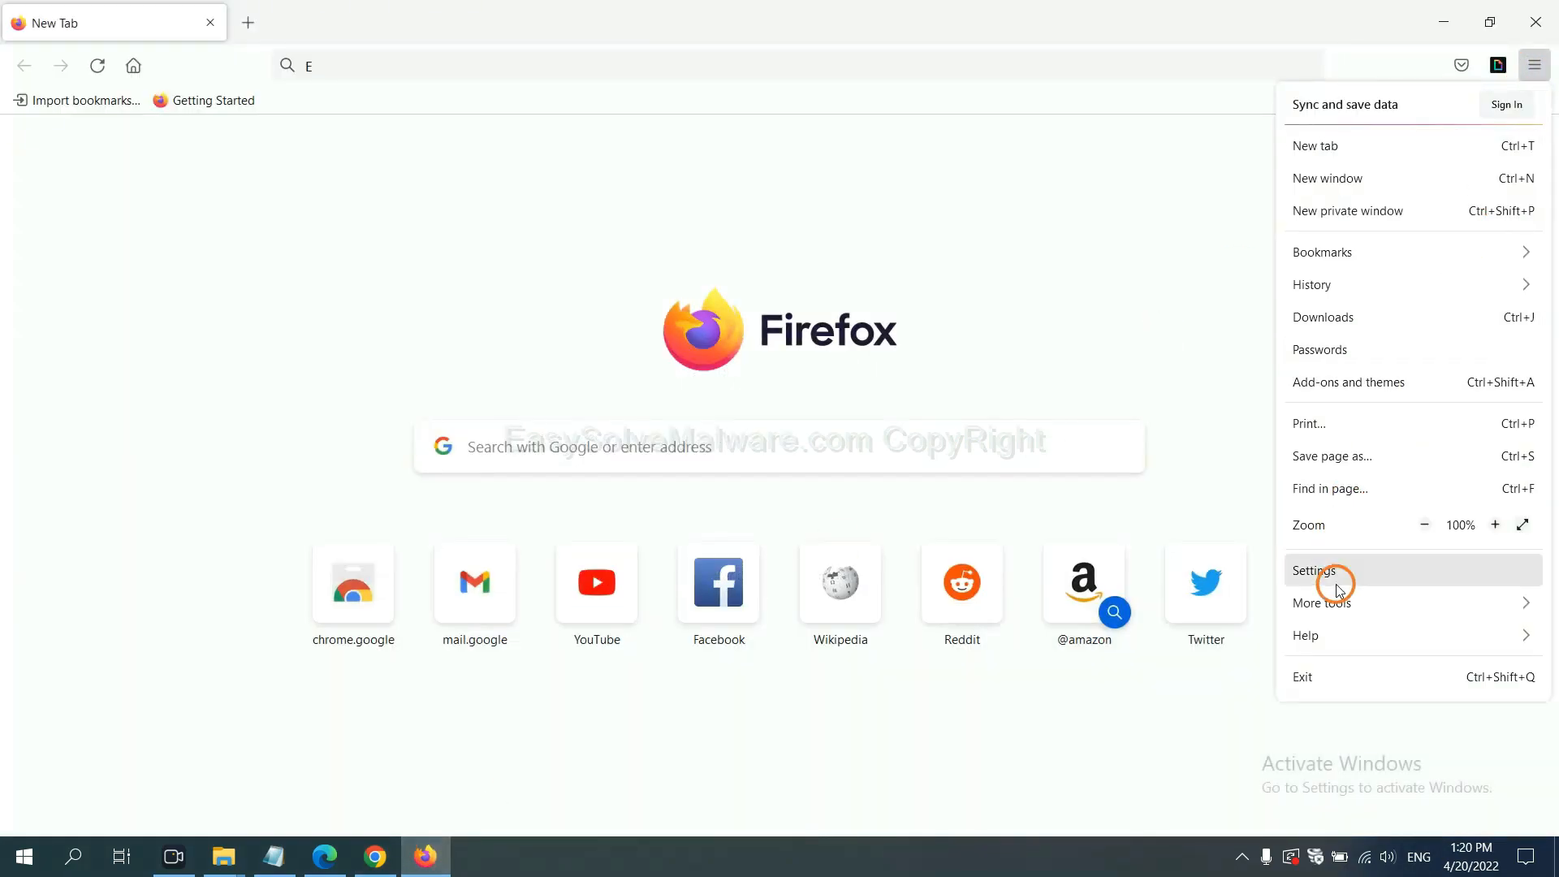
click(1306, 635)
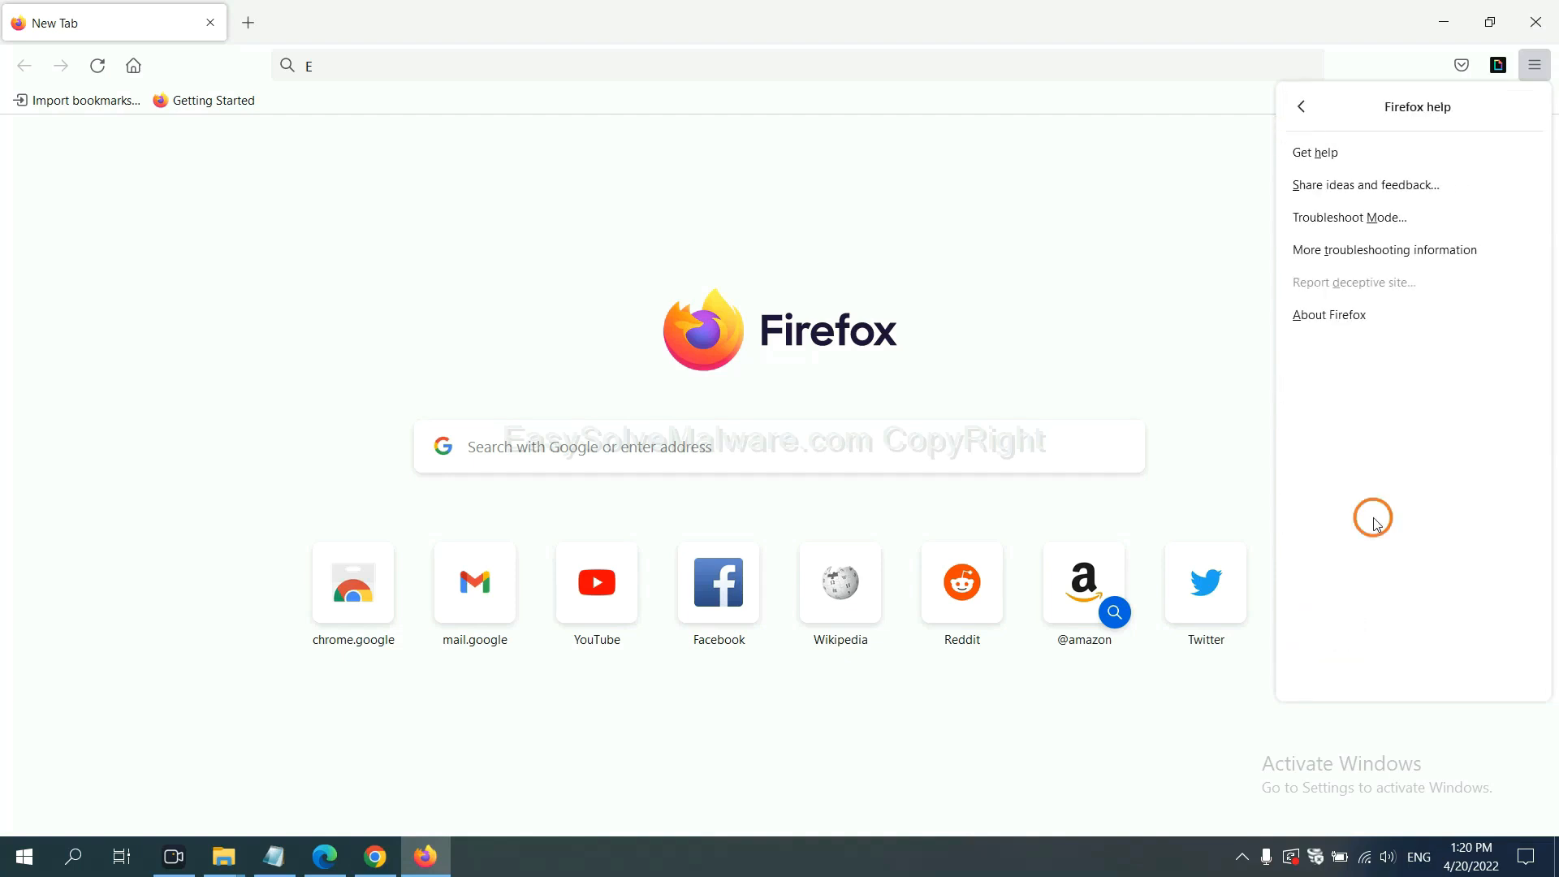
mouse_move(1368, 256)
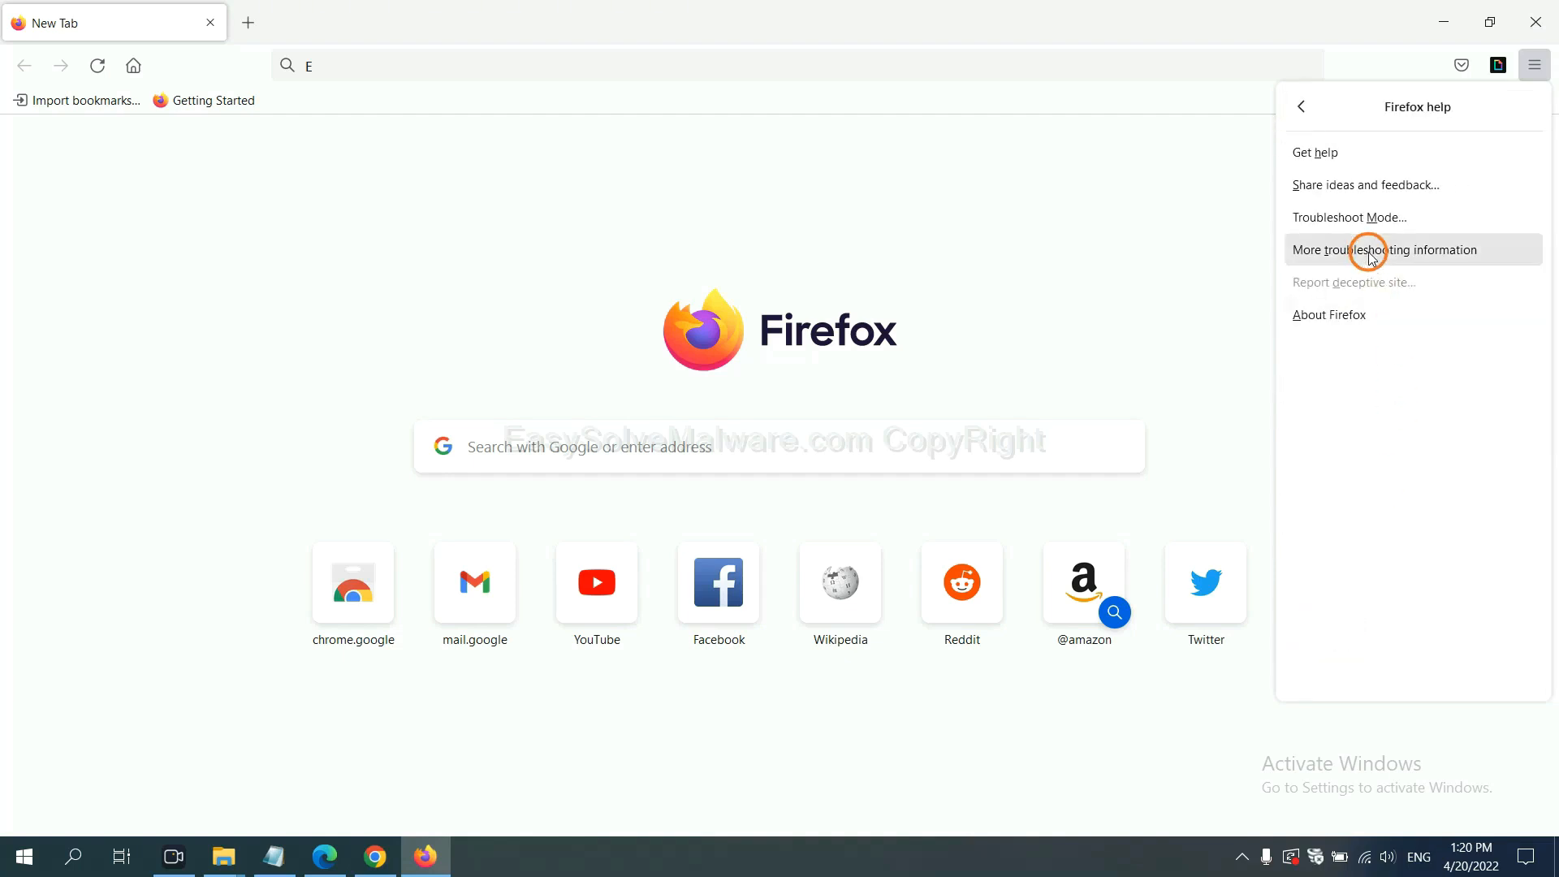
click(1385, 249)
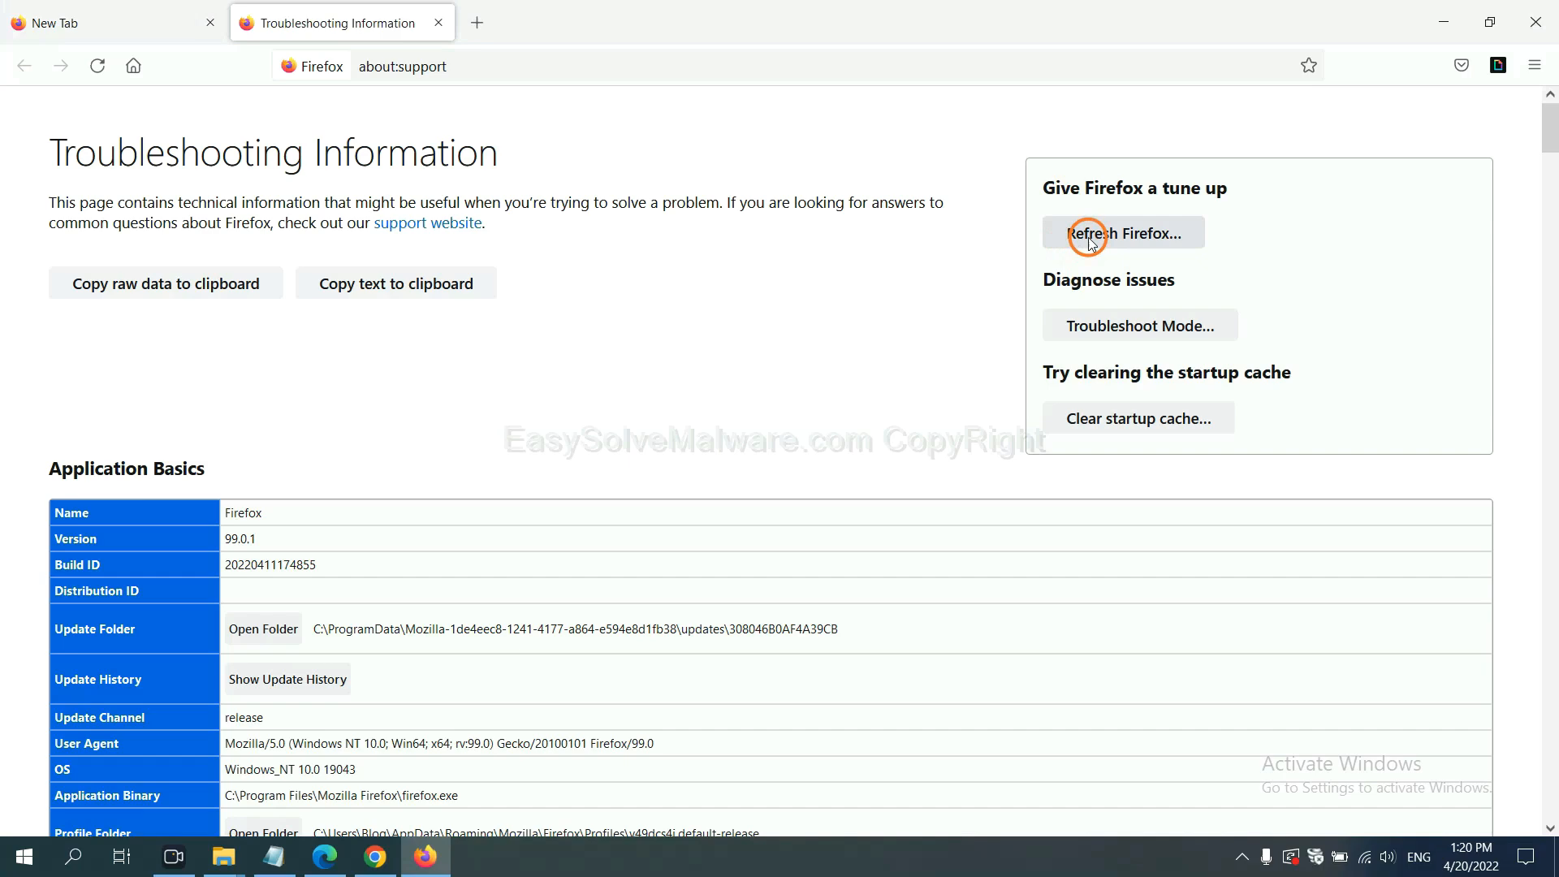
click(1095, 233)
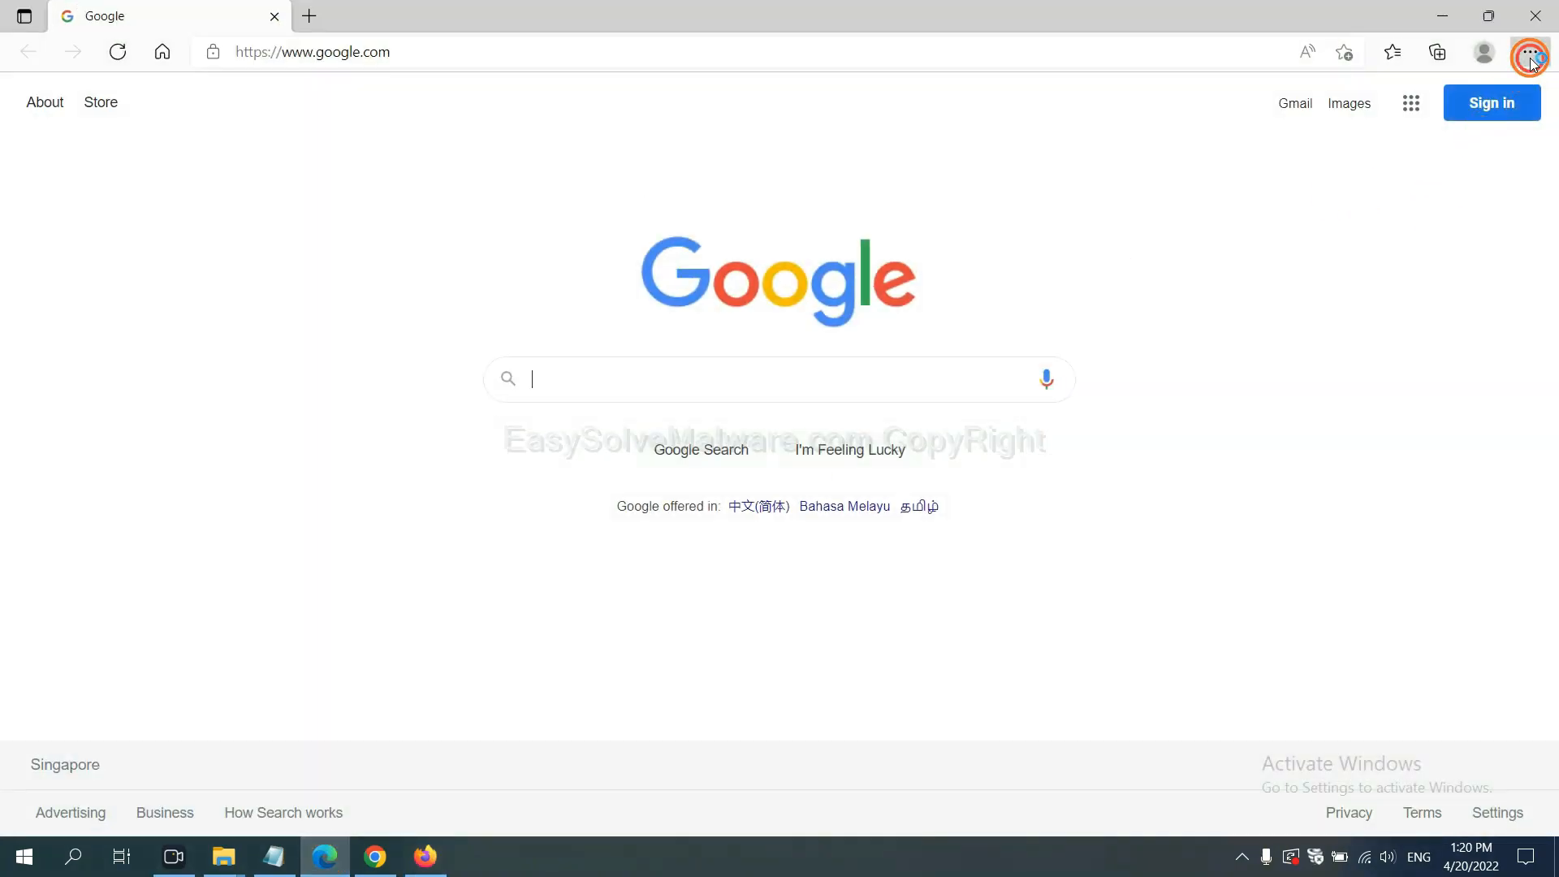
Search Edge settings for 'reset' and choose Restore settings to their default values.
click(1532, 53)
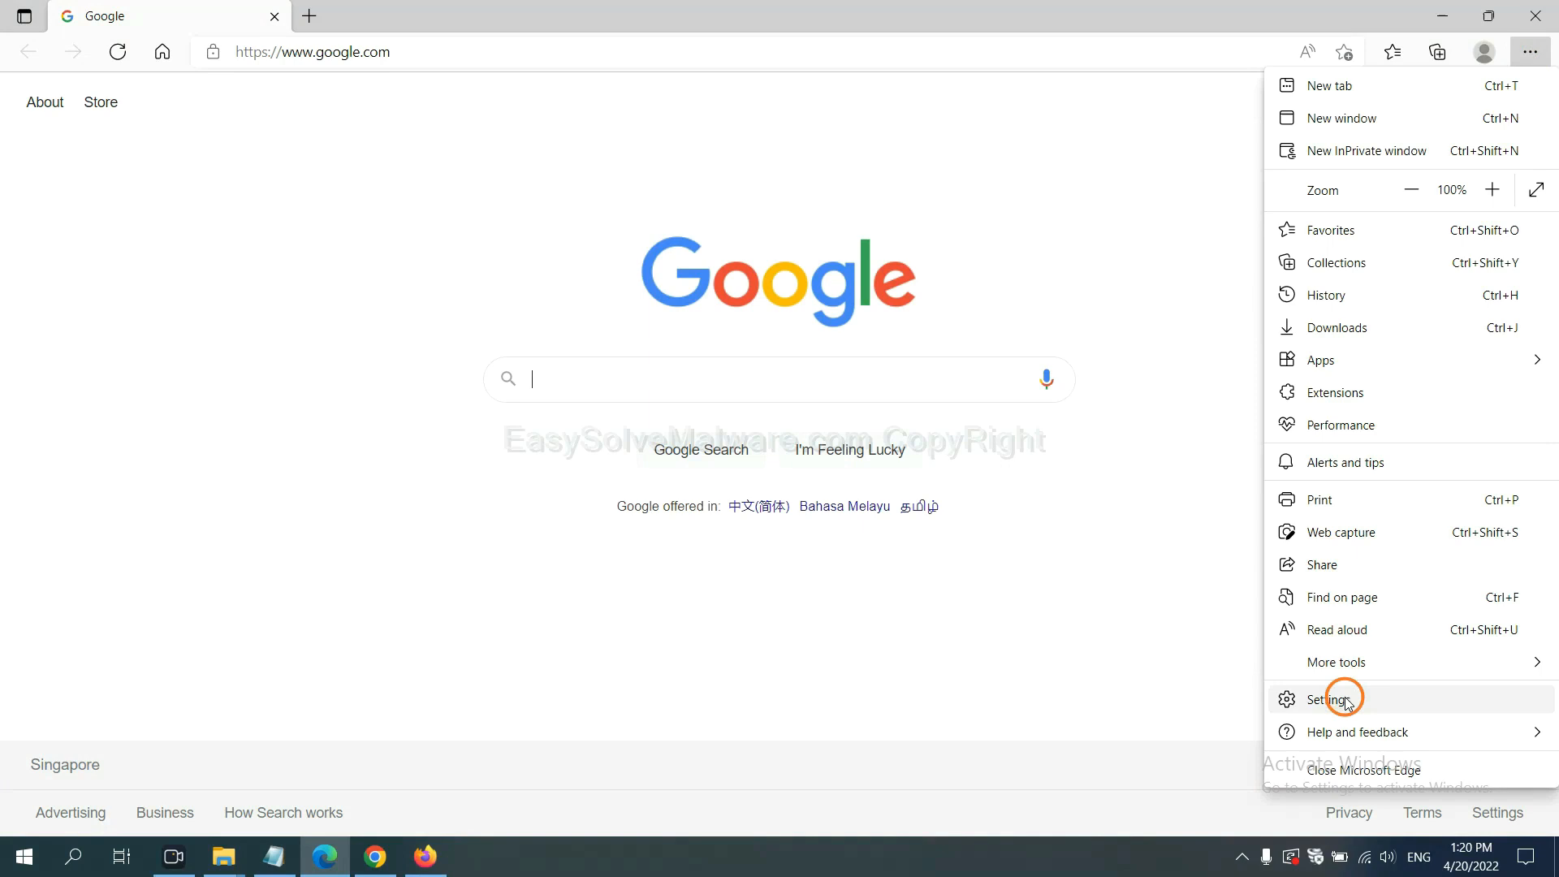
click(1331, 699)
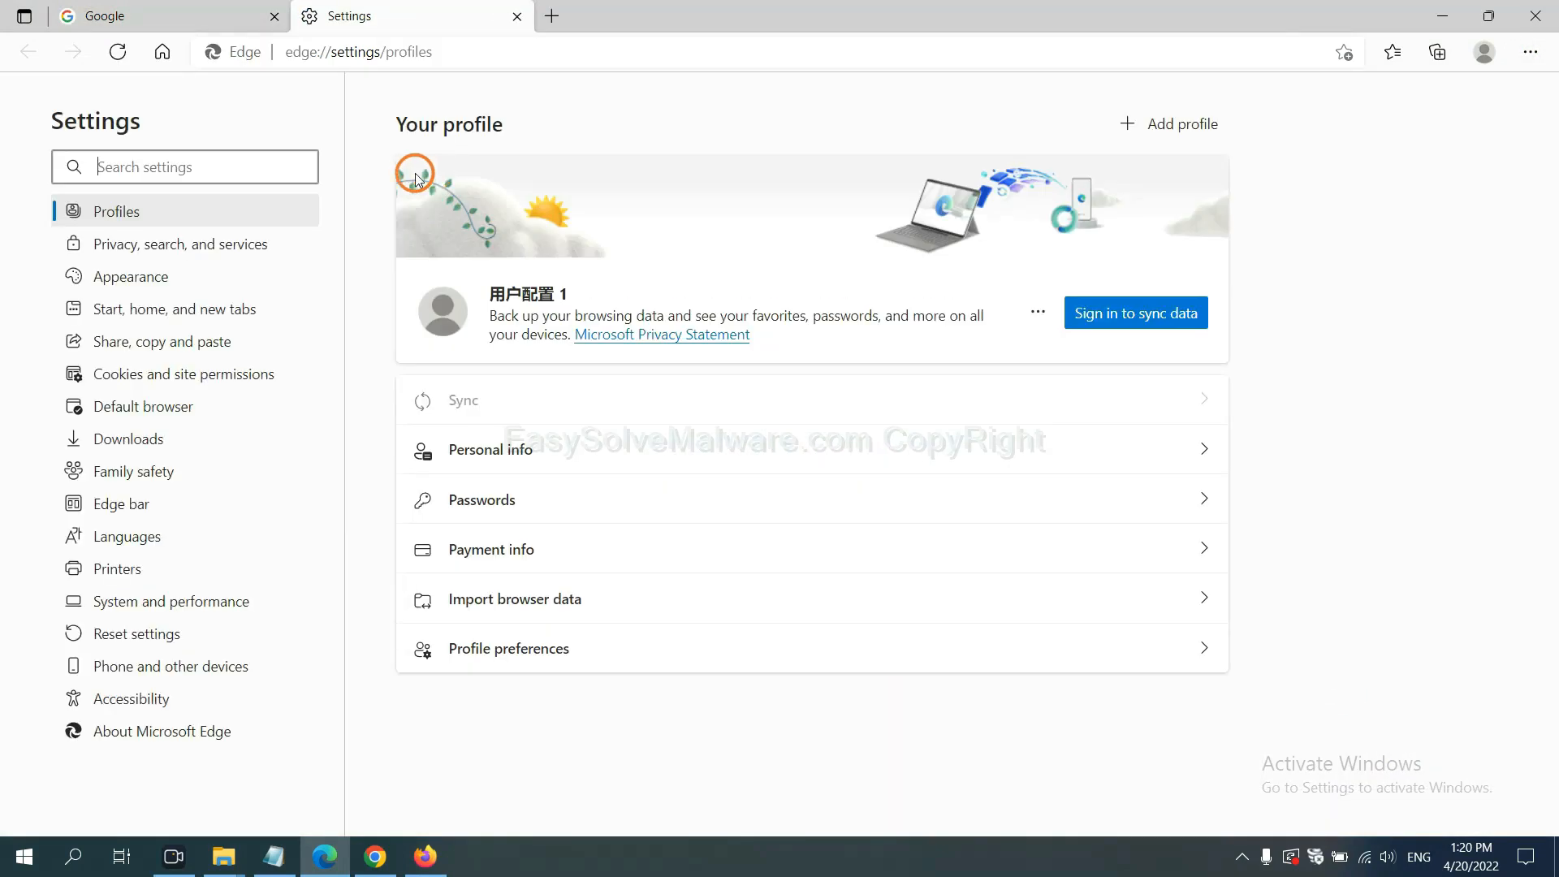
click(187, 167)
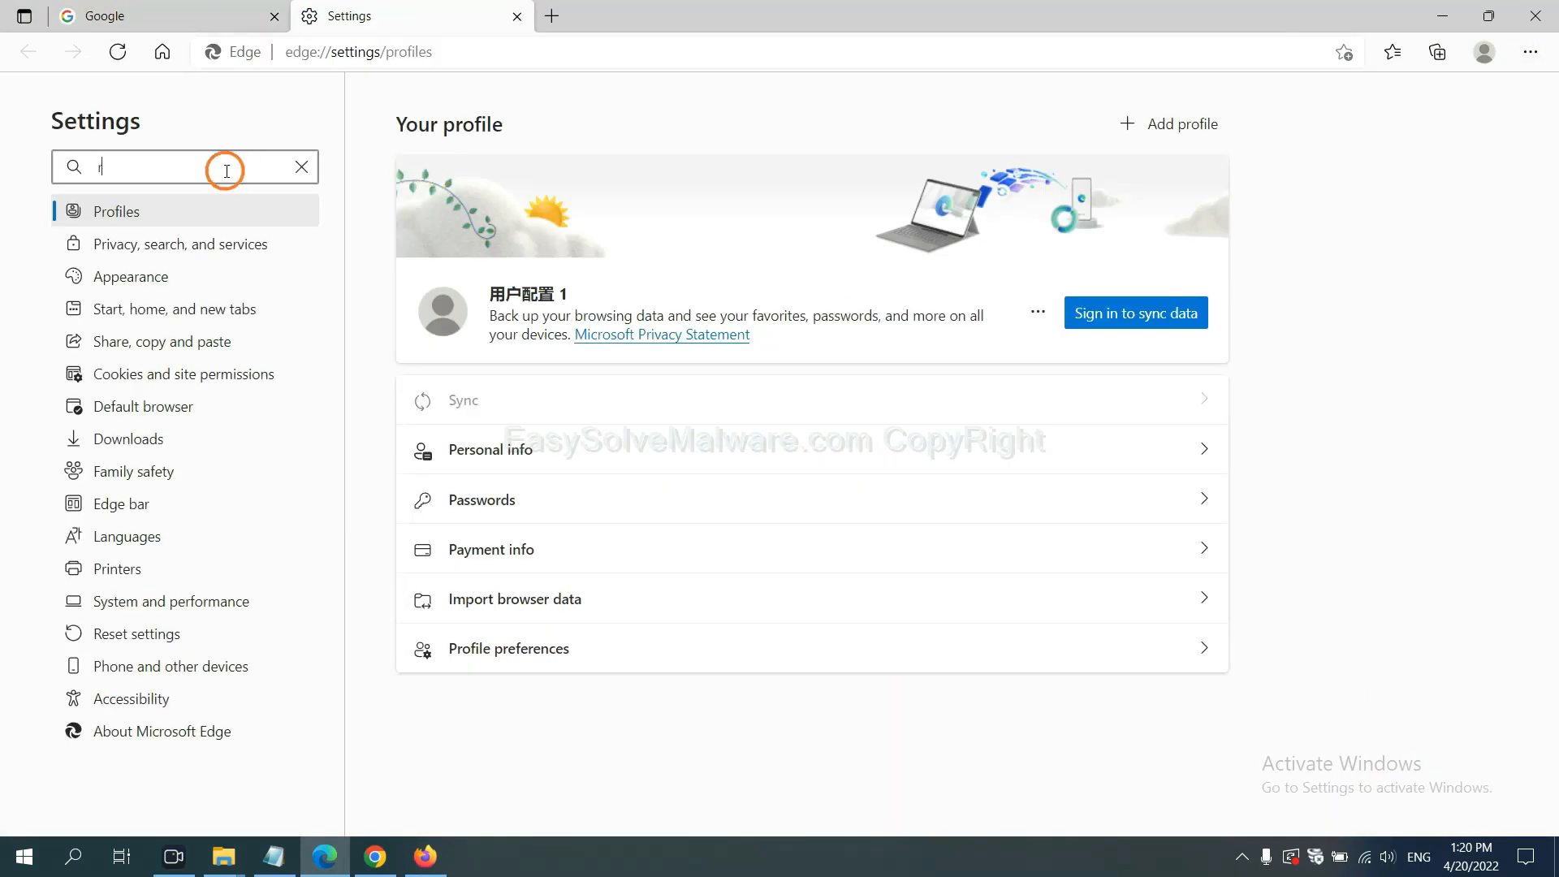
text(reset)
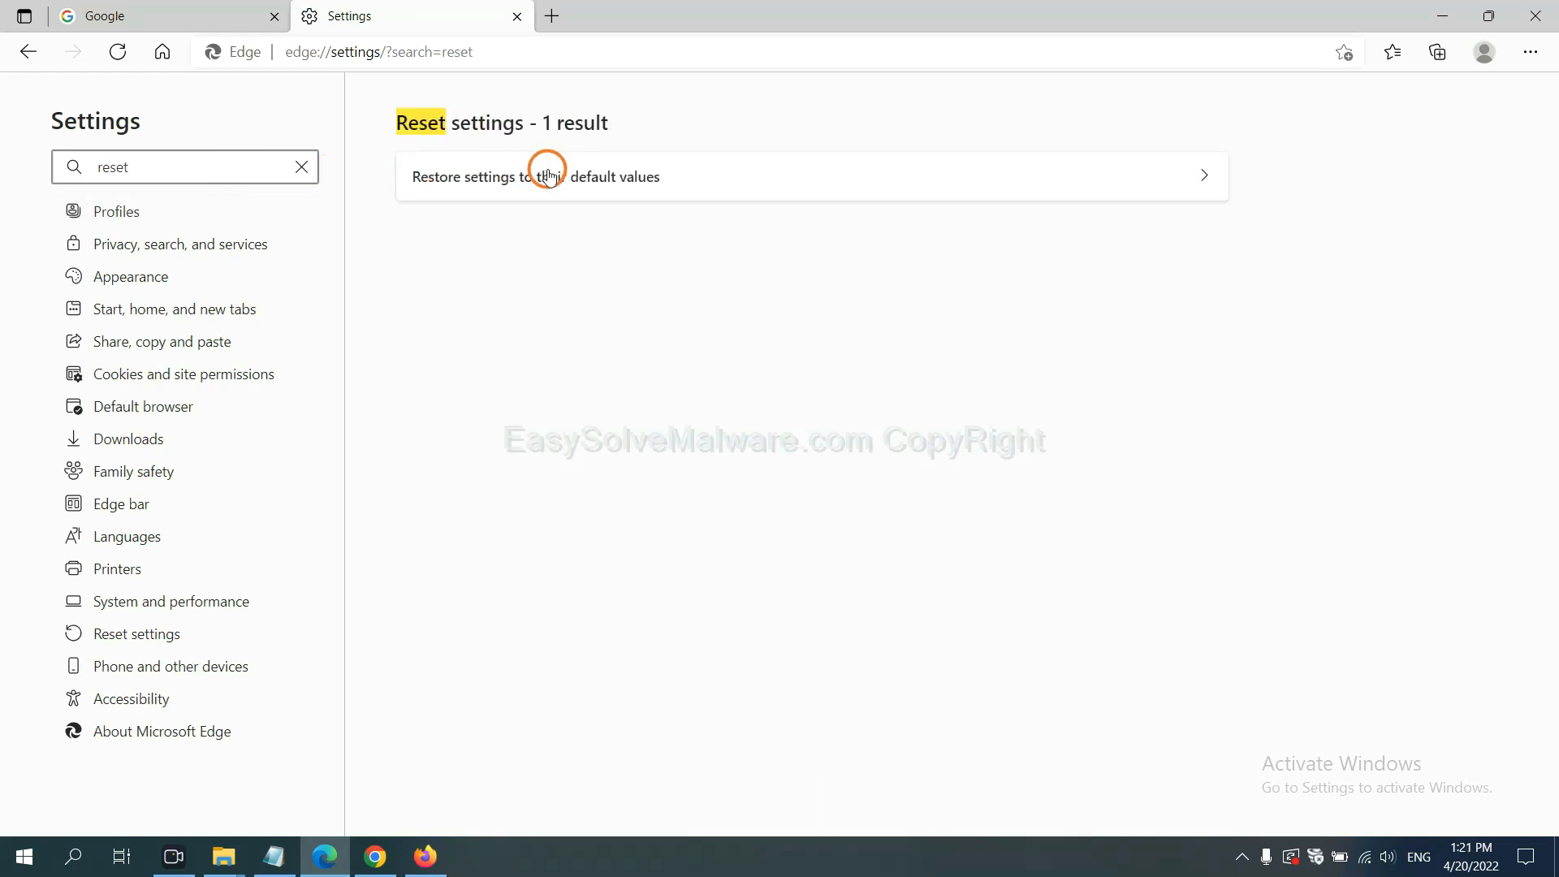
click(548, 174)
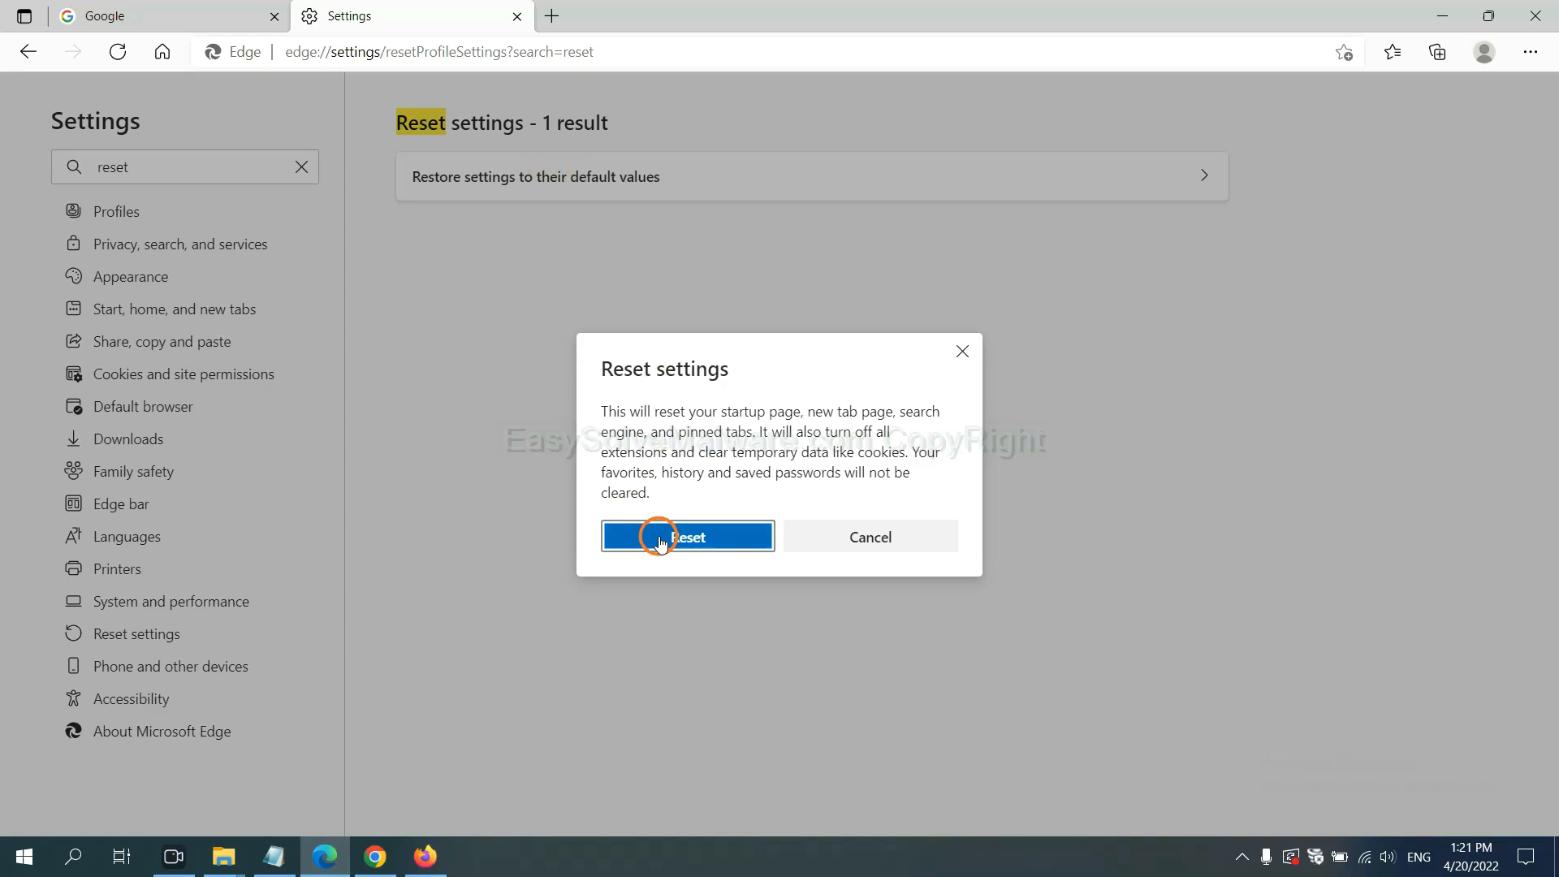